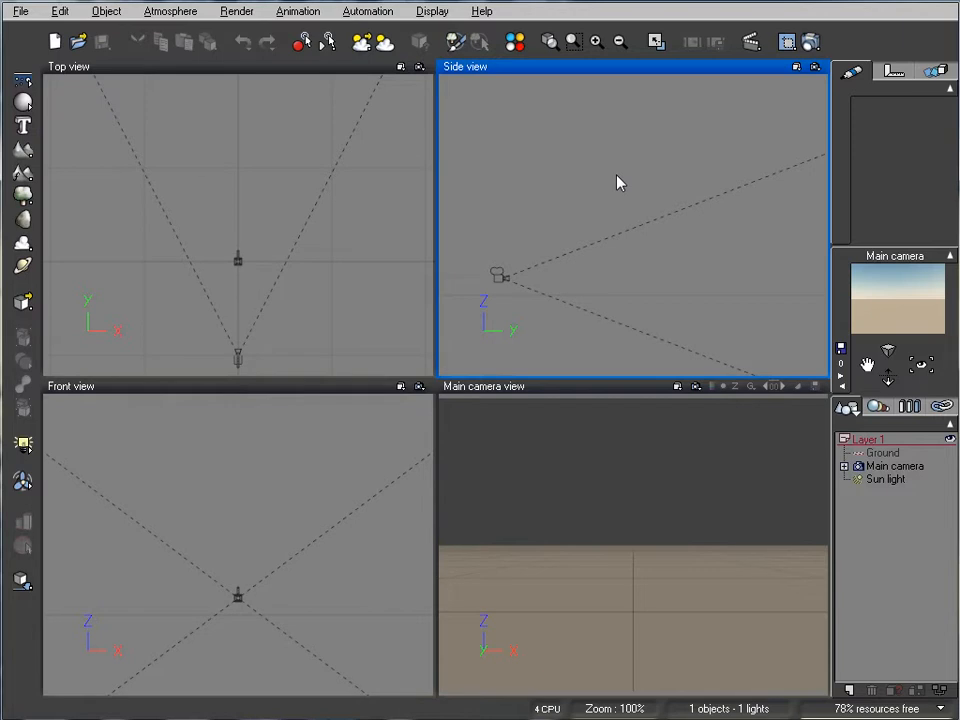
mouse_move(238, 186)
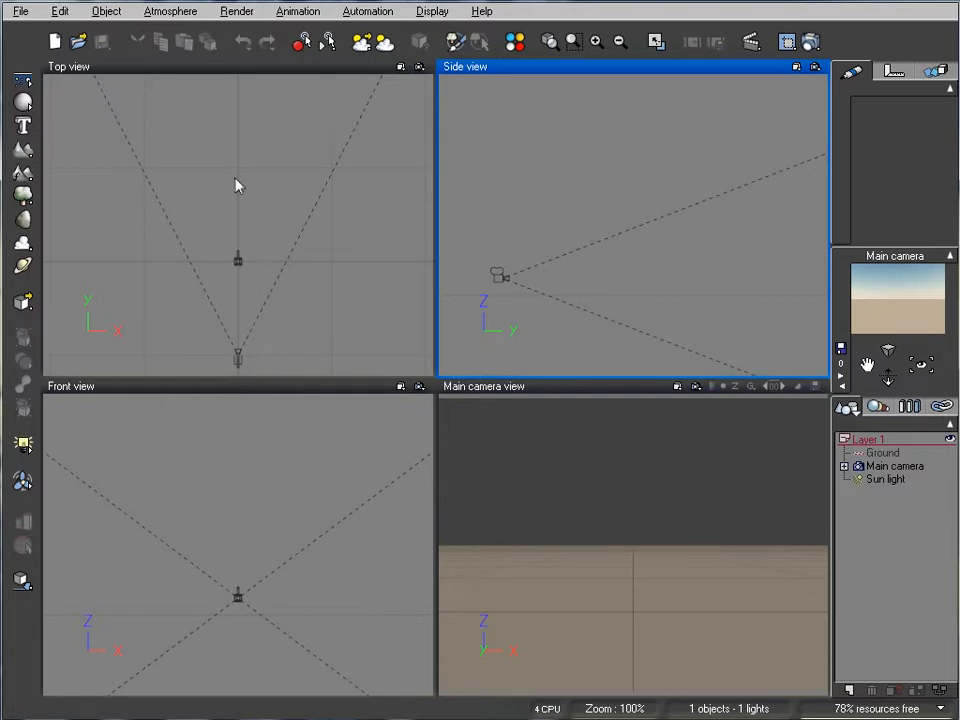
Add a terrain and open its material picker on the MP1 rocks collection.
click(219, 207)
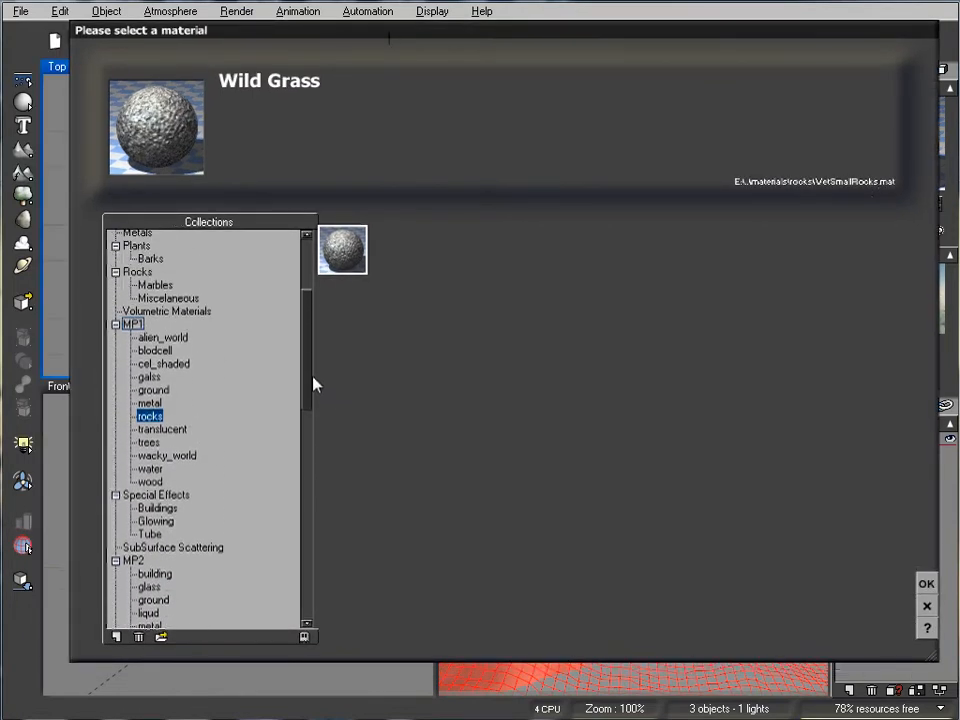
Apply the Grass Field ground material to the terrain and open it in the Advanced Material Editor.
click(152, 389)
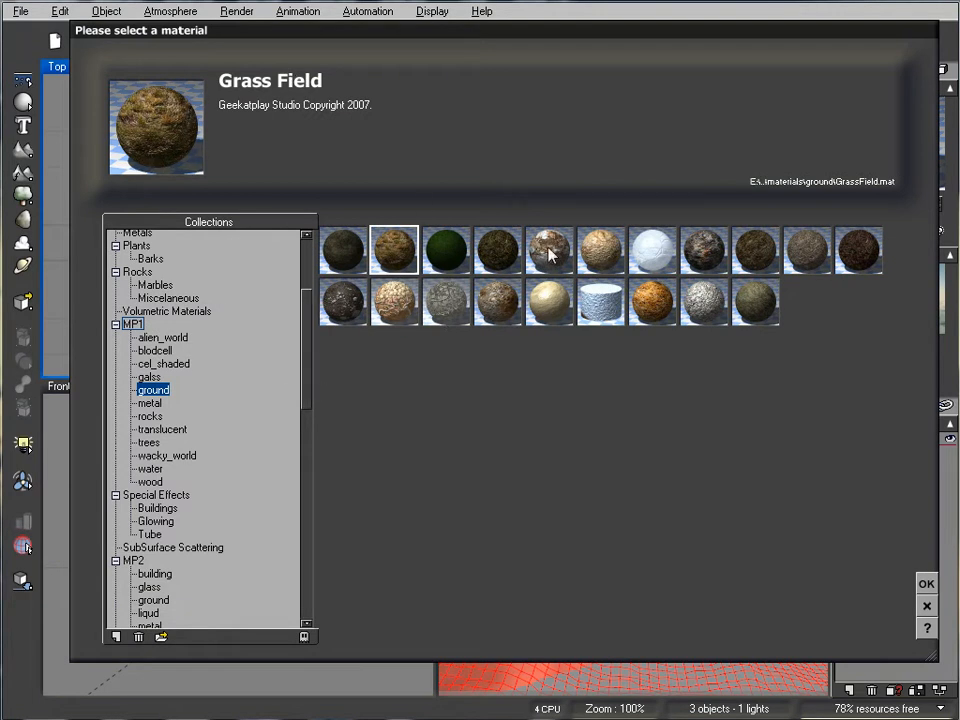
click(925, 583)
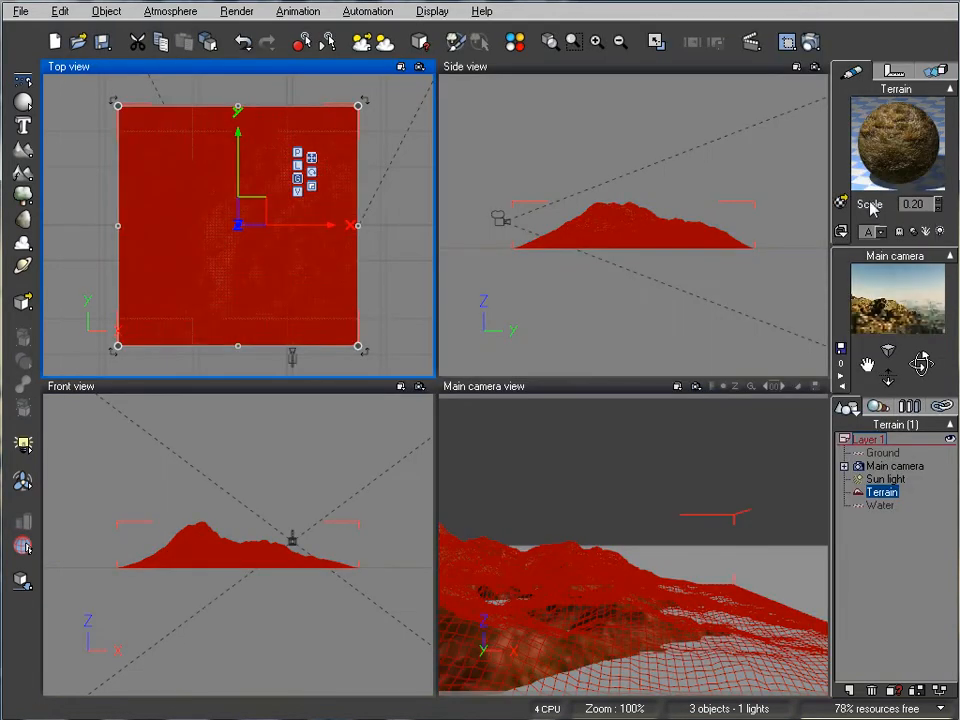
right_click(896, 145)
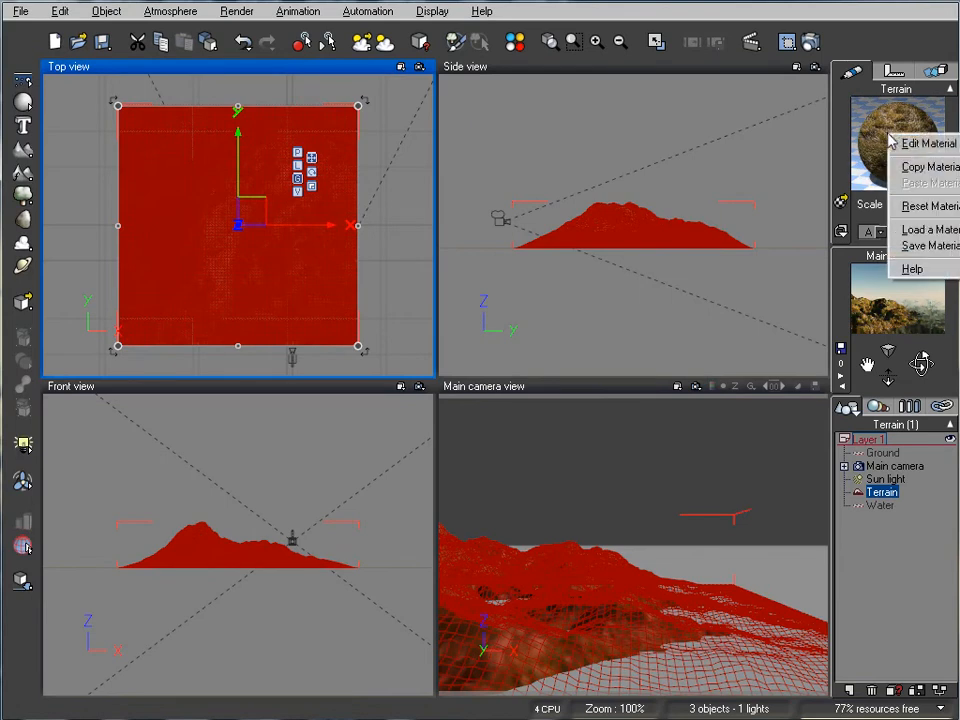
click(928, 143)
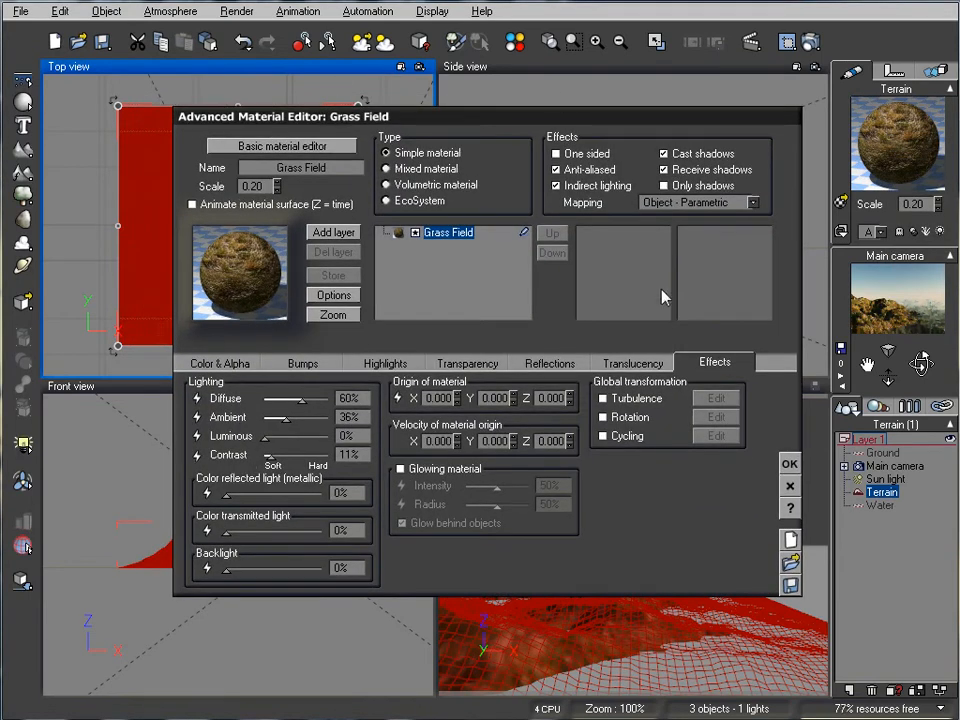
mouse_move(878, 317)
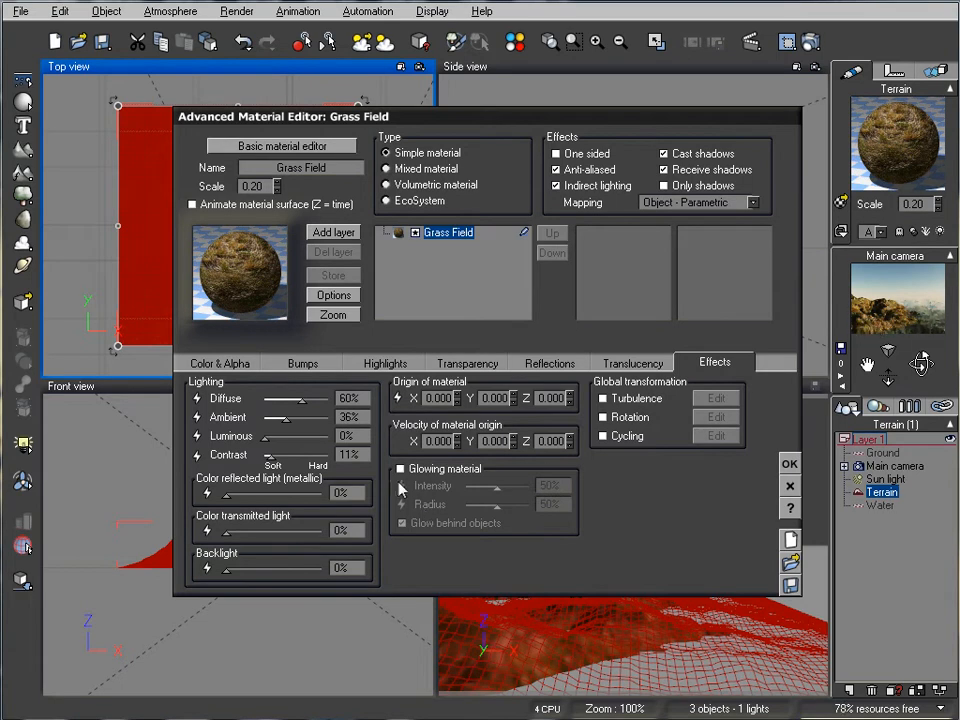
Use Bilinear interpolation for the grass bump texture, accept, and set material scale to 0.09.
click(302, 362)
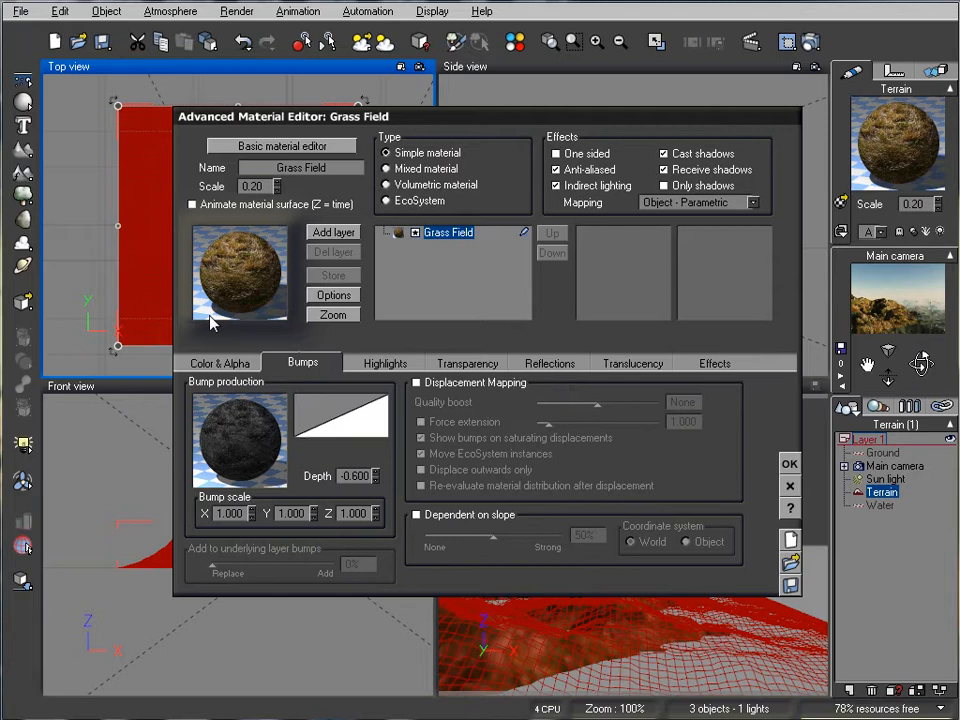
mouse_move(280, 468)
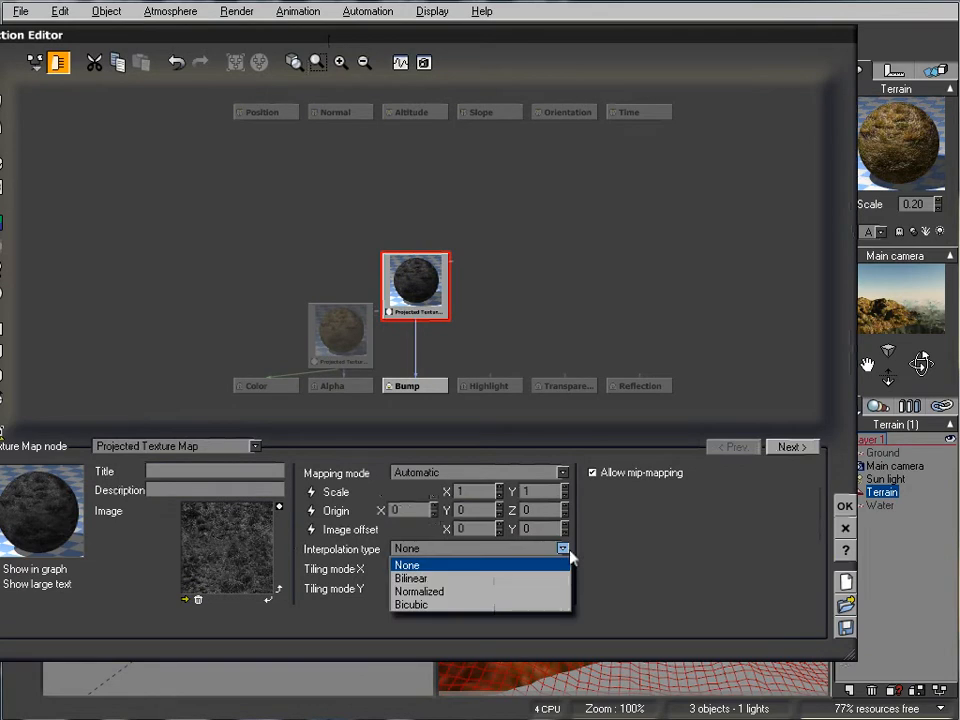
mouse_move(410, 578)
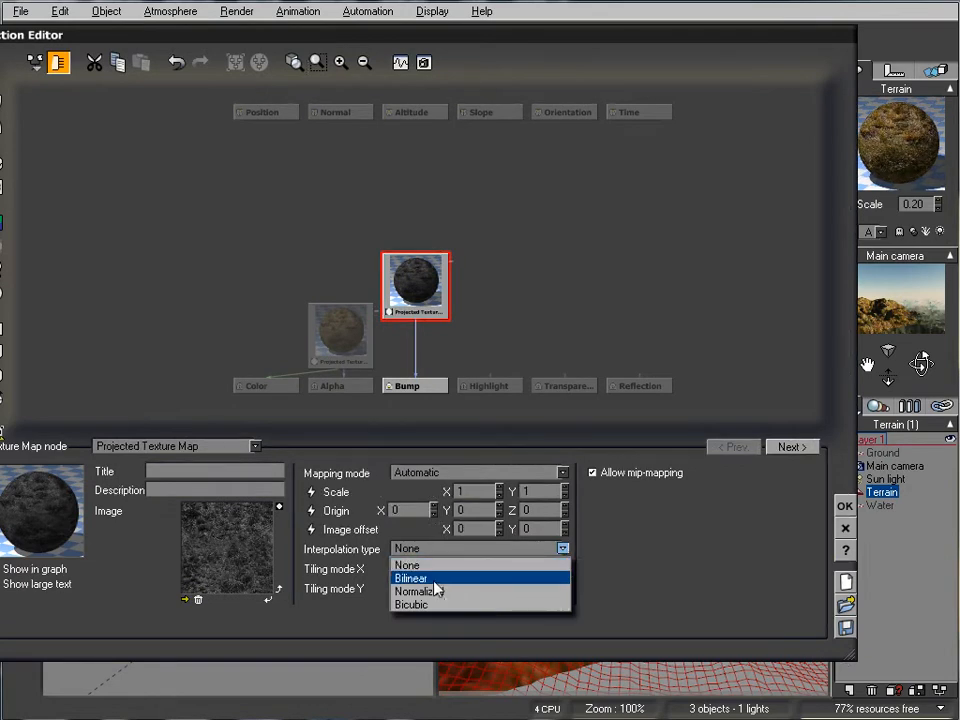
click(411, 604)
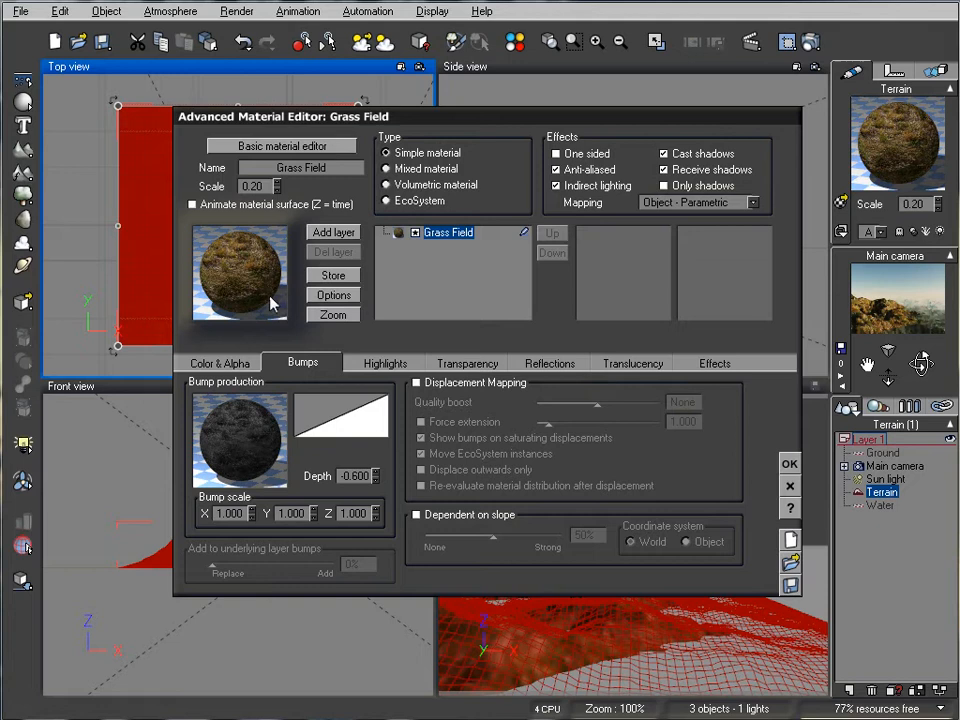
mouse_move(463, 300)
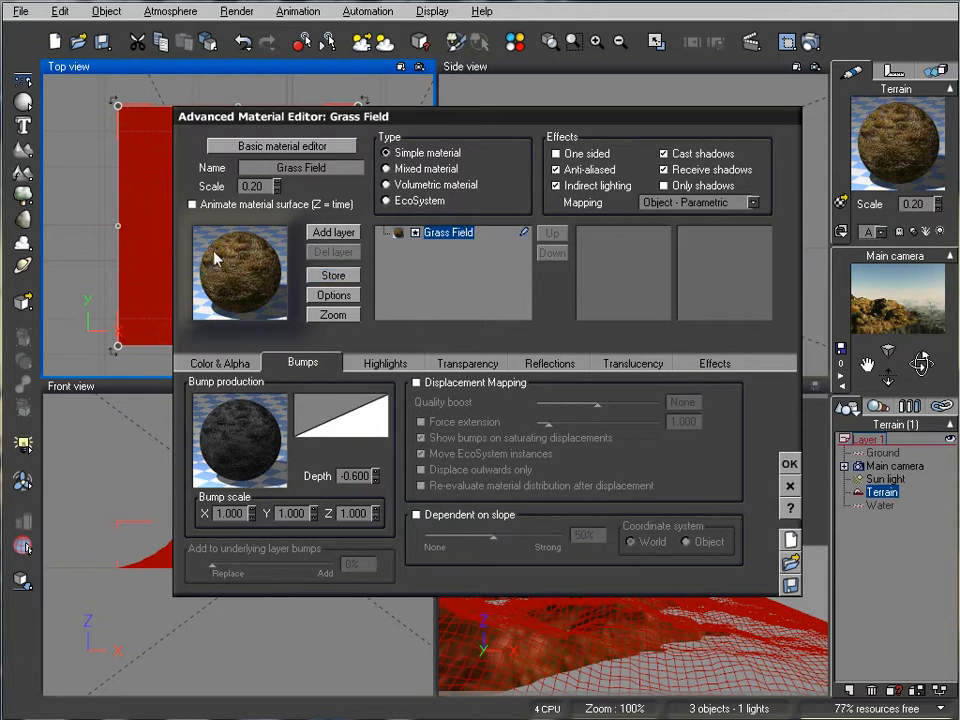
mouse_move(585, 313)
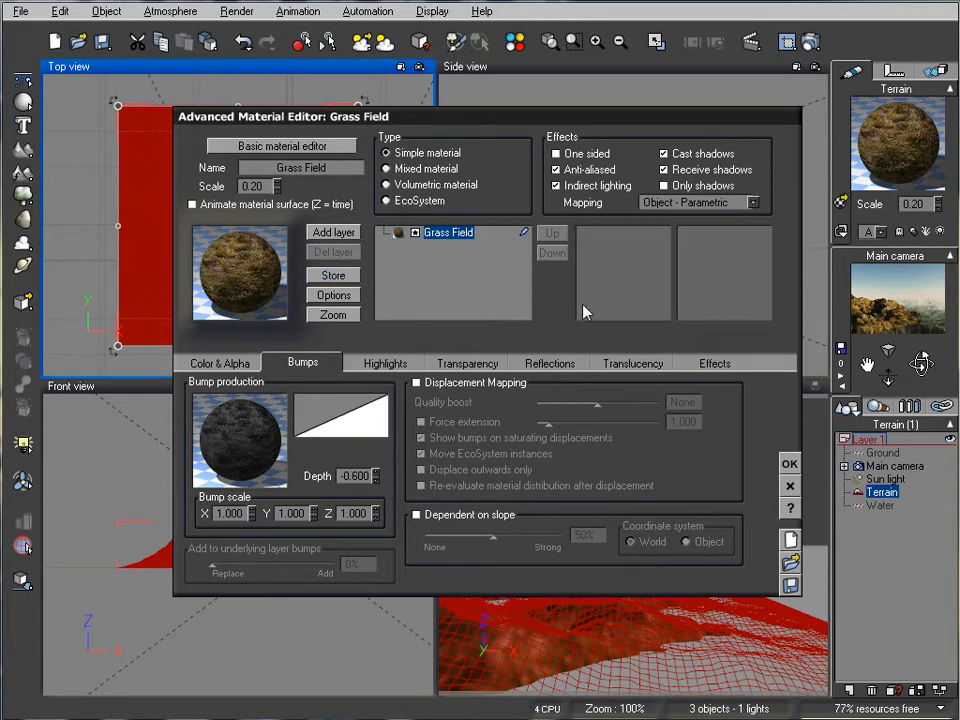
mouse_move(778, 470)
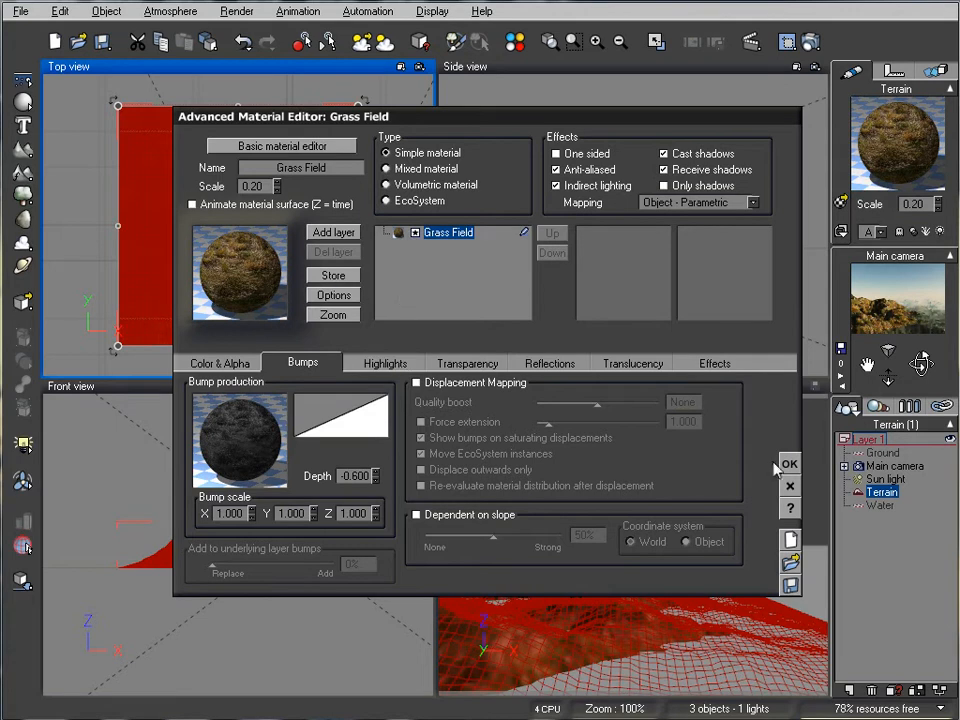
click(789, 463)
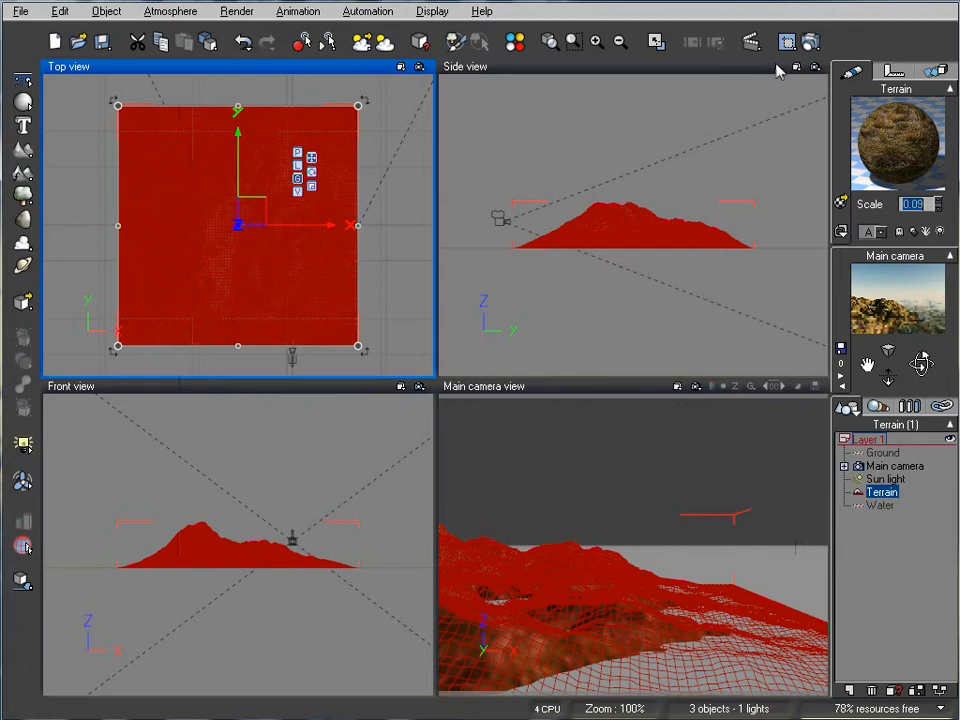
Render a test preview of the grassy shore beside the water, then close it.
click(787, 41)
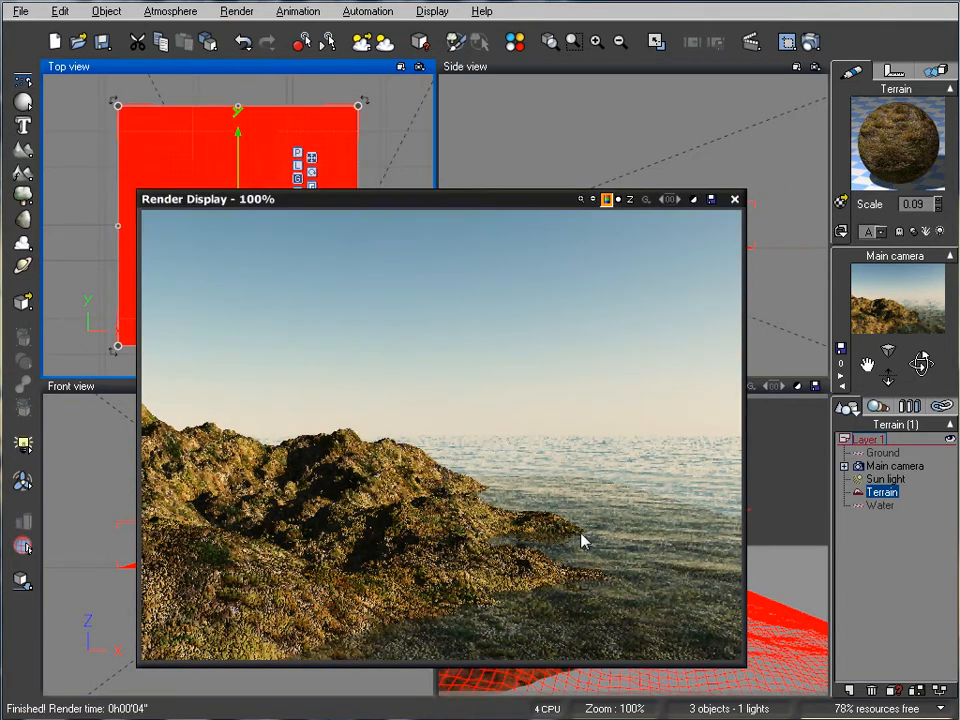
mouse_move(448, 472)
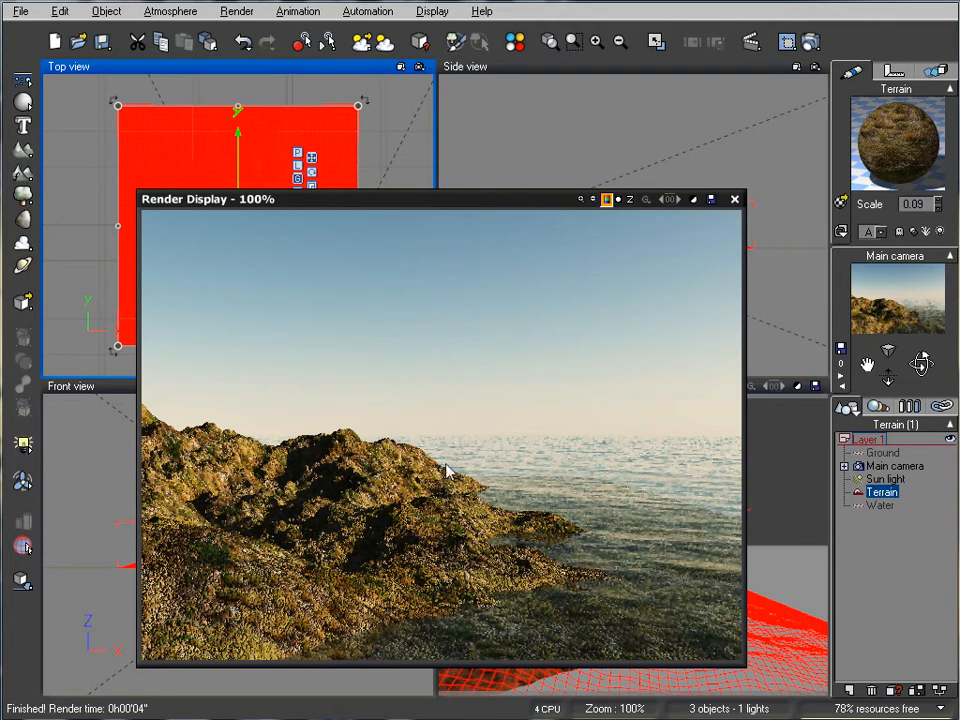
mouse_move(658, 490)
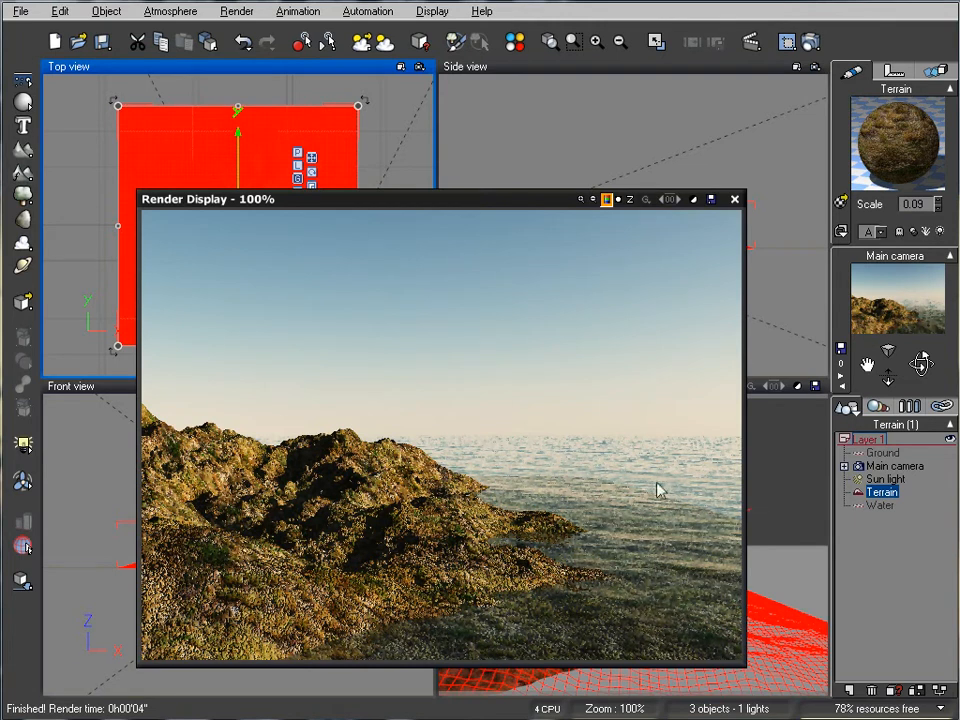
mouse_move(730, 525)
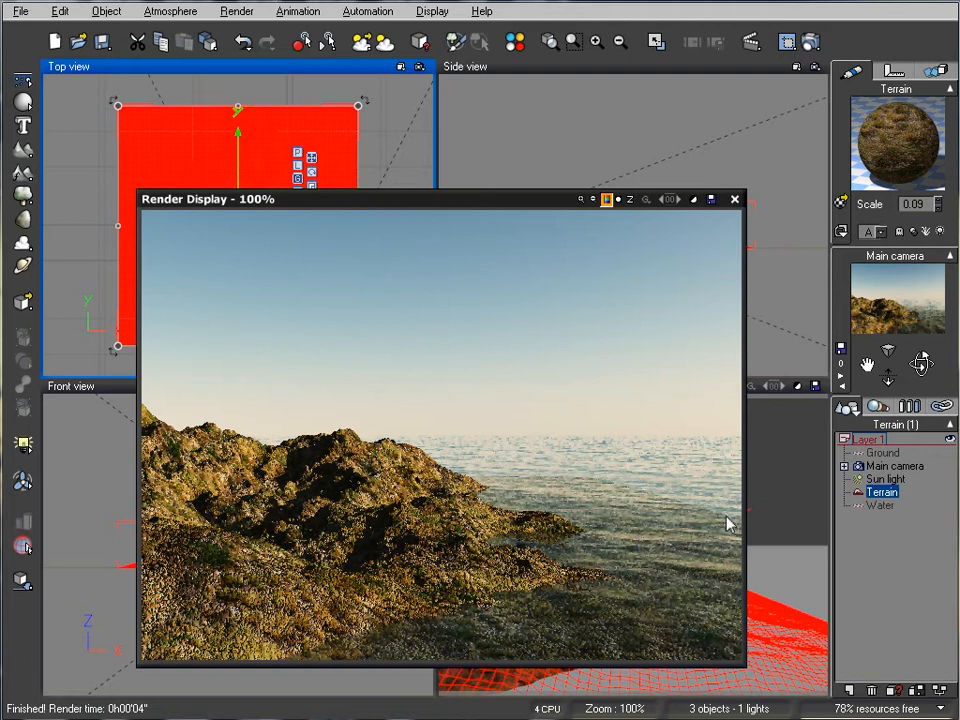
click(735, 199)
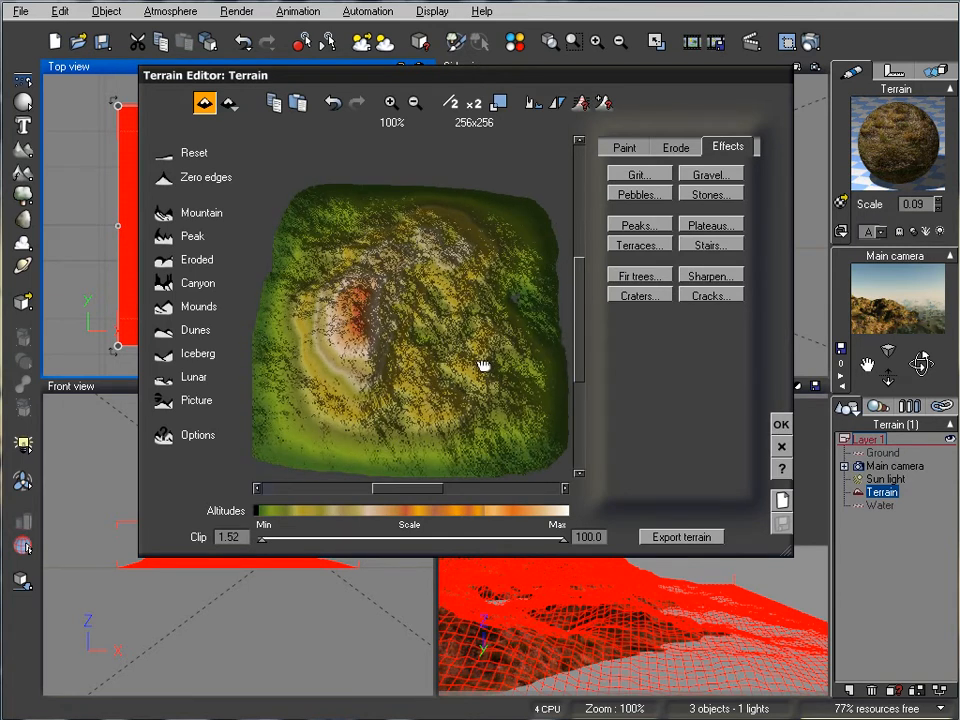
Close the Terrain Editor and load Grass Field onto the ground plane.
click(781, 424)
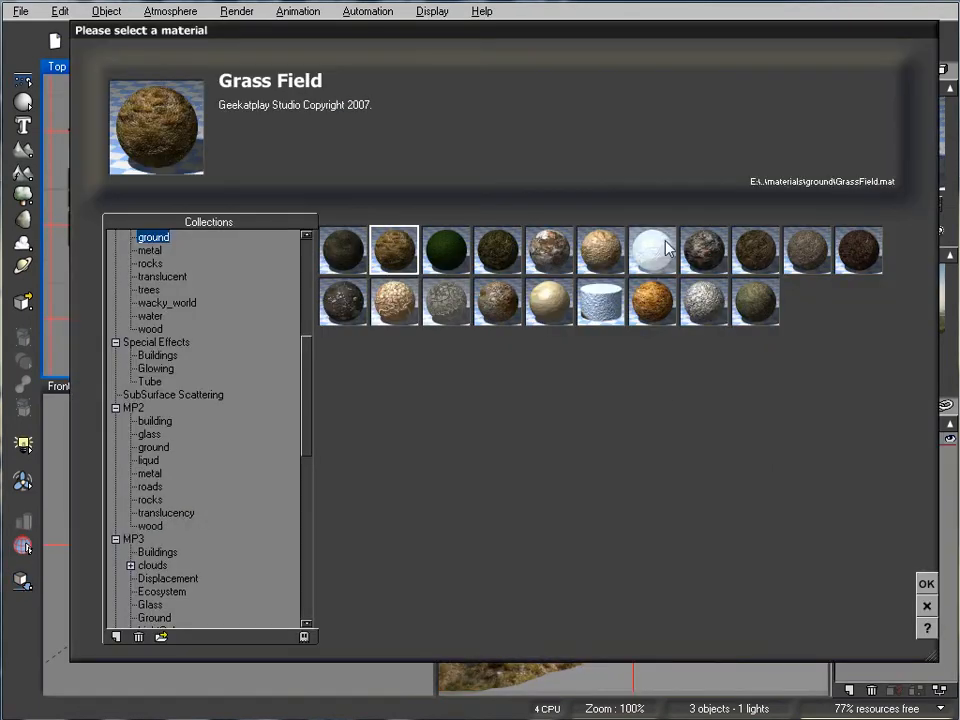
click(925, 583)
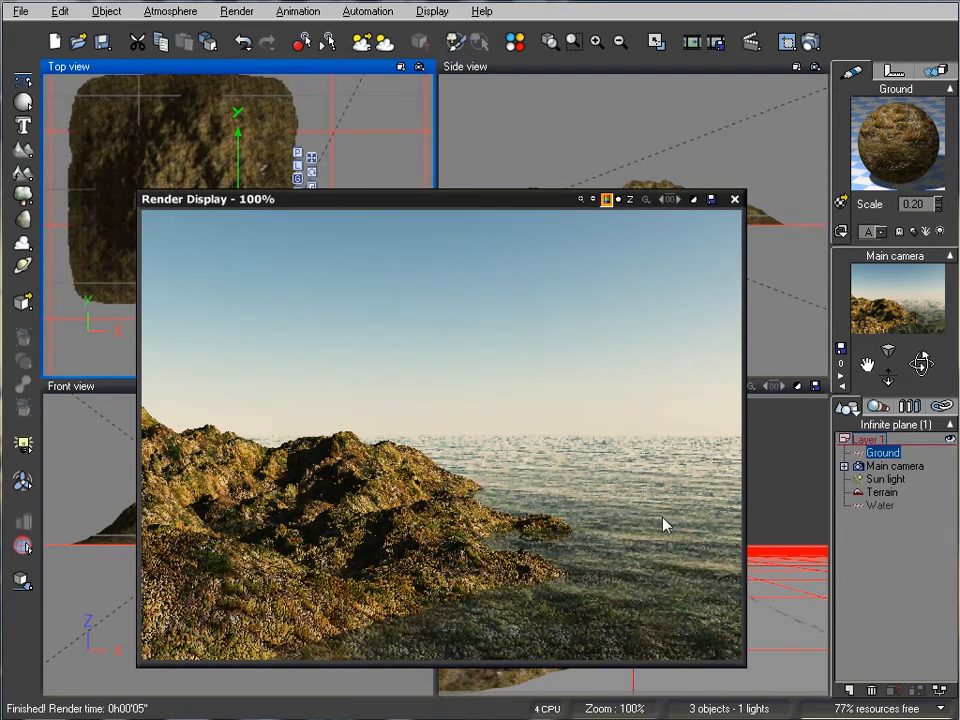
mouse_move(697, 243)
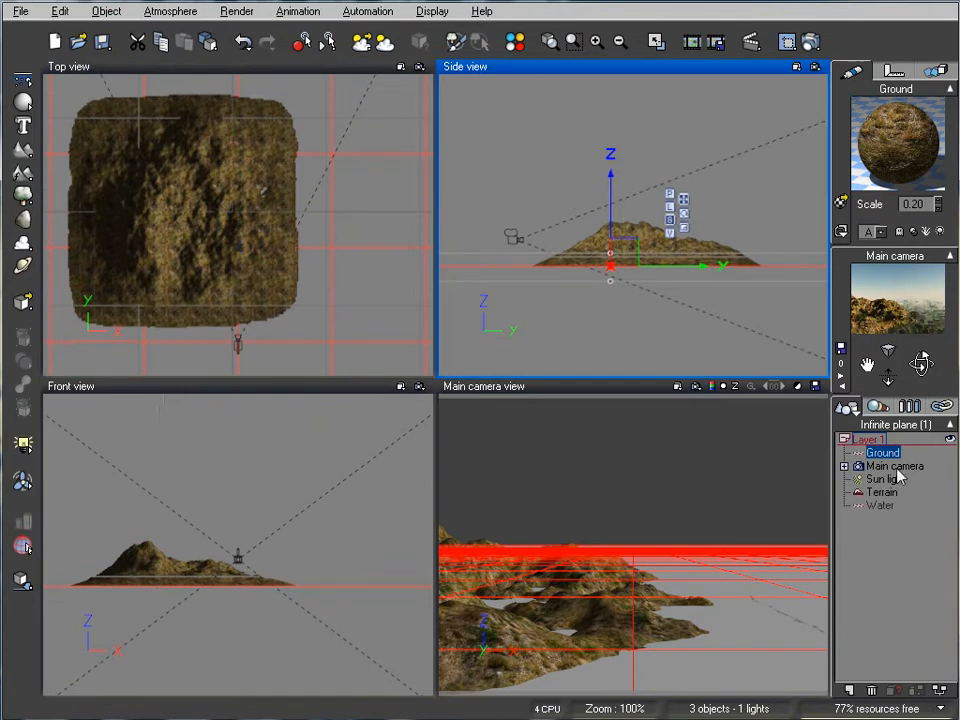
Drag the sun light low ahead of the camera, then reselect it.
click(884, 479)
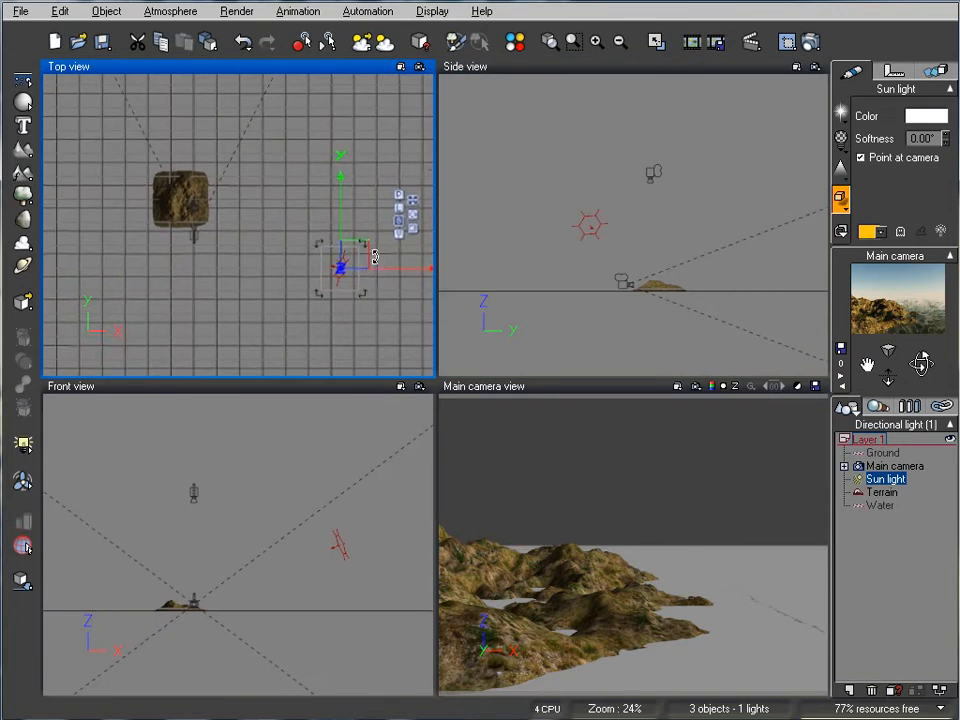
drag(343, 268, 237, 115)
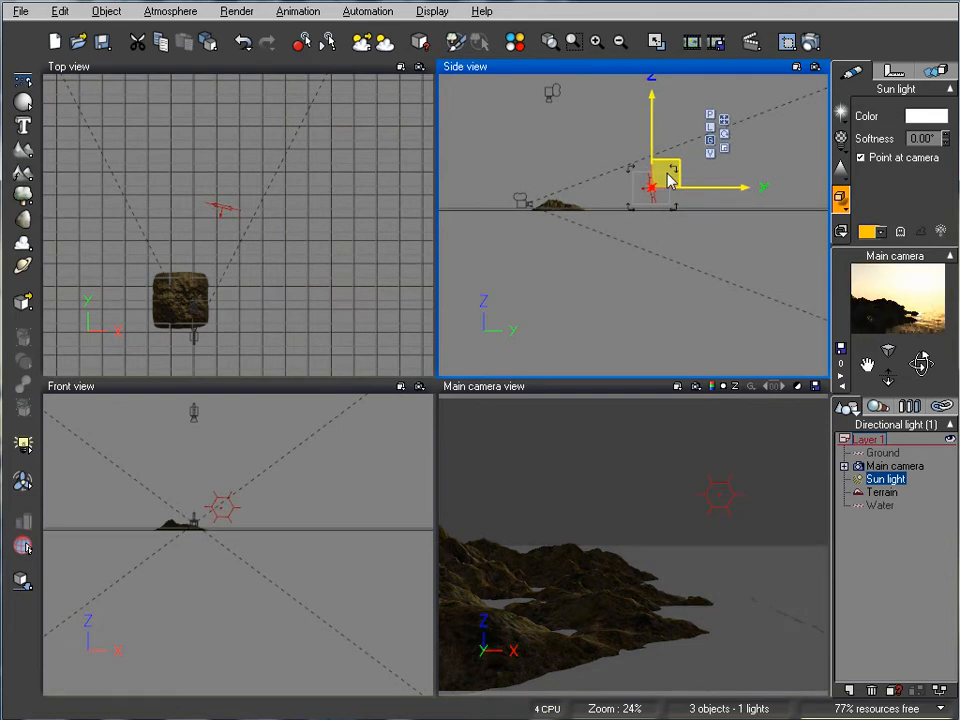
right_click(655, 180)
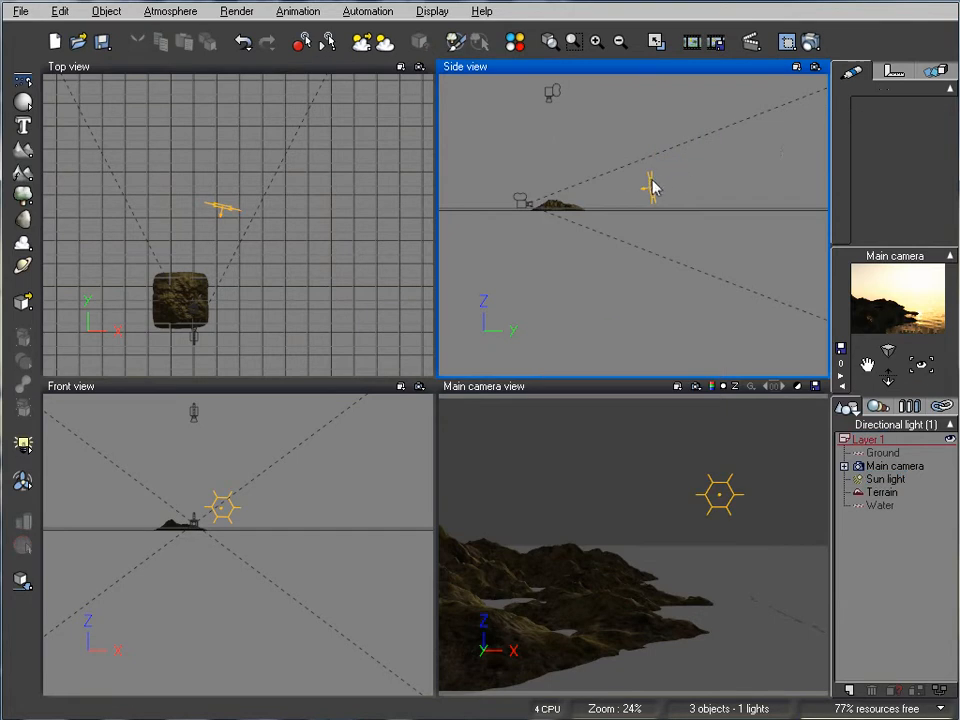
click(170, 11)
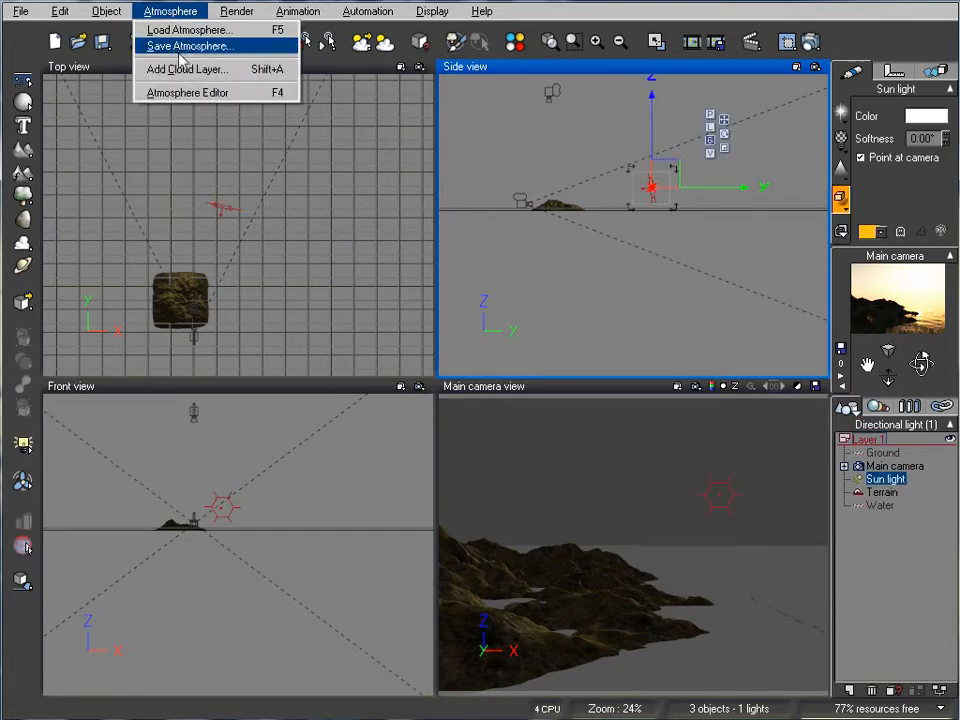
In the Atmosphere Editor, thin the haze and raise scattering anisotropy to 0.90.
click(189, 29)
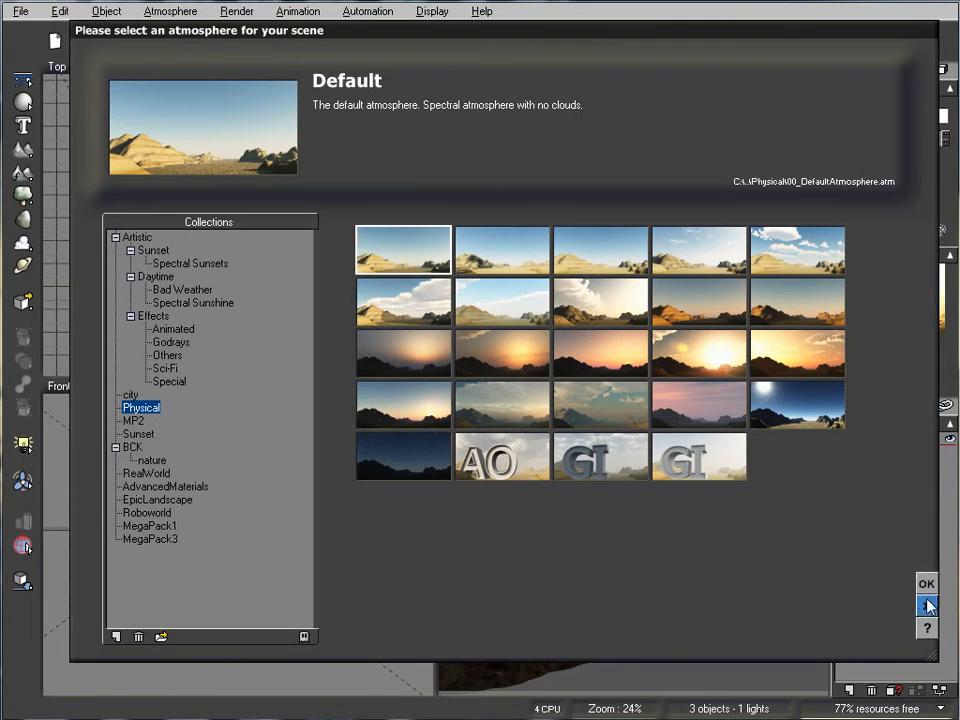
click(925, 583)
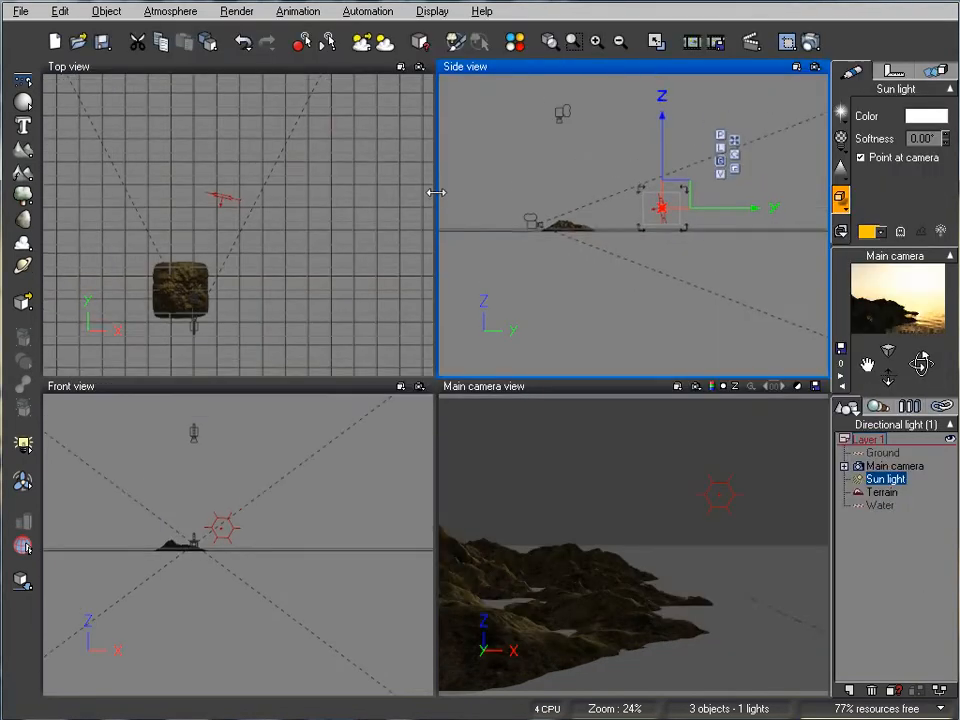
mouse_move(460, 87)
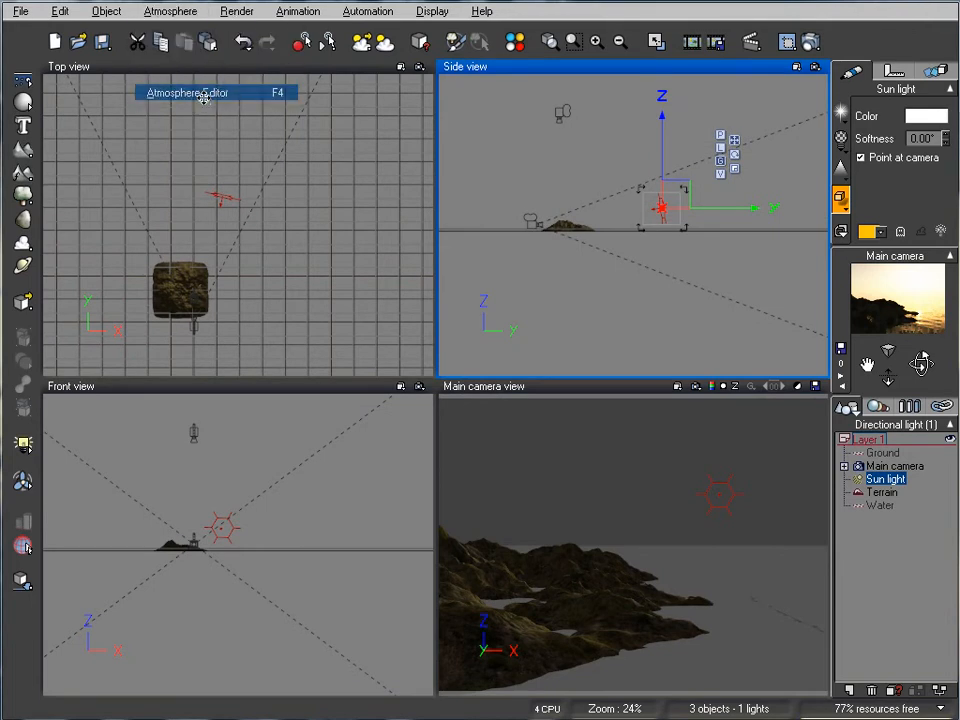
click(185, 92)
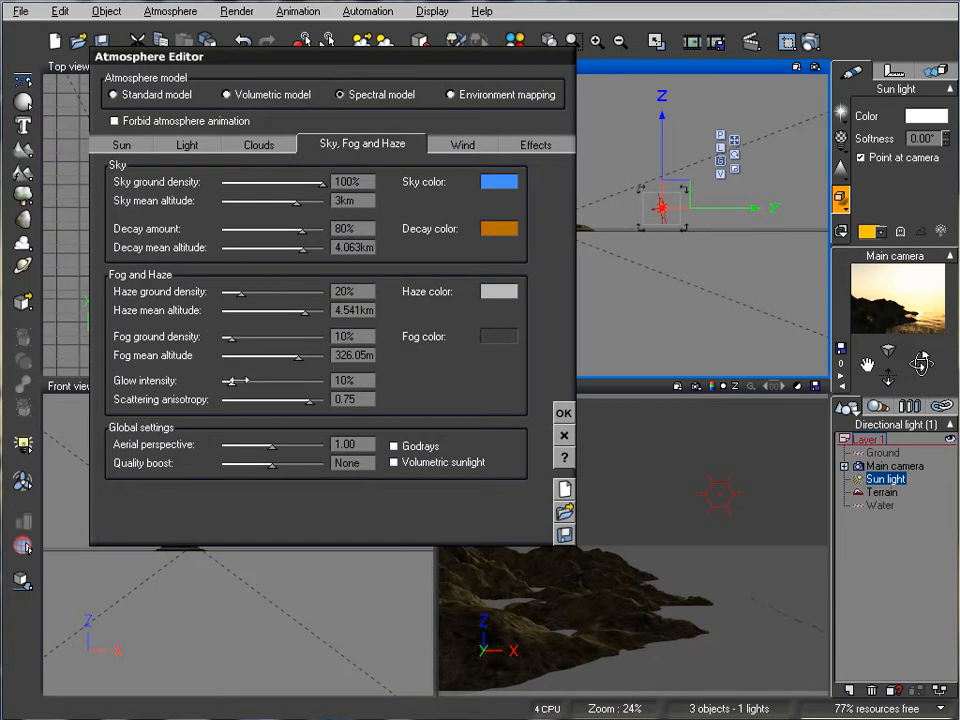
mouse_move(203, 389)
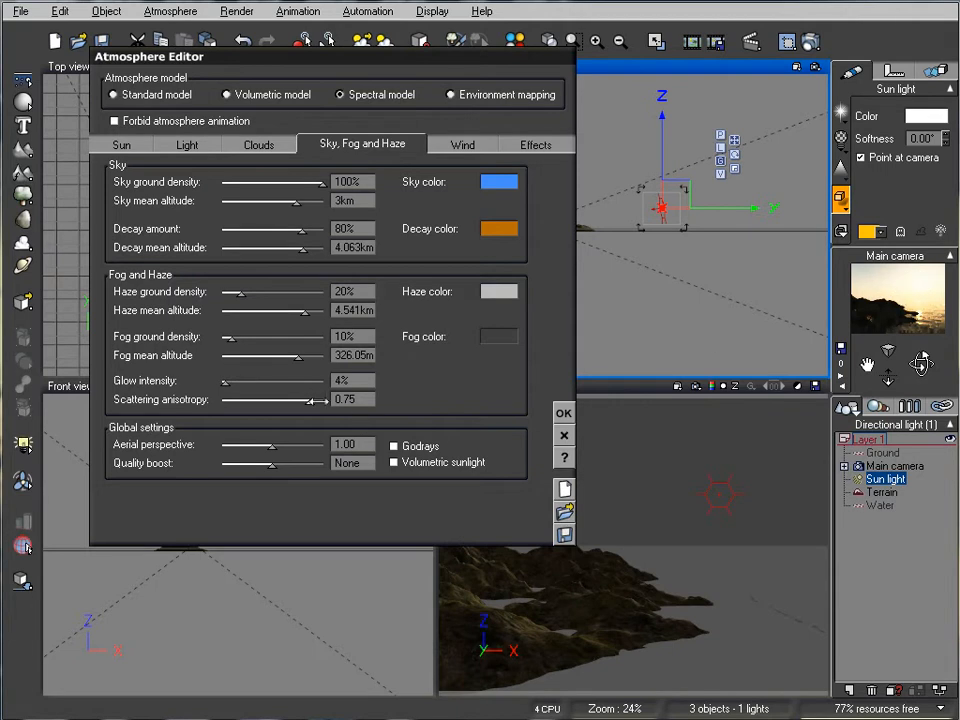
drag(299, 399, 318, 399)
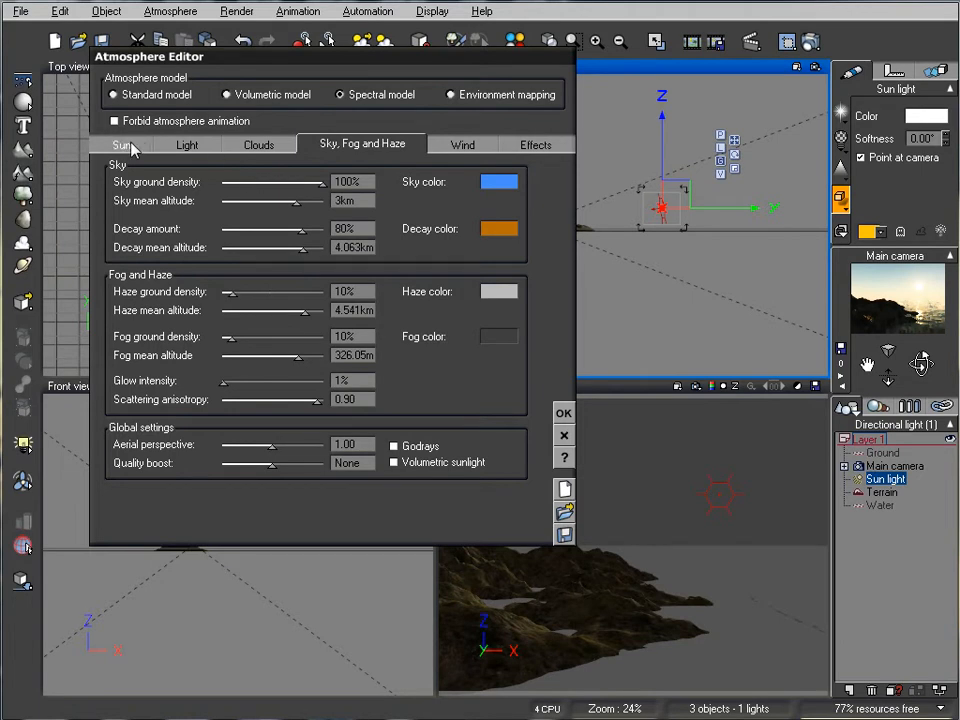
On the Sun tab, set the sun size to 8%.
click(121, 144)
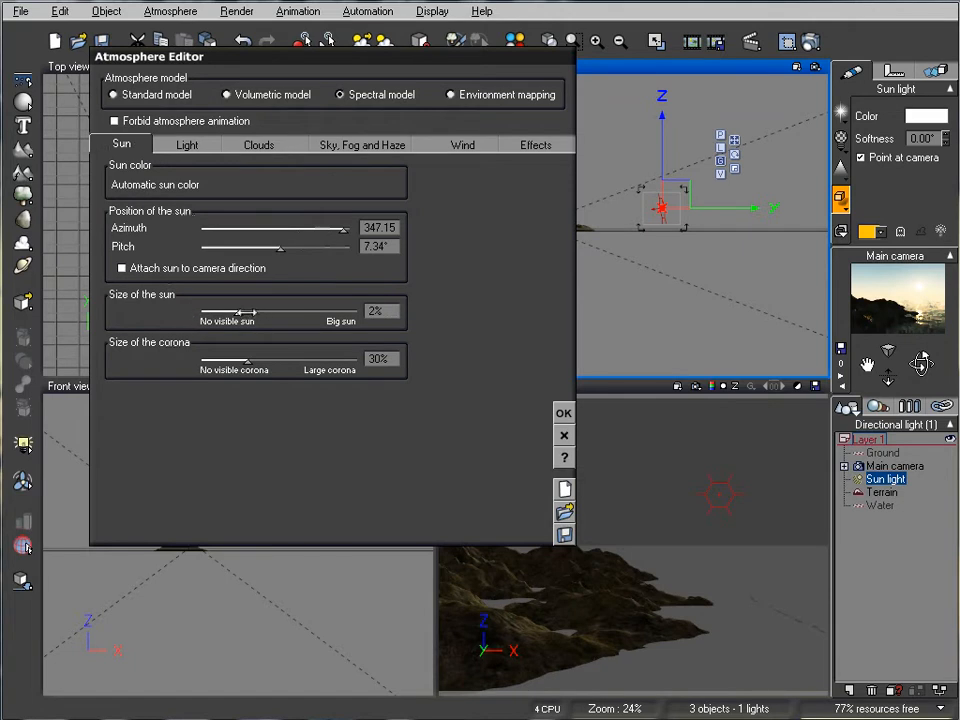
drag(240, 311, 320, 311)
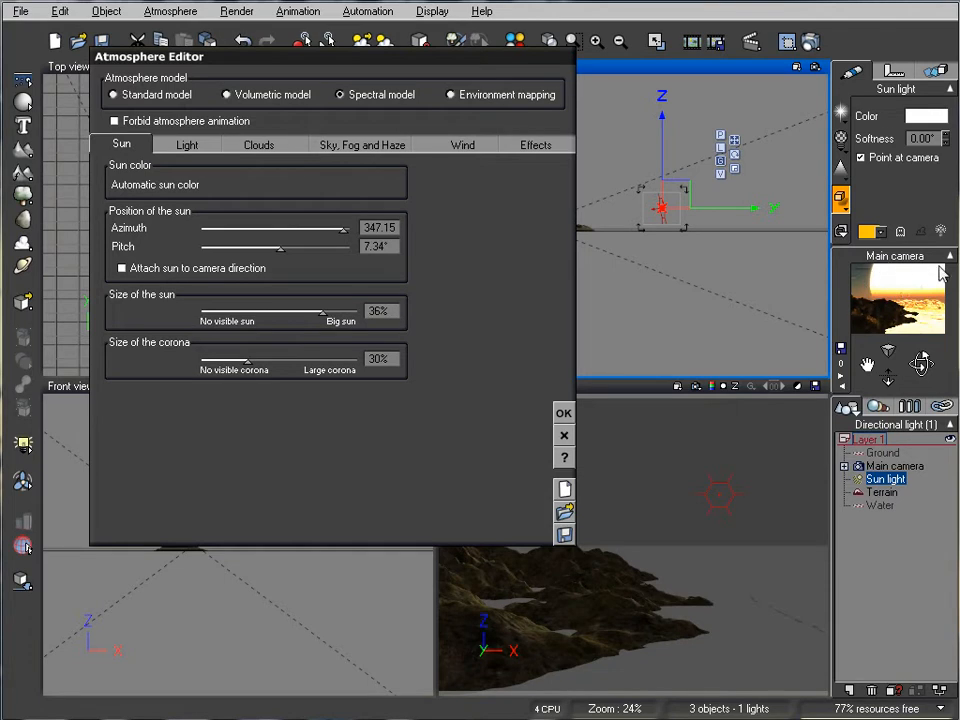
drag(322, 313, 300, 313)
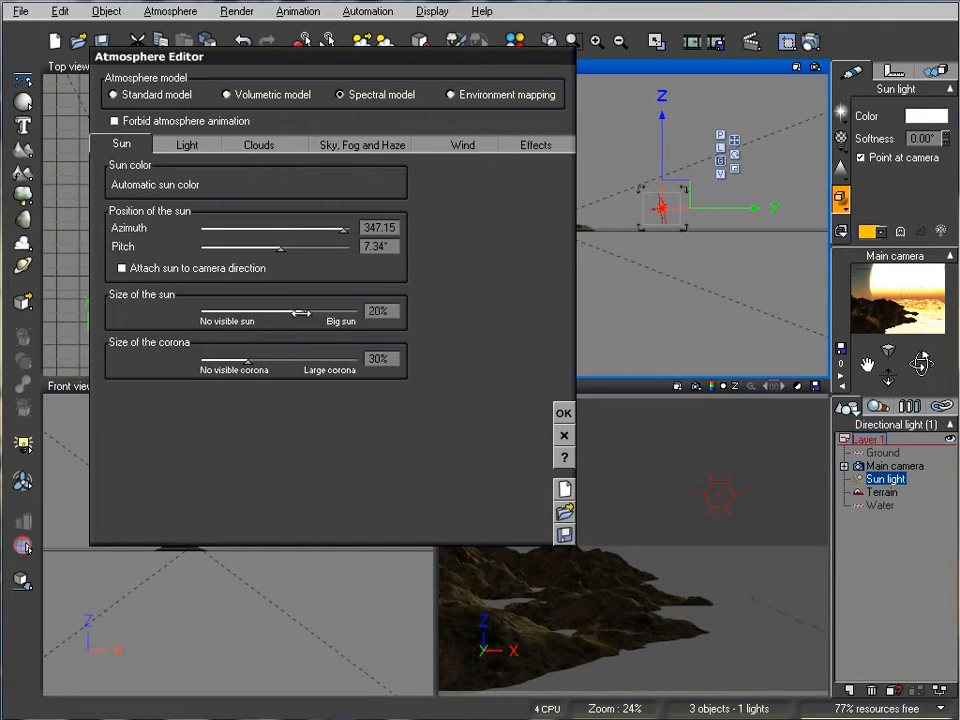
drag(303, 312, 307, 312)
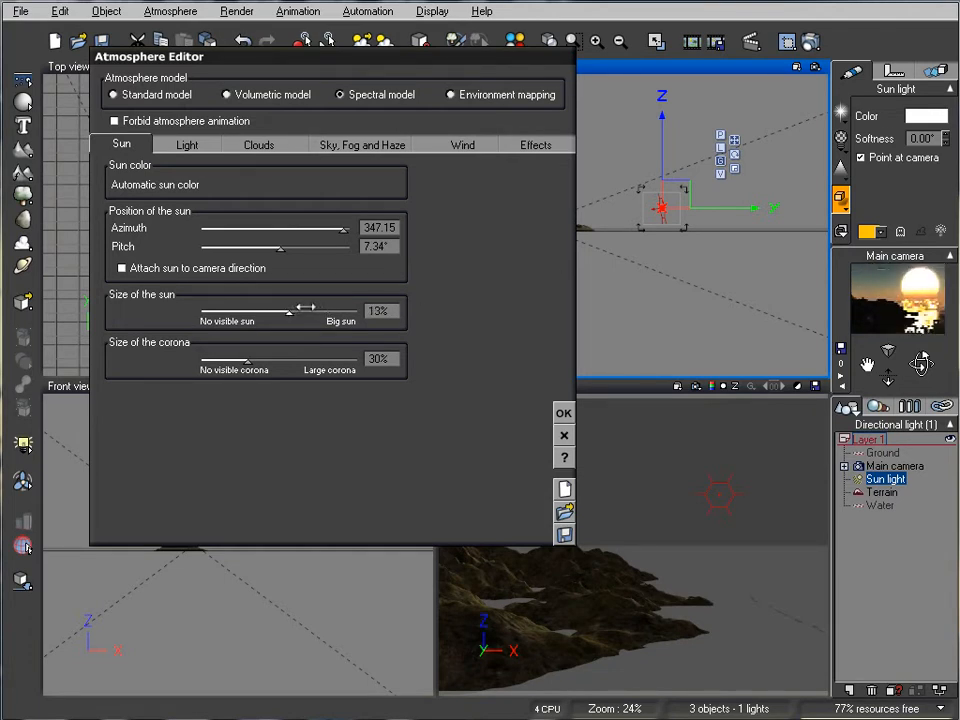
drag(305, 307, 295, 307)
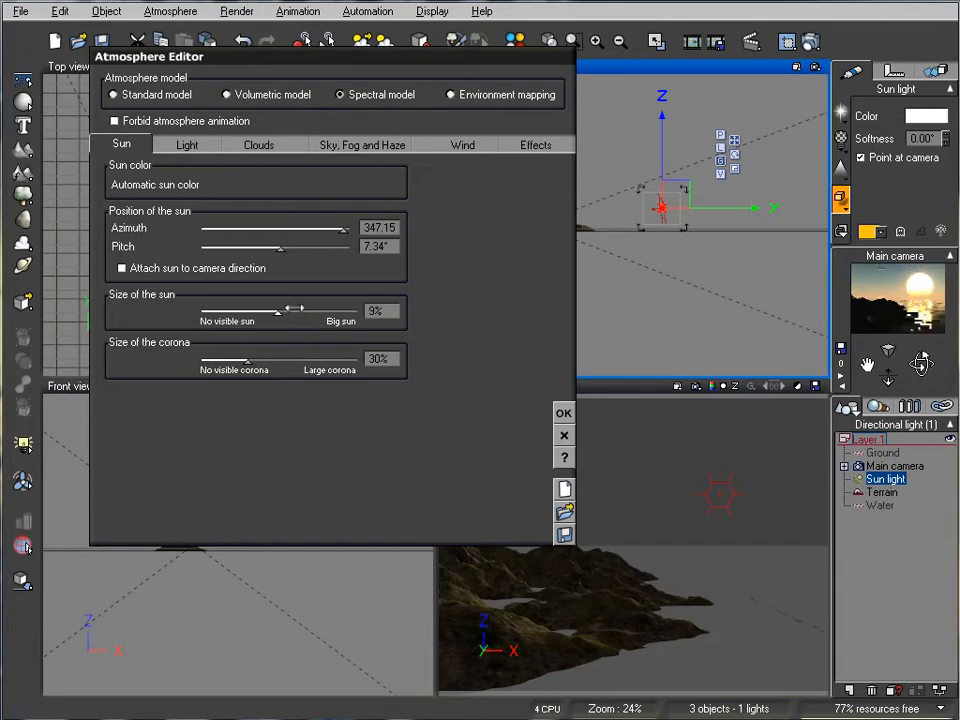
drag(300, 310, 294, 310)
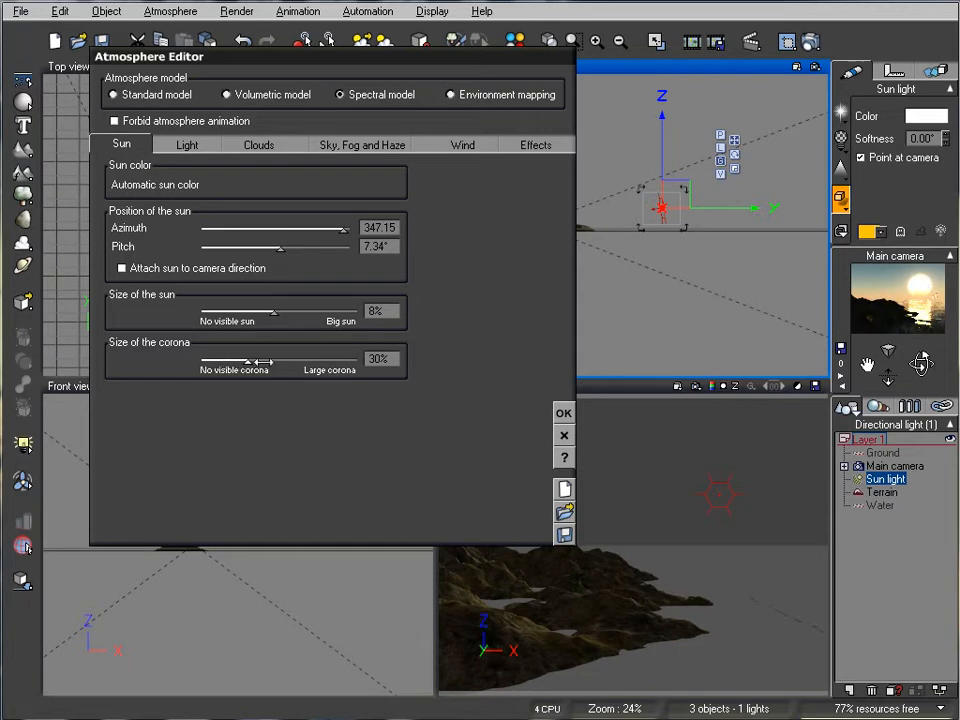
Set the sun's corona size to 12%.
drag(248, 362, 312, 362)
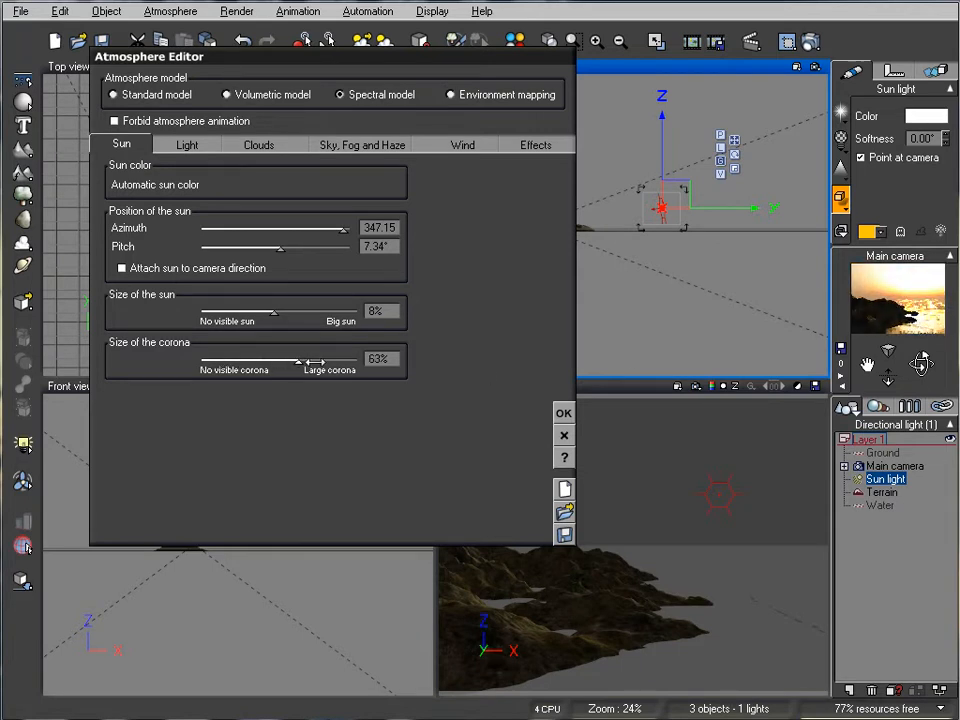
drag(298, 358, 317, 358)
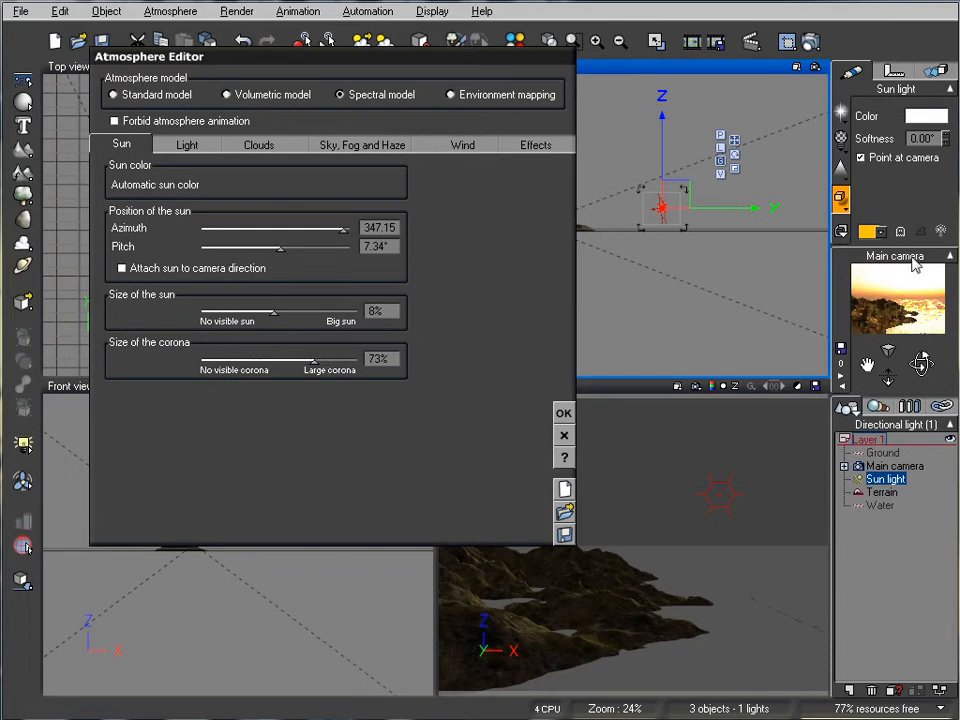
drag(313, 358, 237, 358)
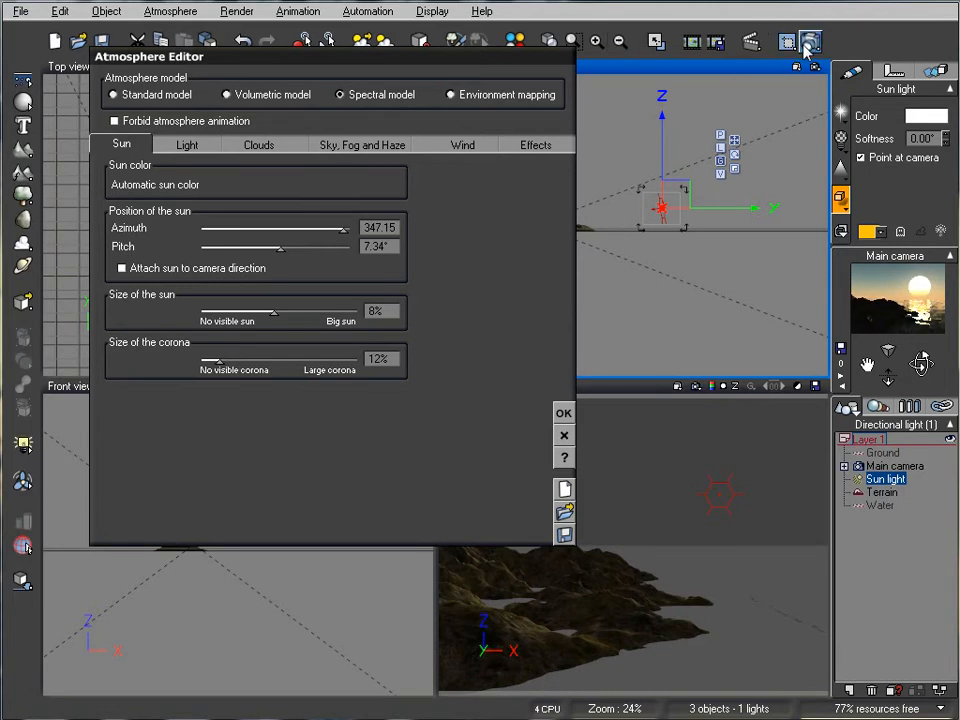
Render the main camera view showing the low sun over the sea.
click(809, 41)
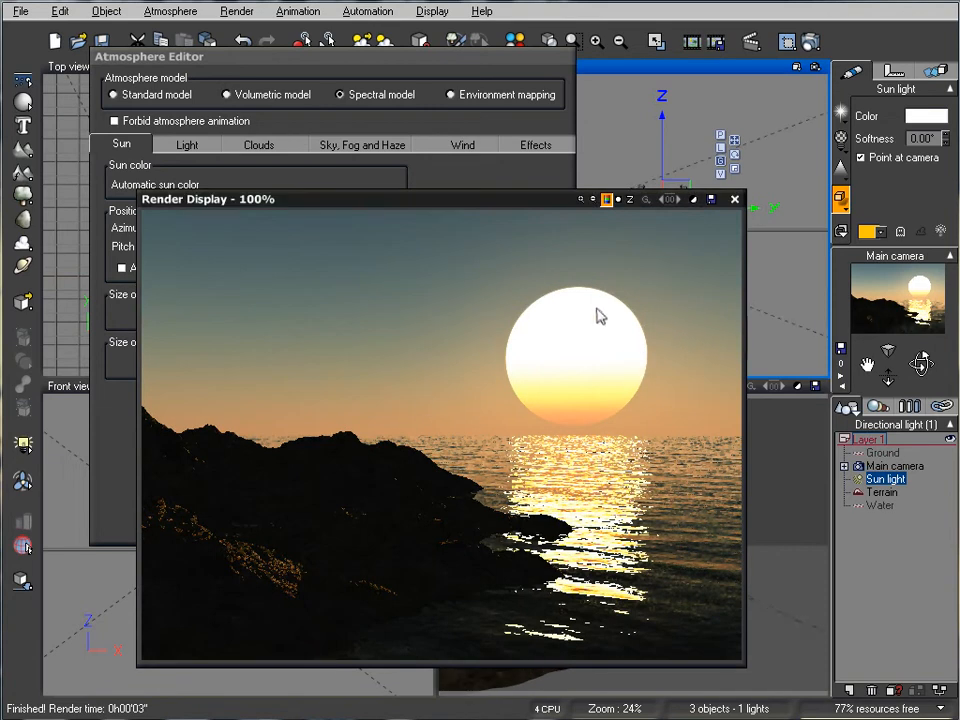
mouse_move(623, 394)
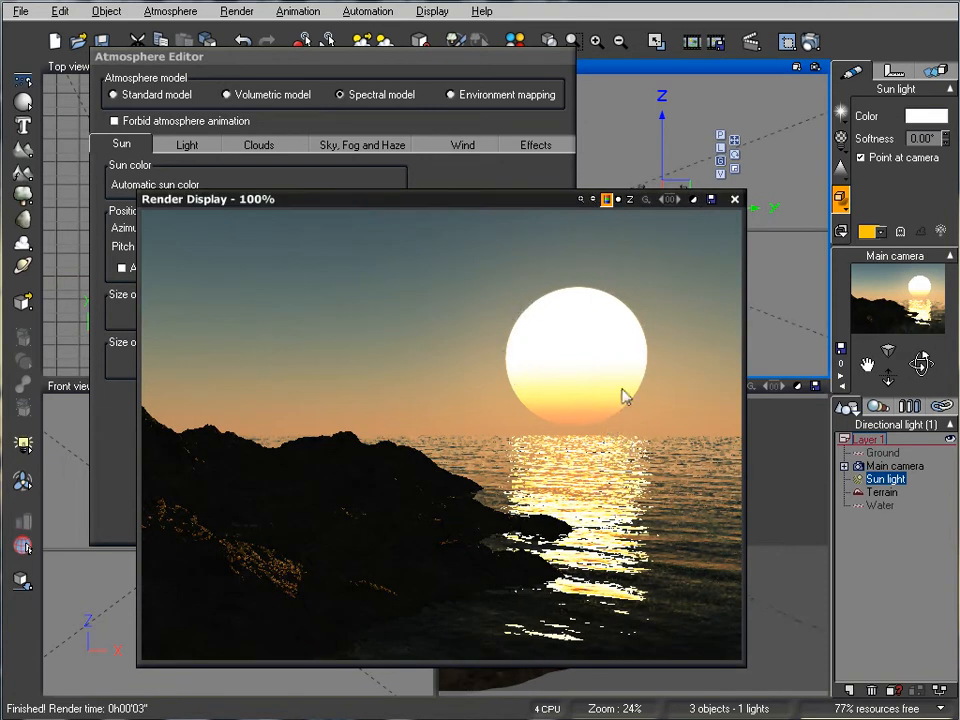
mouse_move(620, 377)
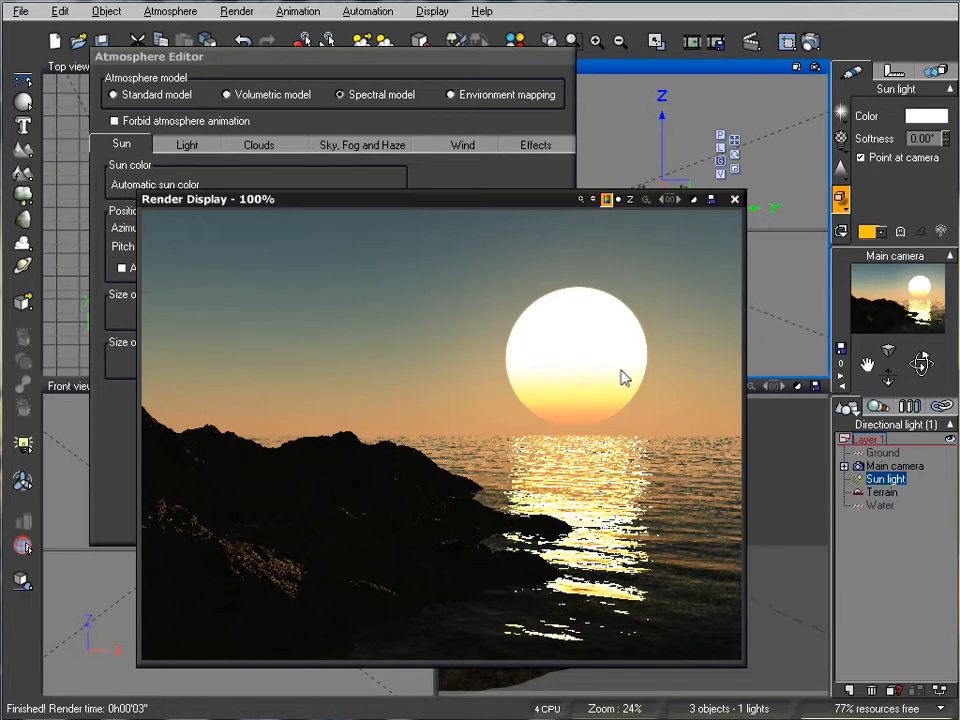
mouse_move(596, 612)
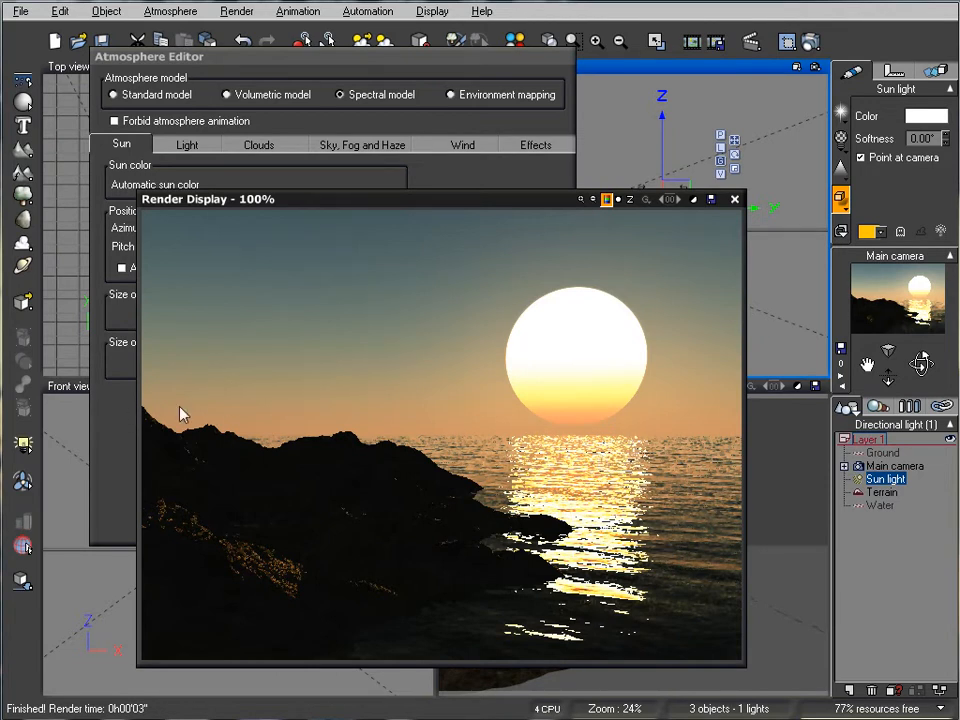
mouse_move(537, 404)
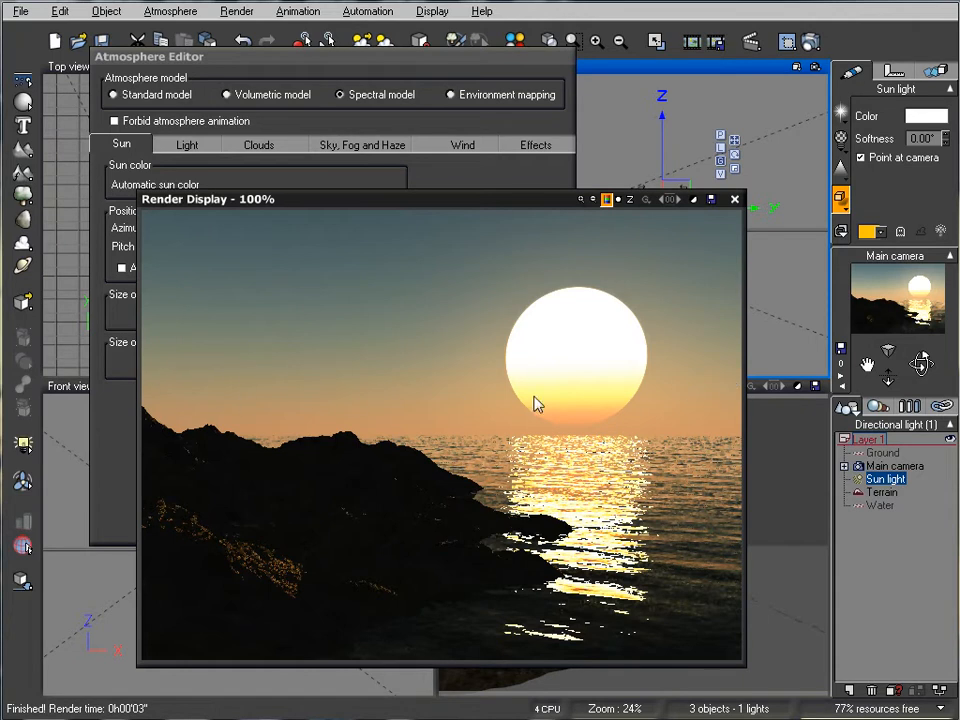
mouse_move(696, 241)
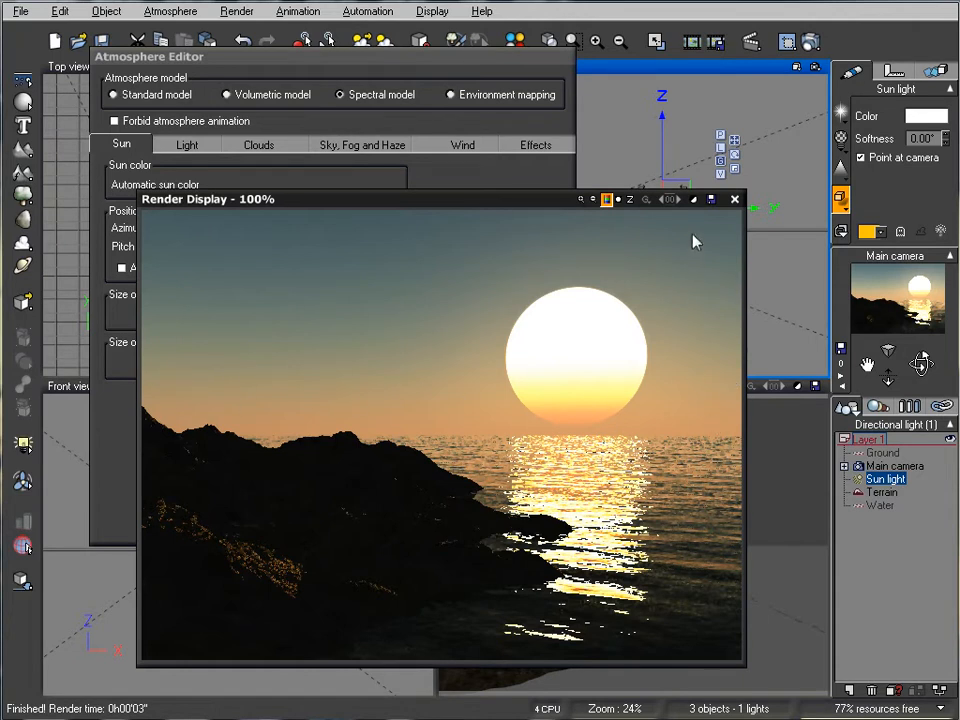
mouse_move(700, 273)
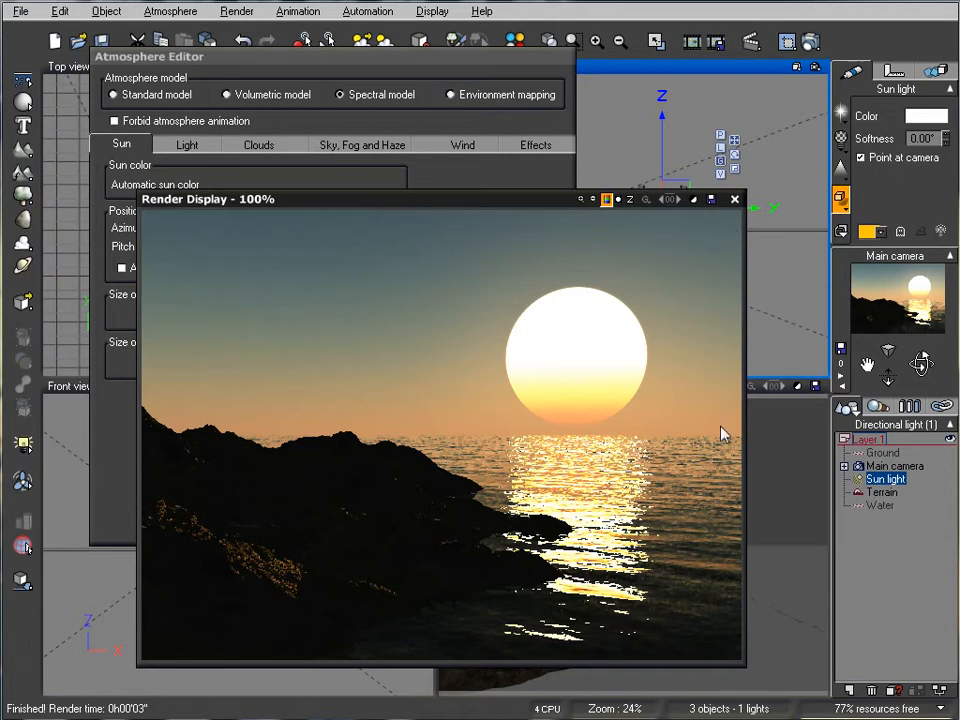
mouse_move(290, 635)
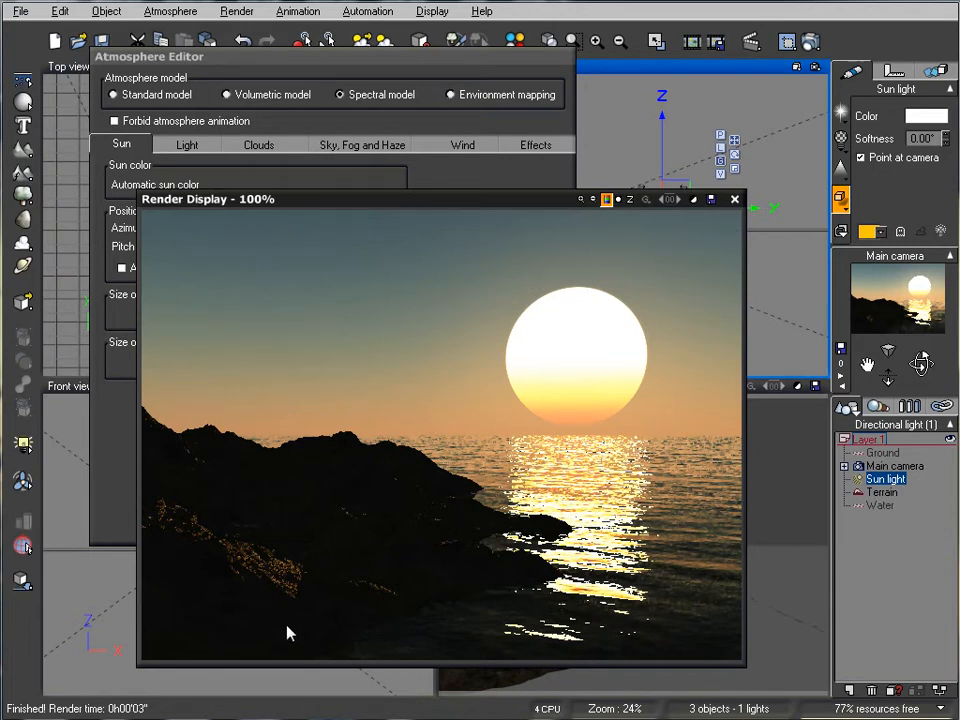
mouse_move(292, 607)
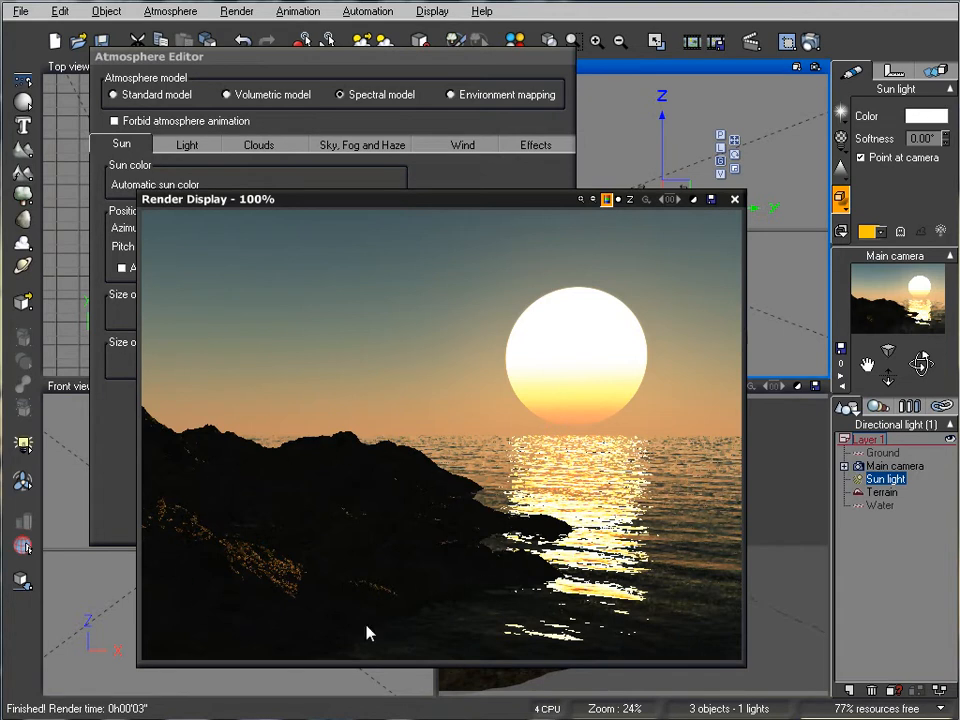
Lower the light balance toward ambient and tint the ambient light pale blue-grey.
click(735, 199)
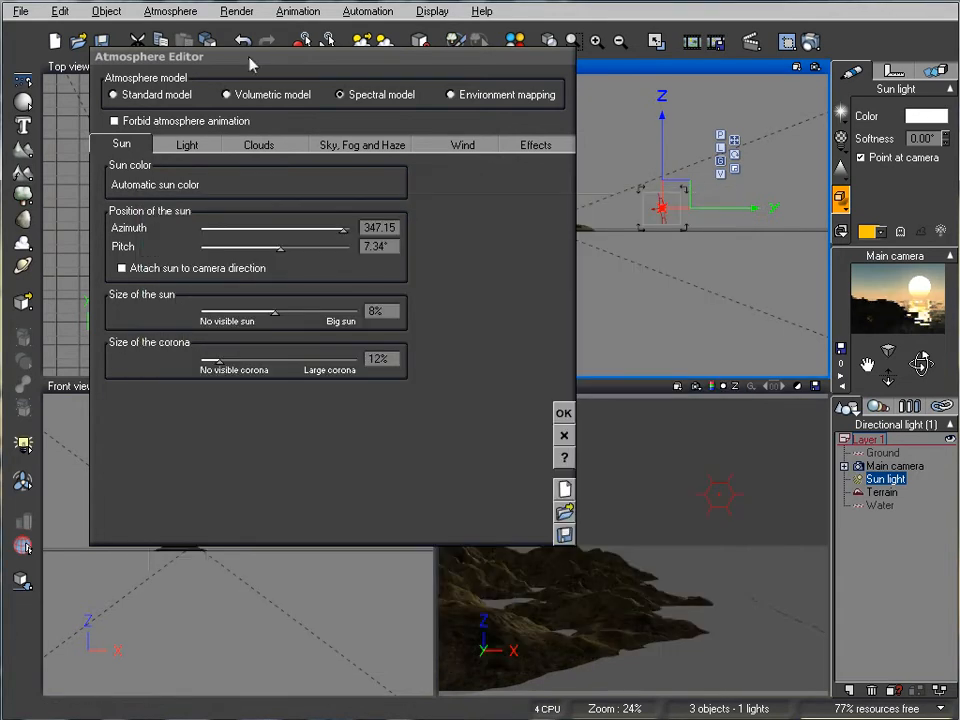
click(186, 145)
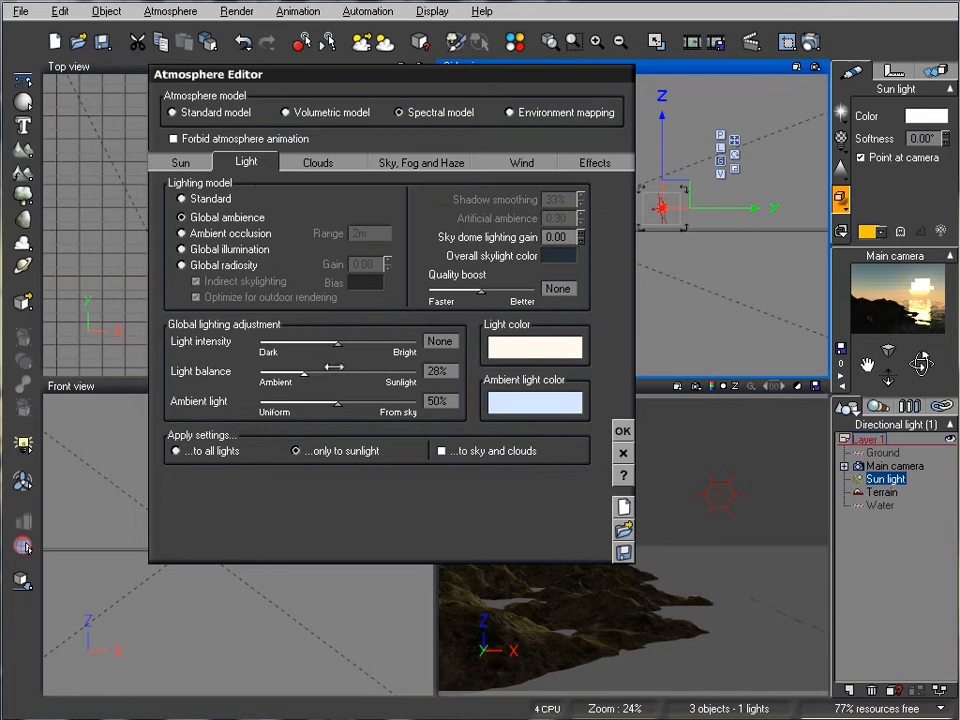
drag(335, 370, 305, 370)
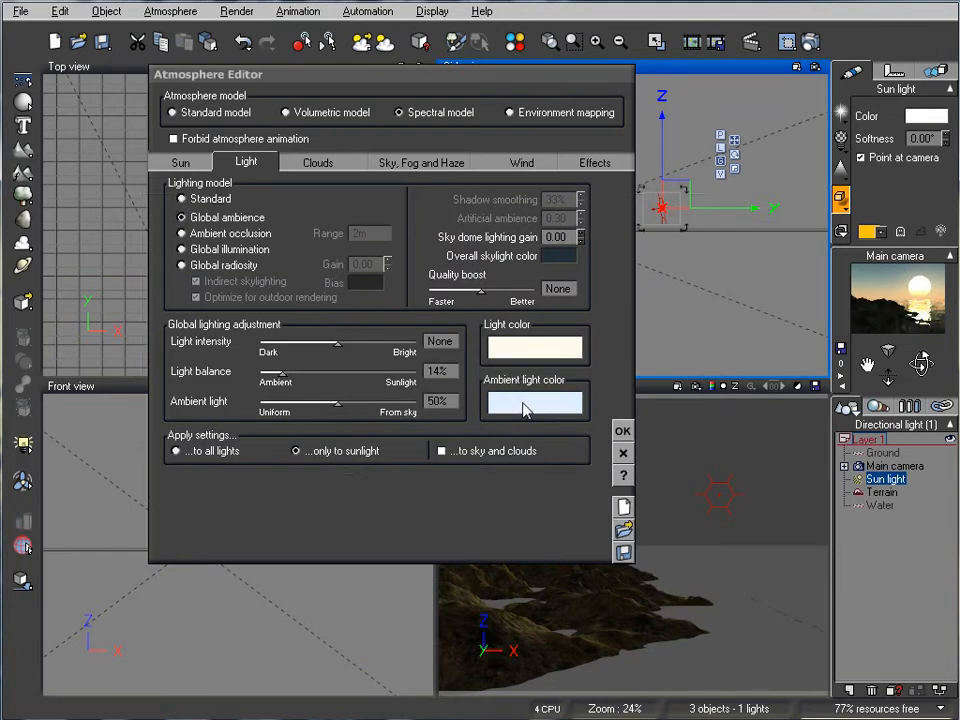
click(534, 401)
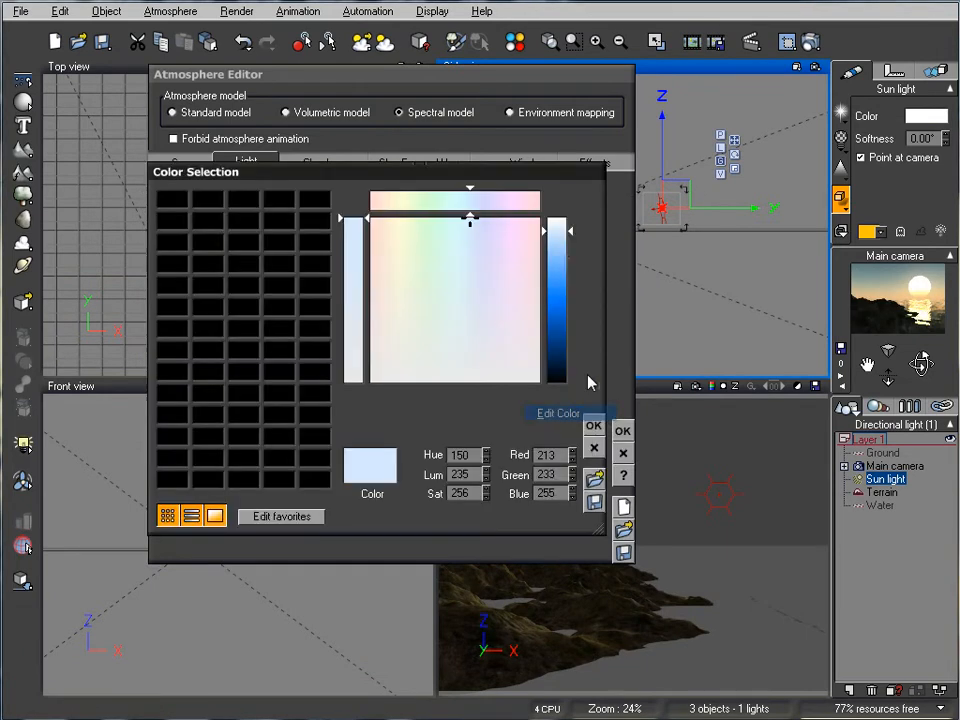
drag(470, 218, 465, 355)
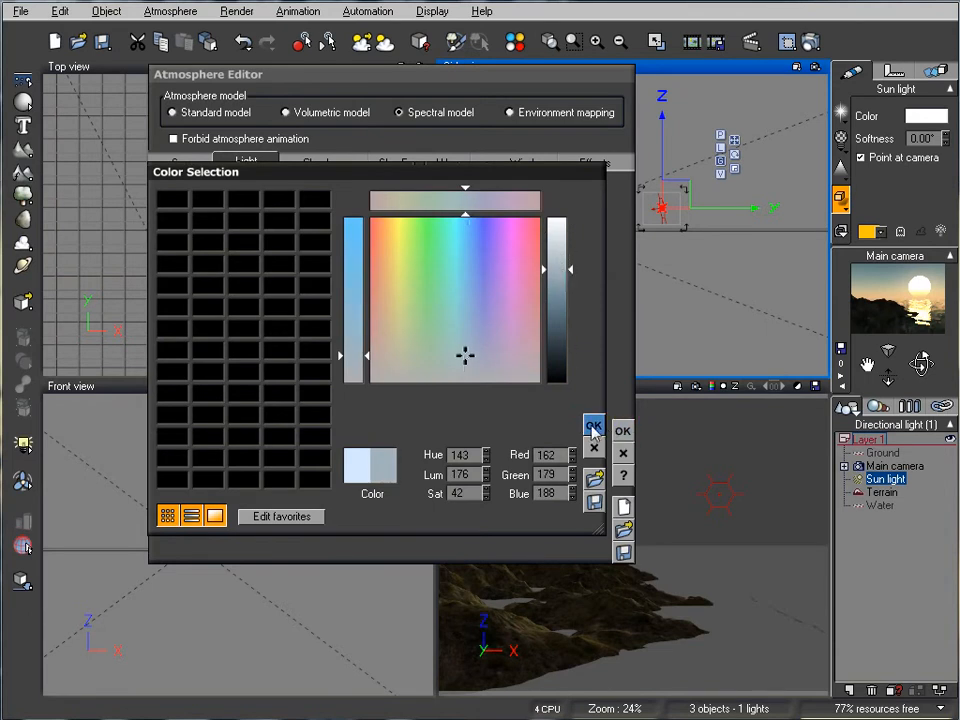
click(622, 430)
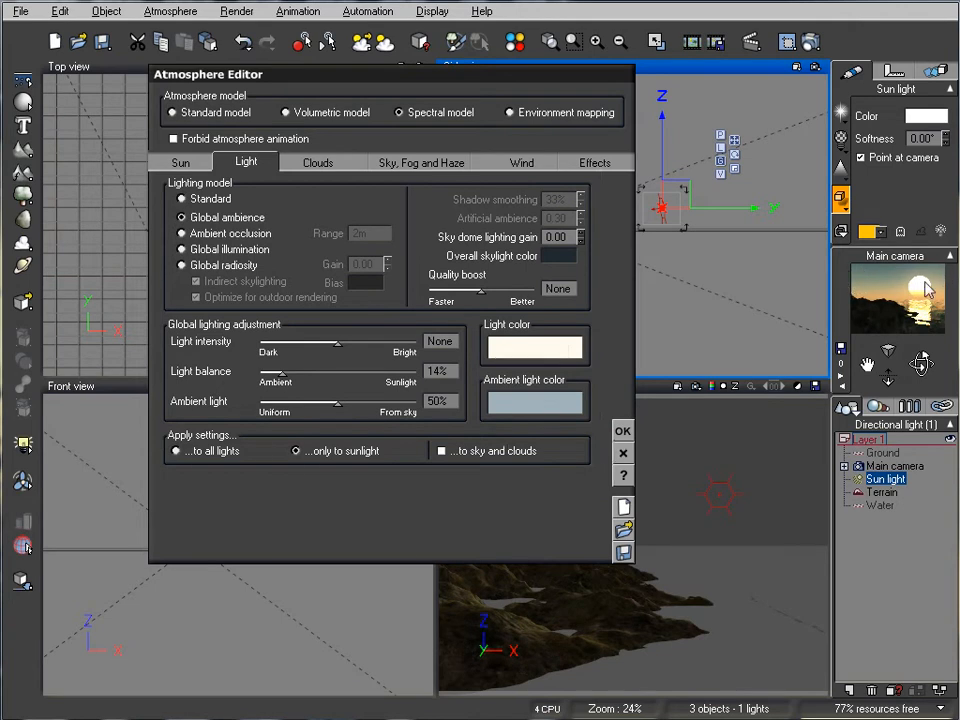
mouse_move(952, 283)
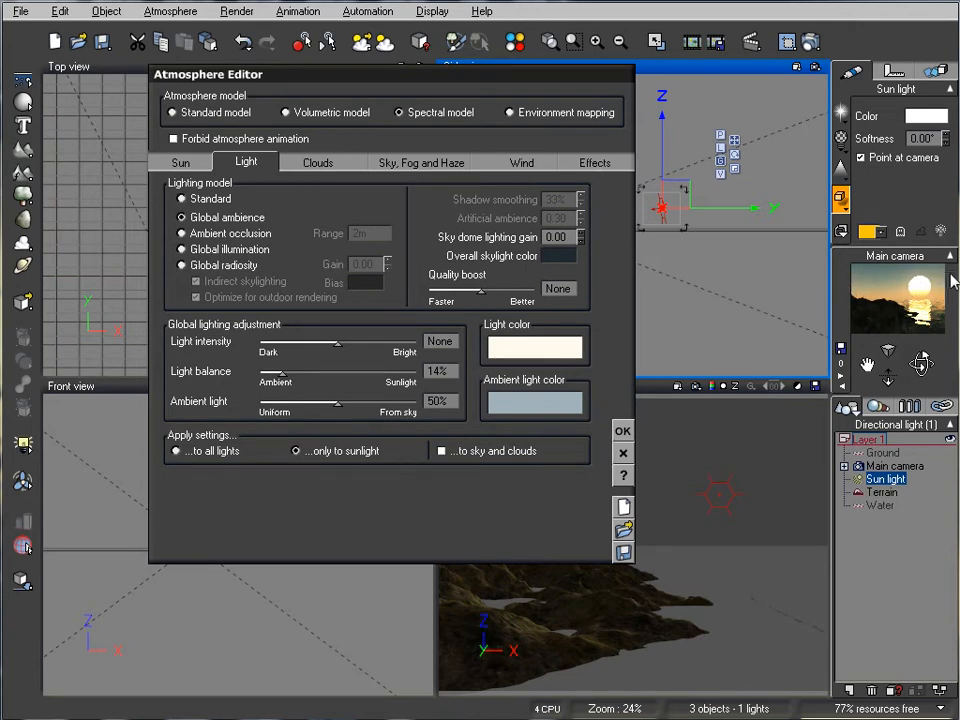
Raise the global light intensity to +0.50.
drag(338, 342, 350, 342)
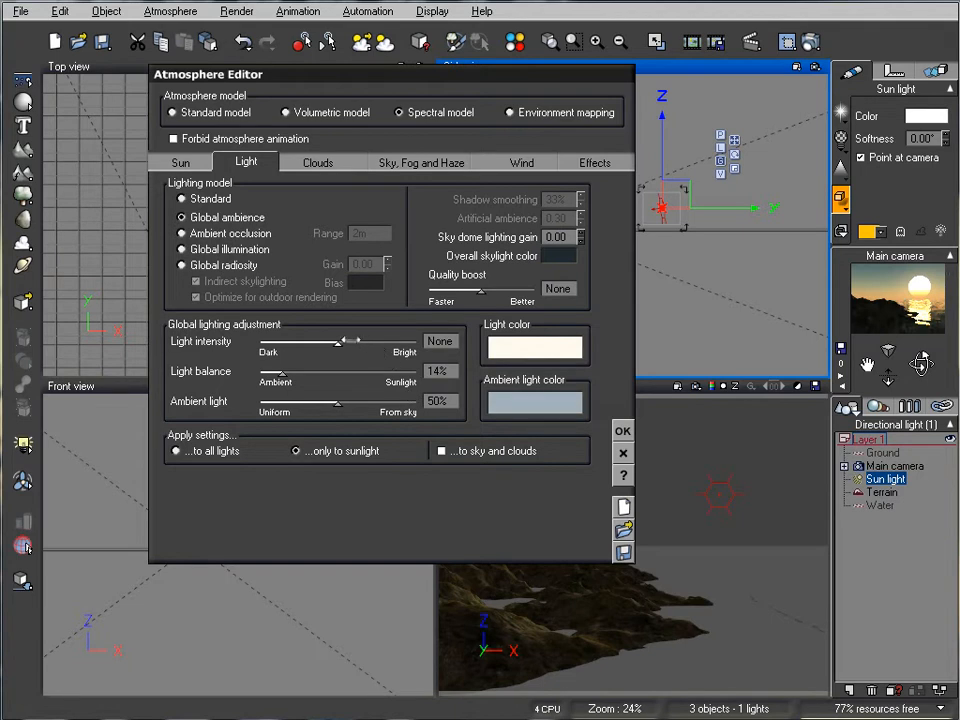
drag(342, 342, 370, 342)
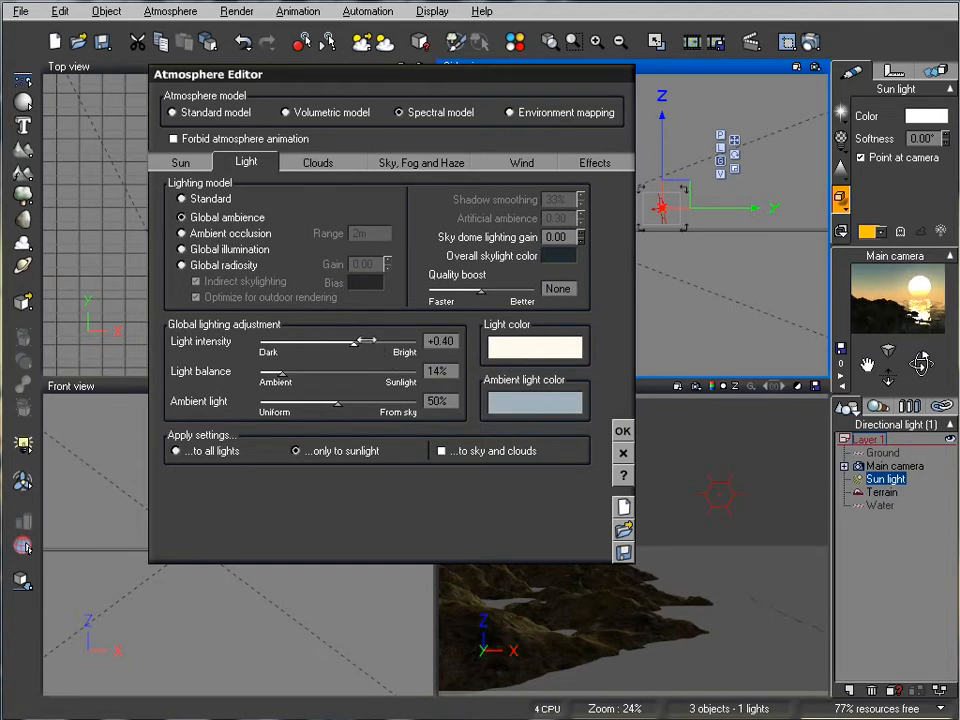
drag(355, 341, 370, 341)
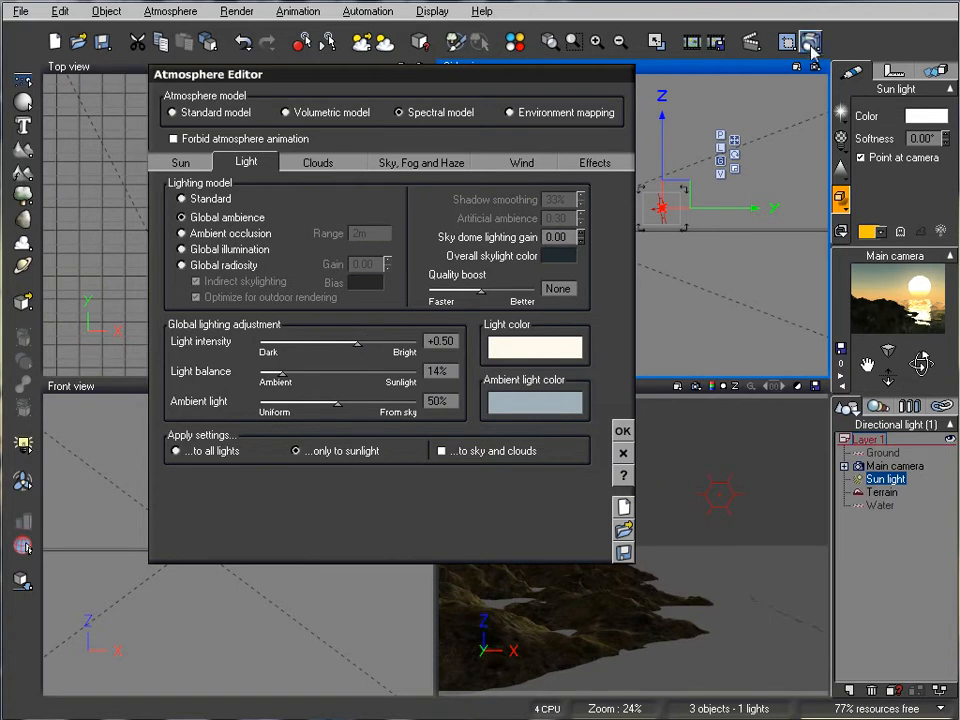
Render a preview of the sunset shore with the sun reflecting on the water.
click(810, 42)
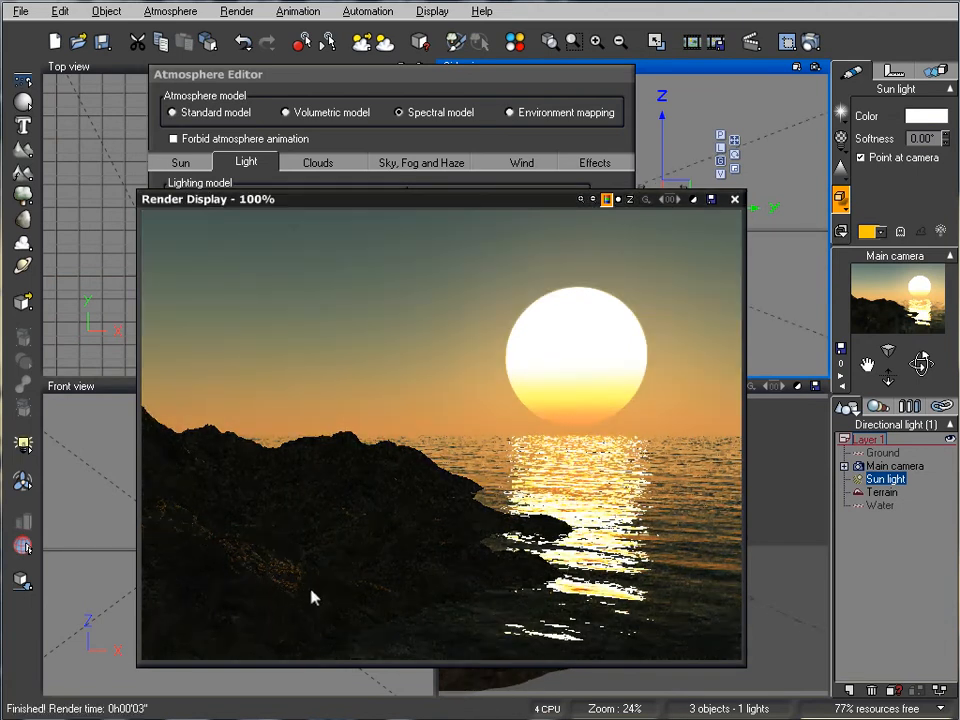
mouse_move(585, 525)
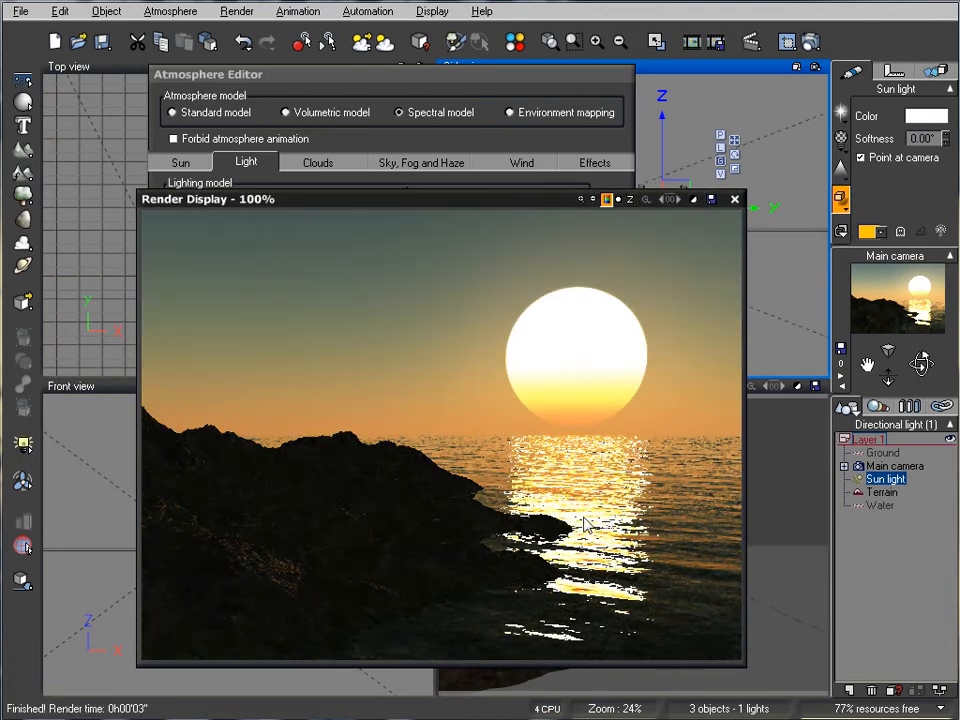
mouse_move(285, 615)
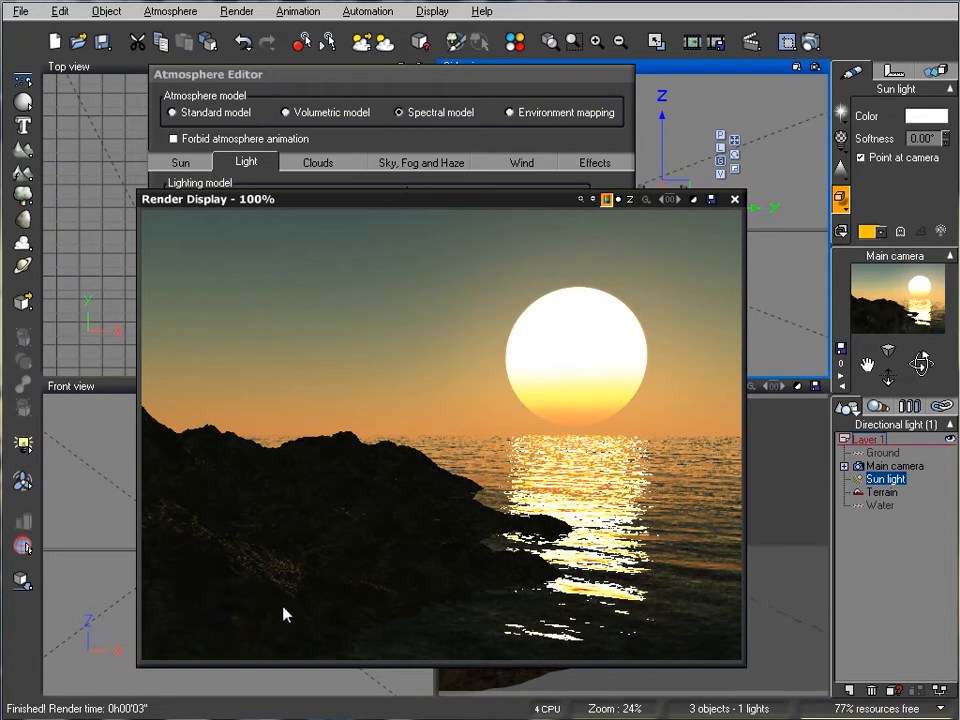
mouse_move(207, 547)
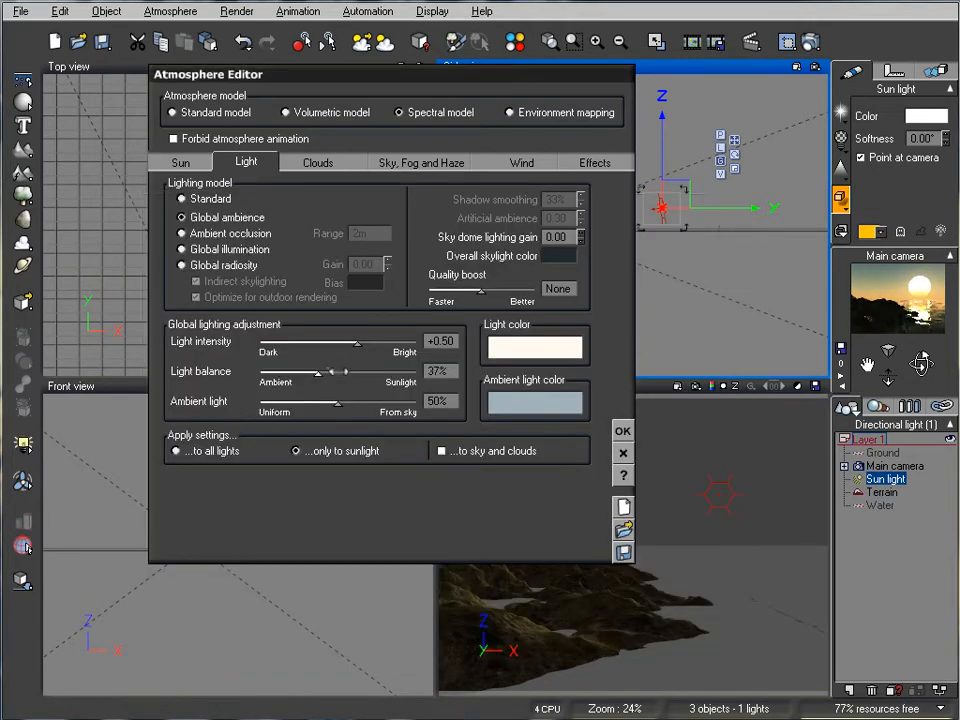
Nudge the light intensity to +0.57 and bring up the cloud layer settings.
drag(355, 341, 372, 341)
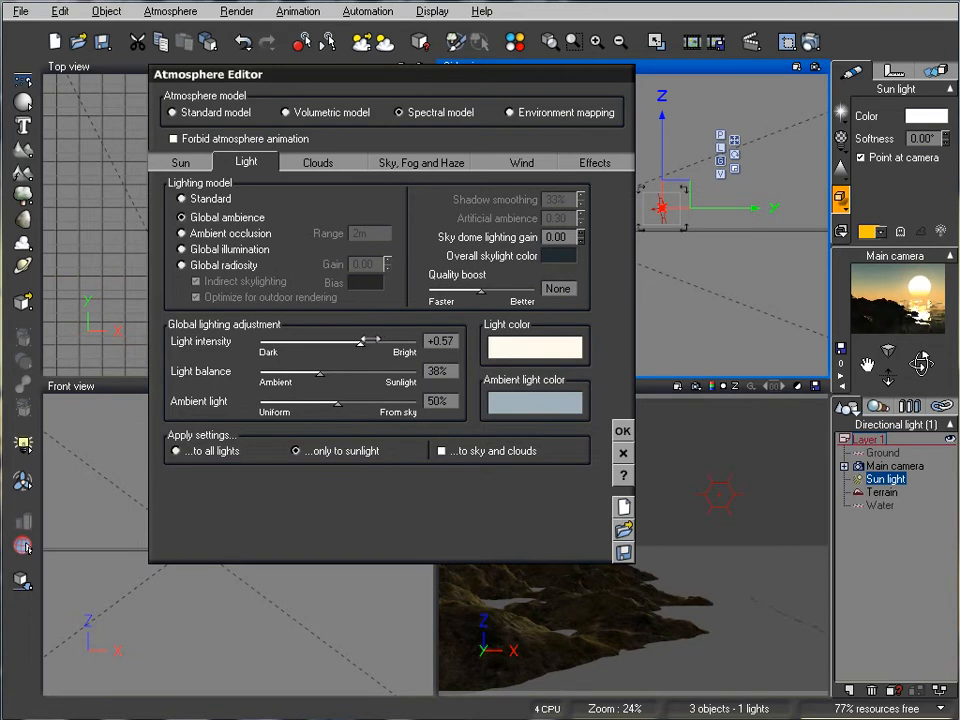
mouse_move(337, 217)
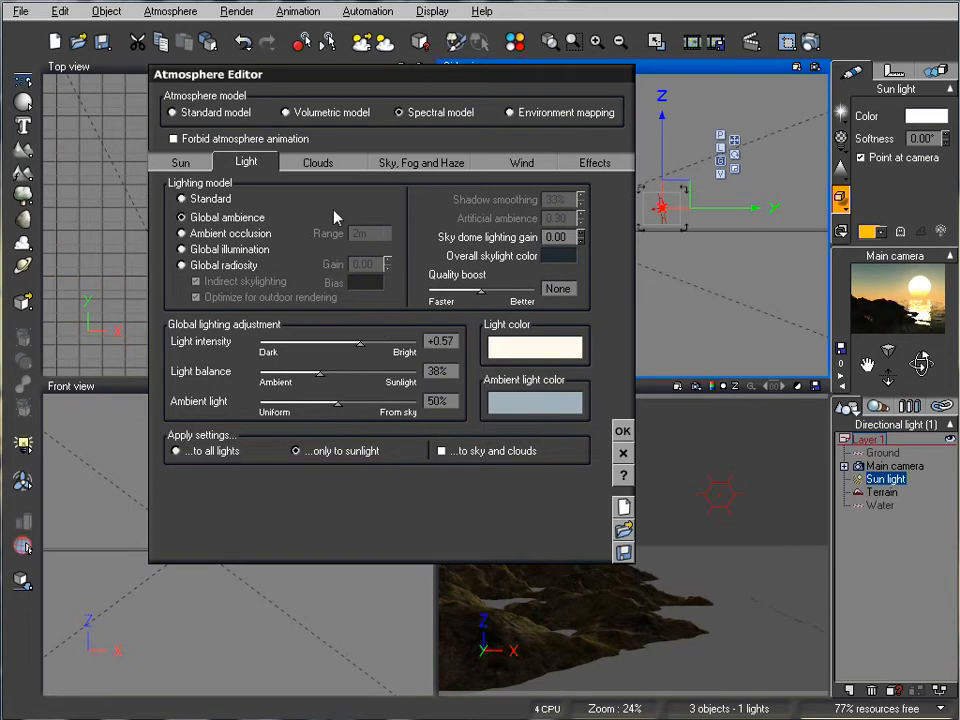
click(317, 162)
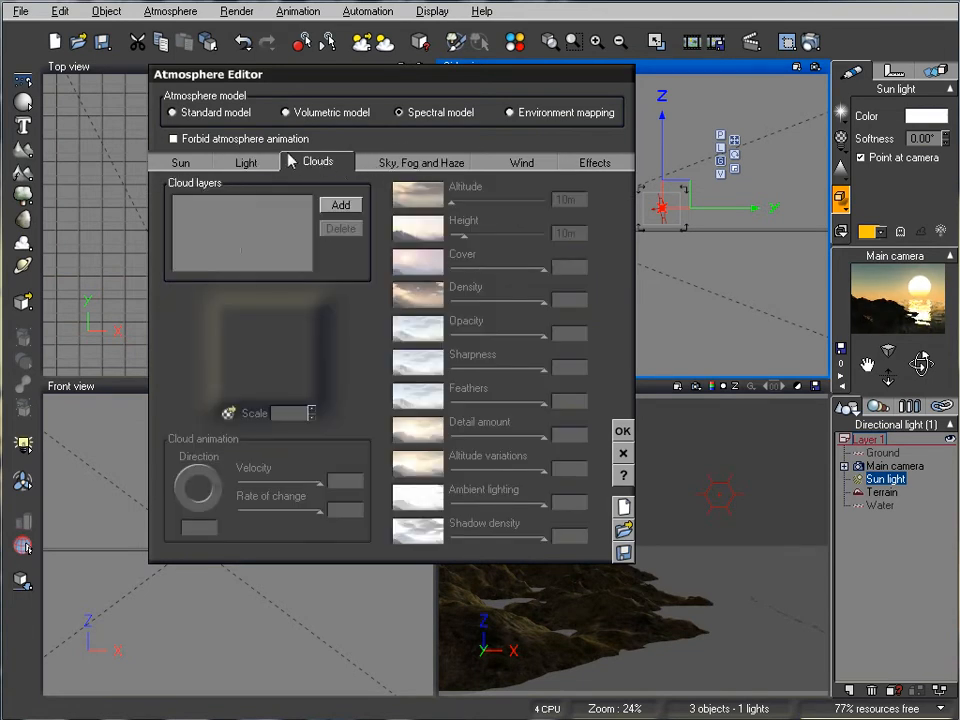
Set sky ground density 56%, mean altitude 4.056 km, decay 98% at 3.138 km altitude.
click(419, 162)
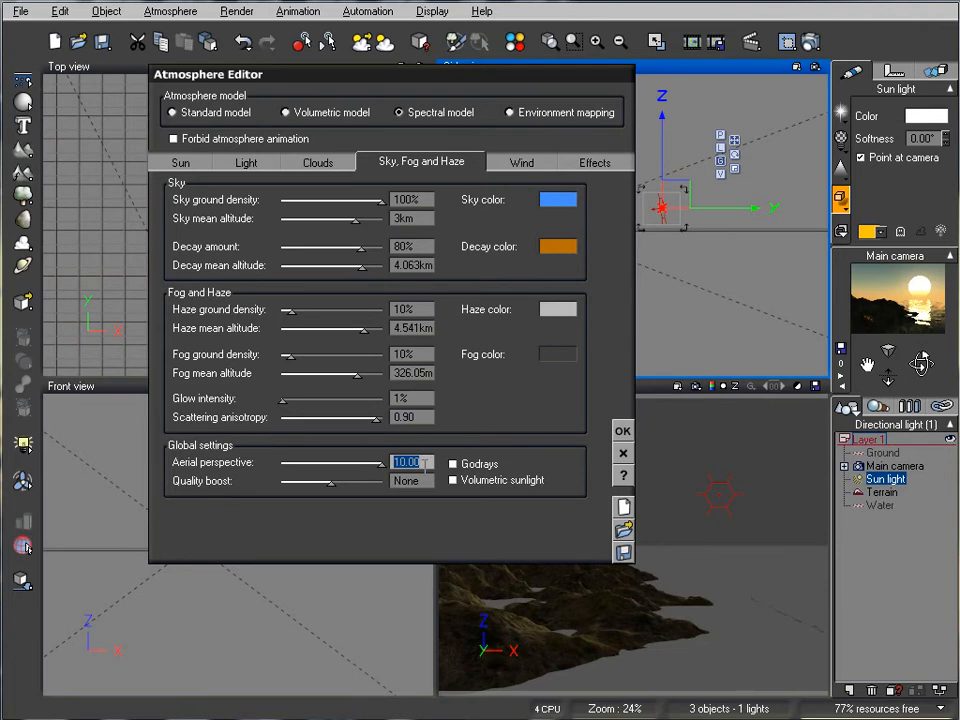
text(50)
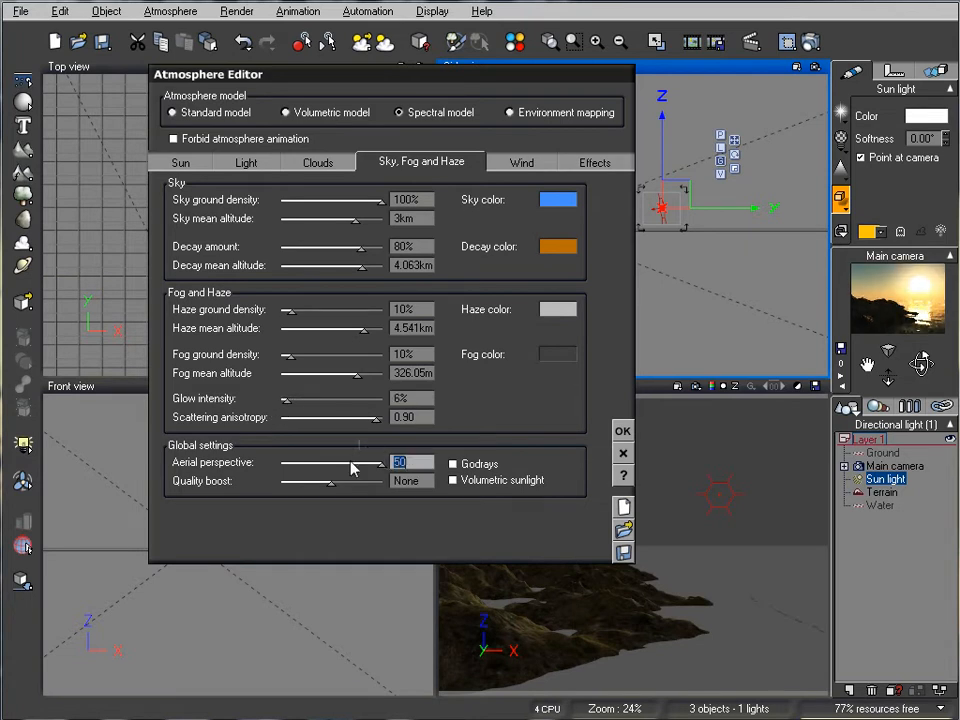
drag(380, 463, 330, 463)
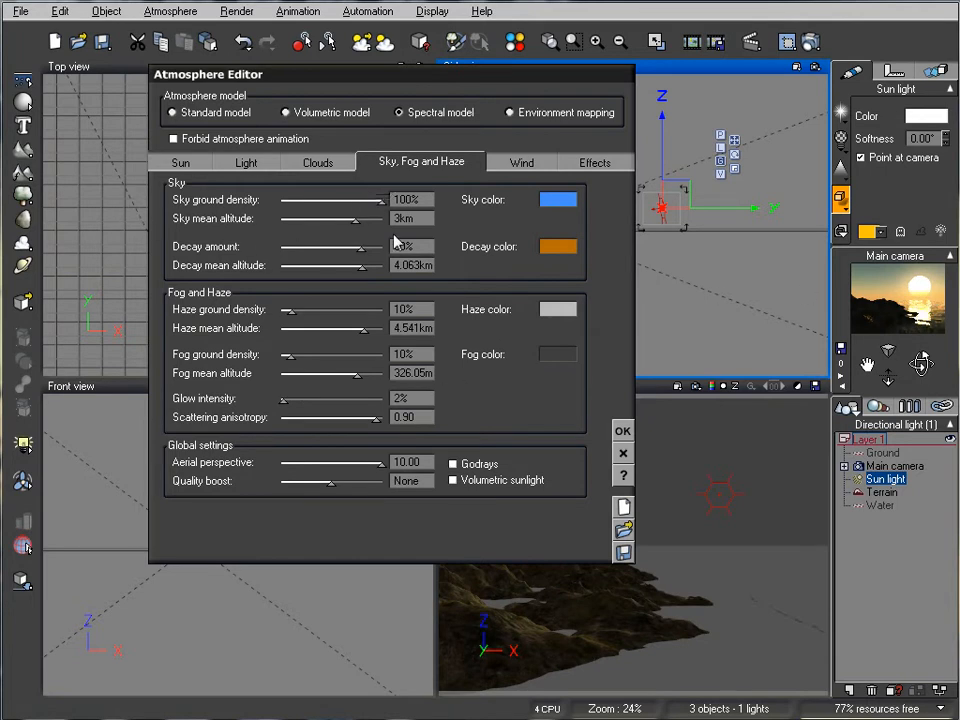
drag(380, 199, 350, 199)
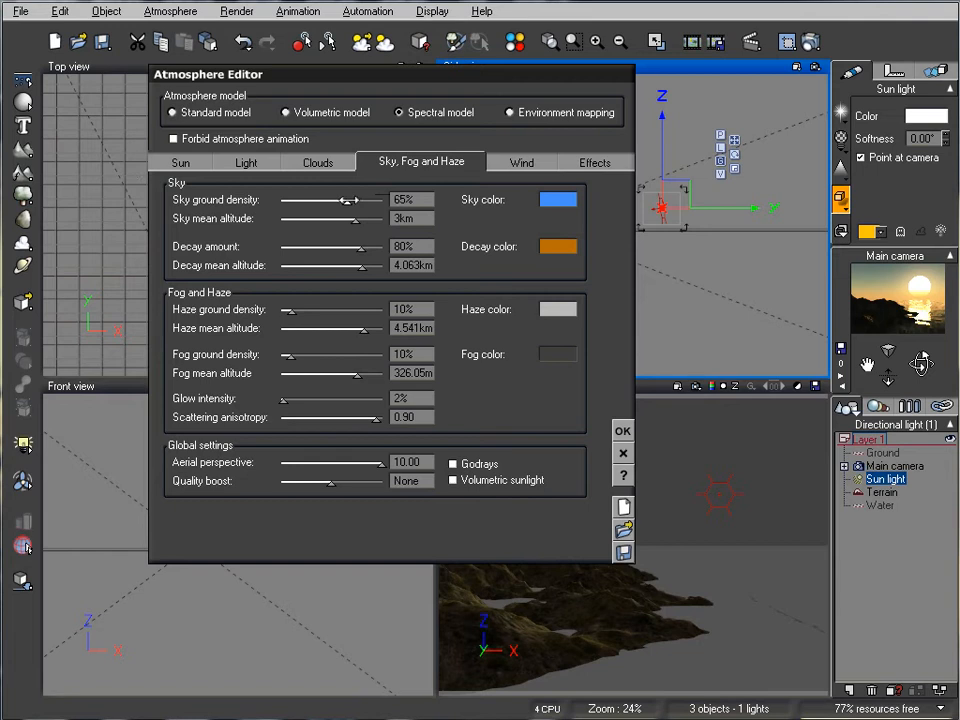
drag(360, 200, 340, 200)
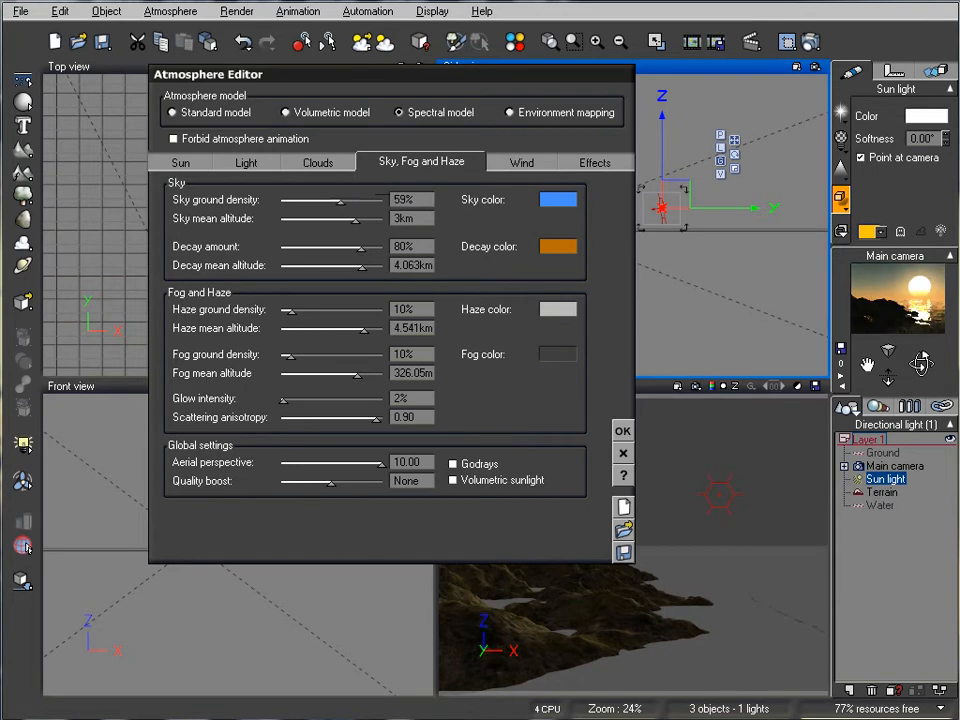
drag(340, 218, 370, 218)
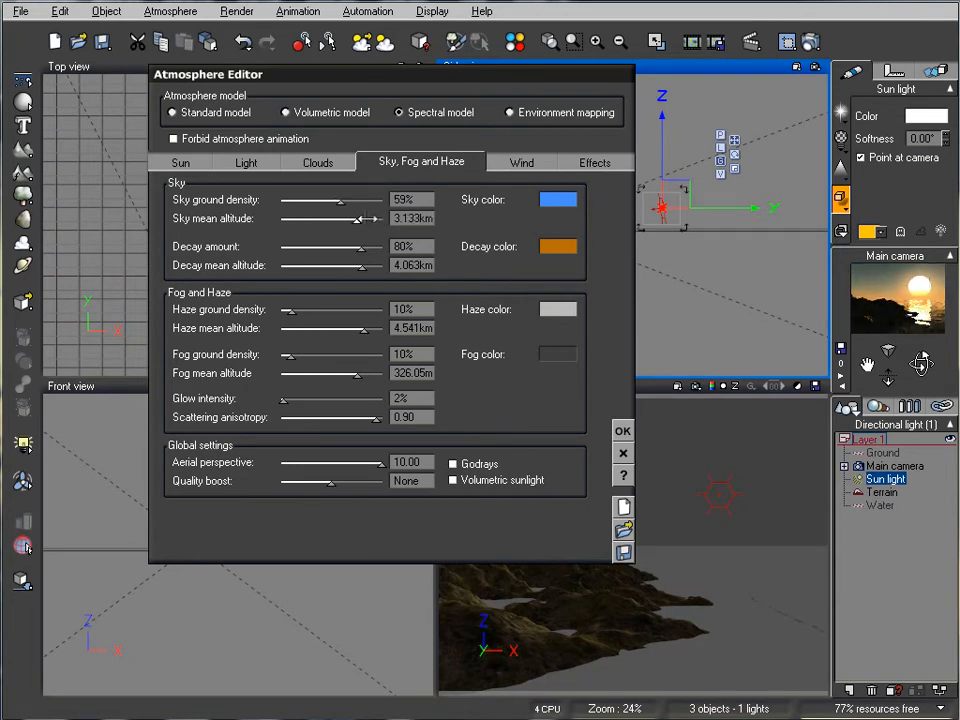
drag(350, 219, 377, 219)
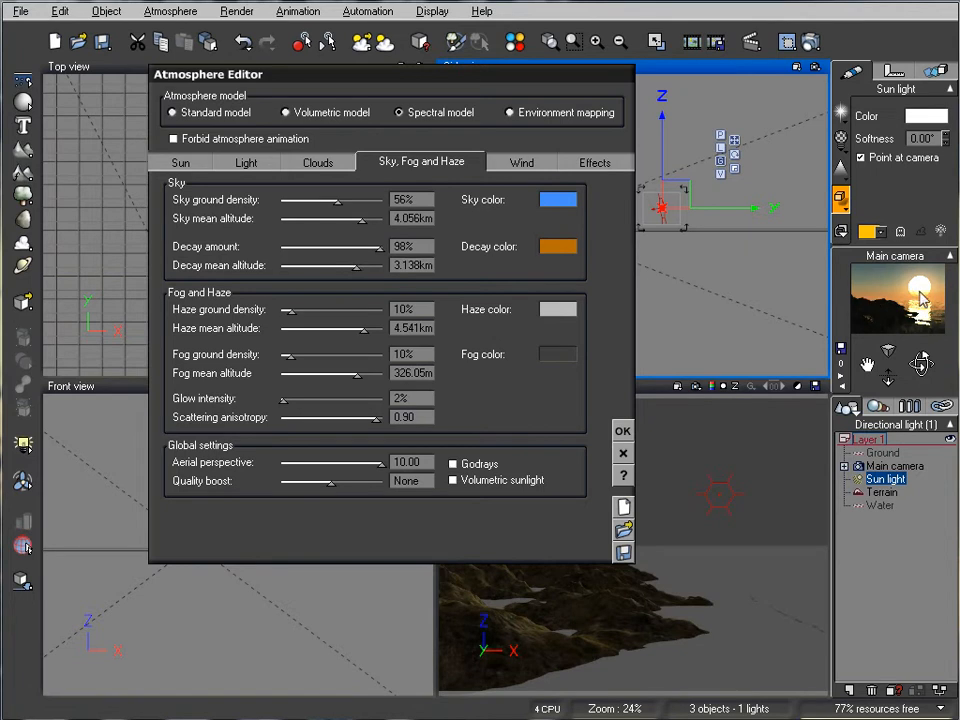
mouse_move(880, 280)
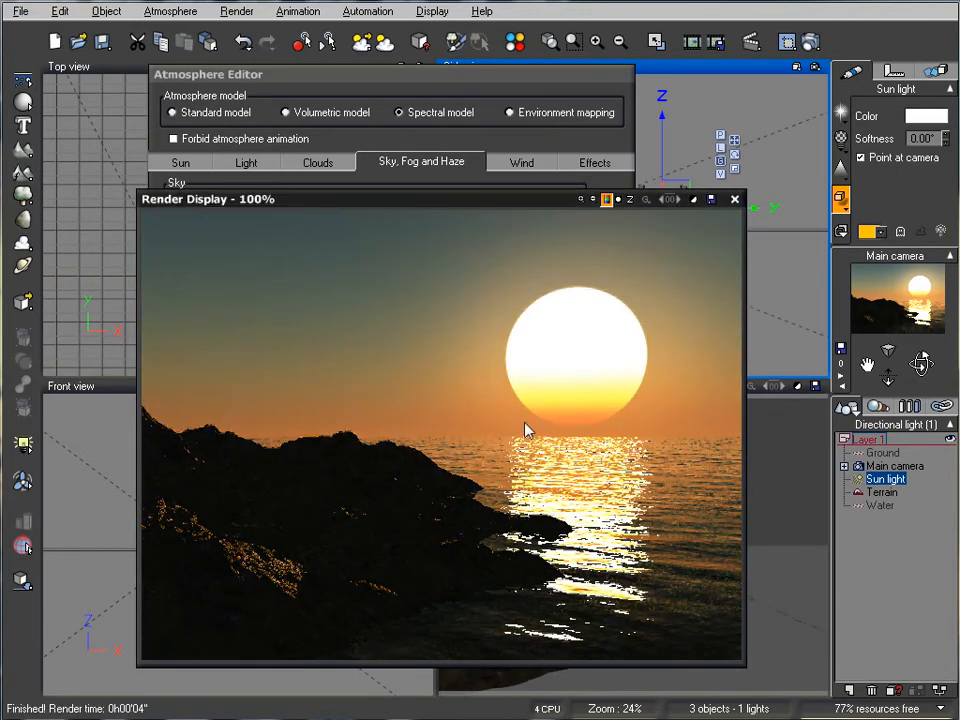
mouse_move(798, 191)
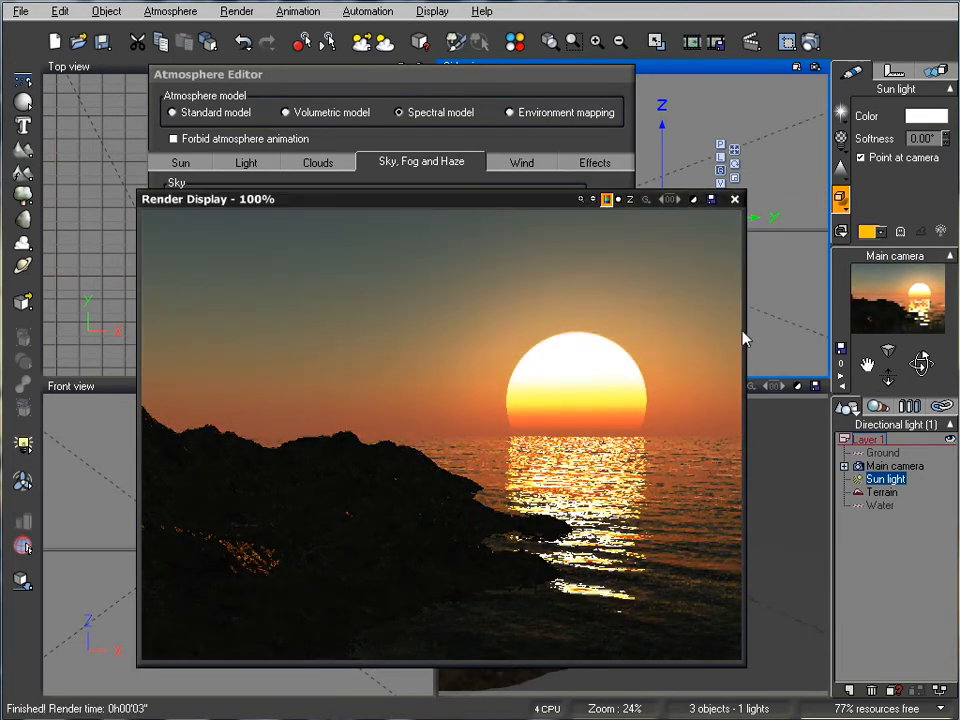
Close the Render Display after checking the richer orange sunset render.
click(735, 199)
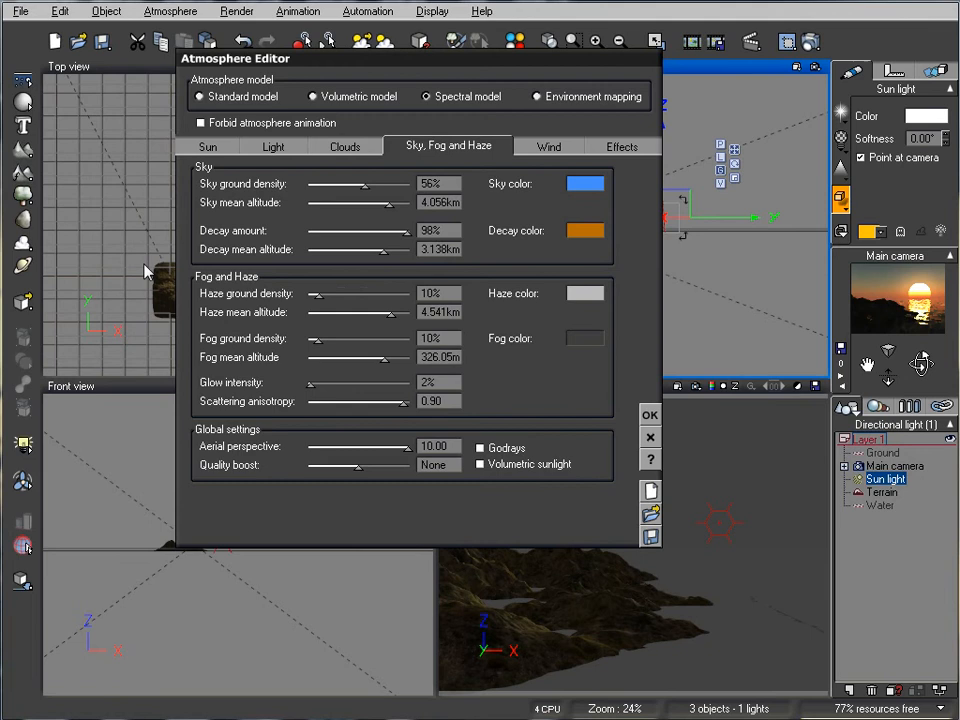
mouse_move(297, 312)
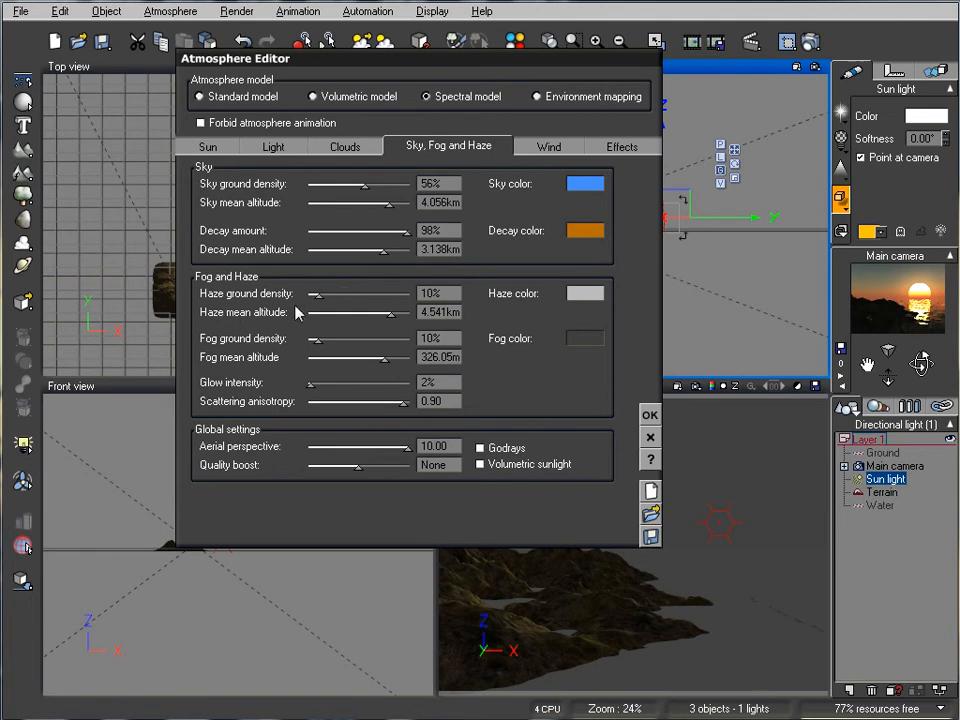
Raise haze ground density to 30% and retune the haze mean altitude.
drag(316, 293, 340, 293)
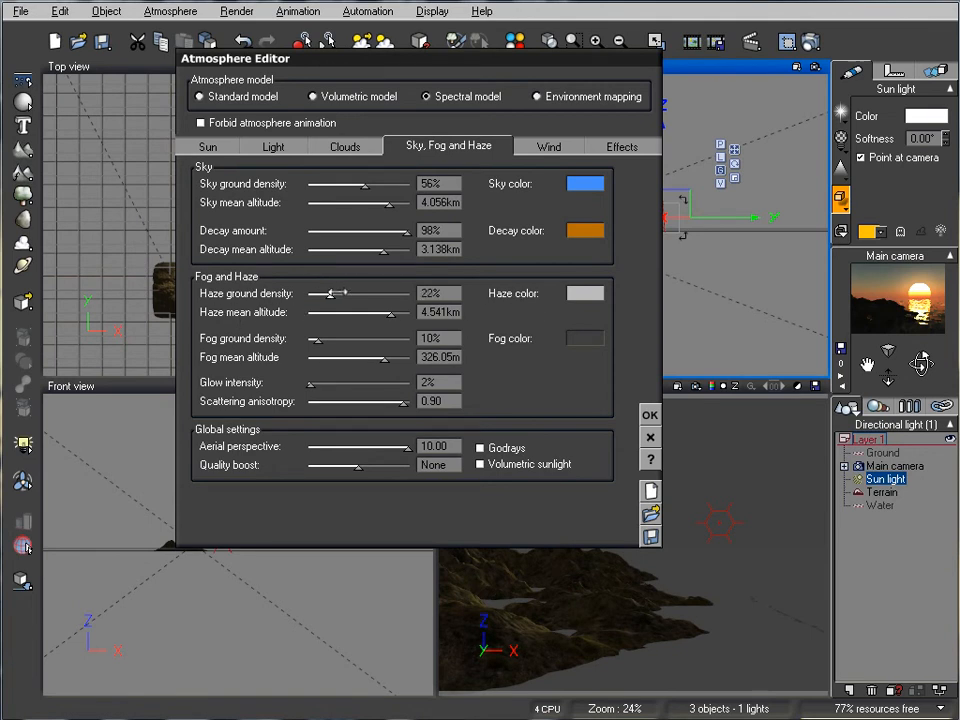
drag(328, 293, 340, 293)
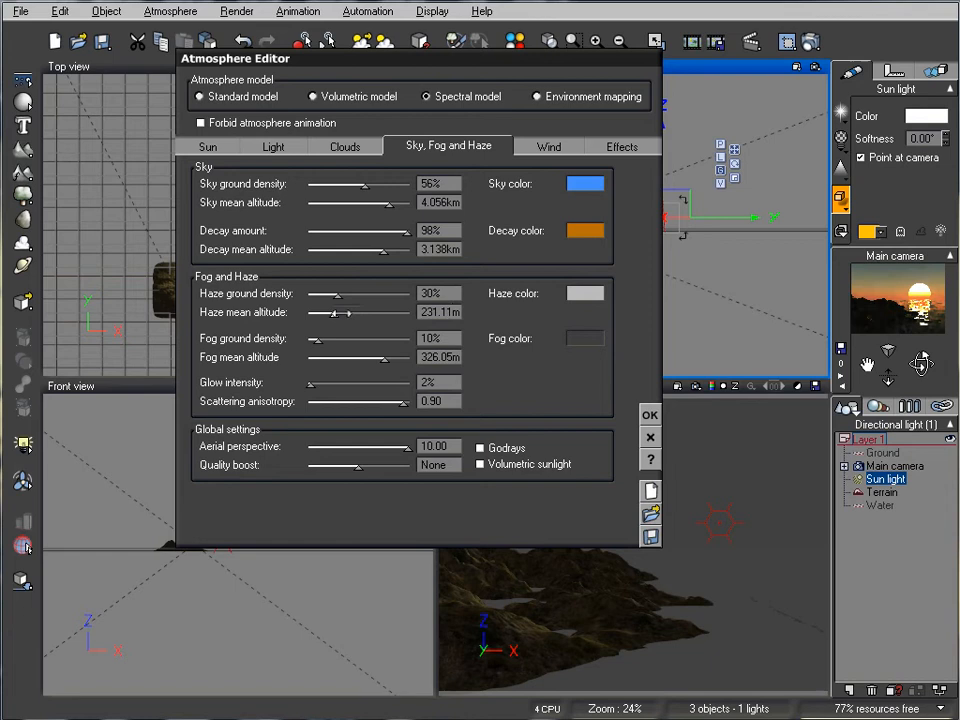
drag(325, 312, 352, 312)
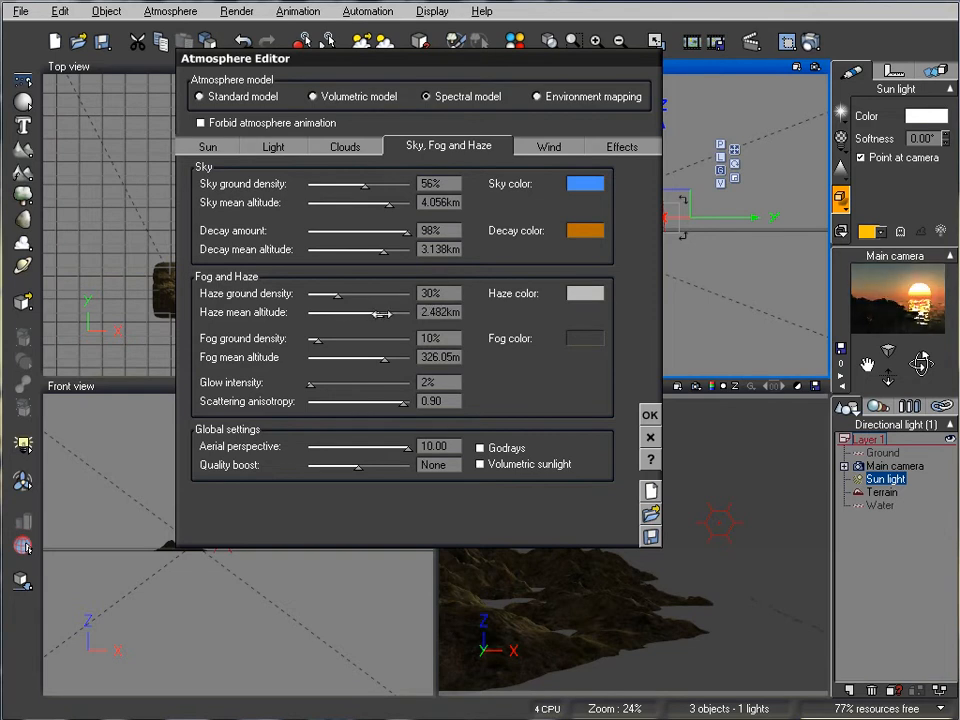
drag(382, 312, 395, 312)
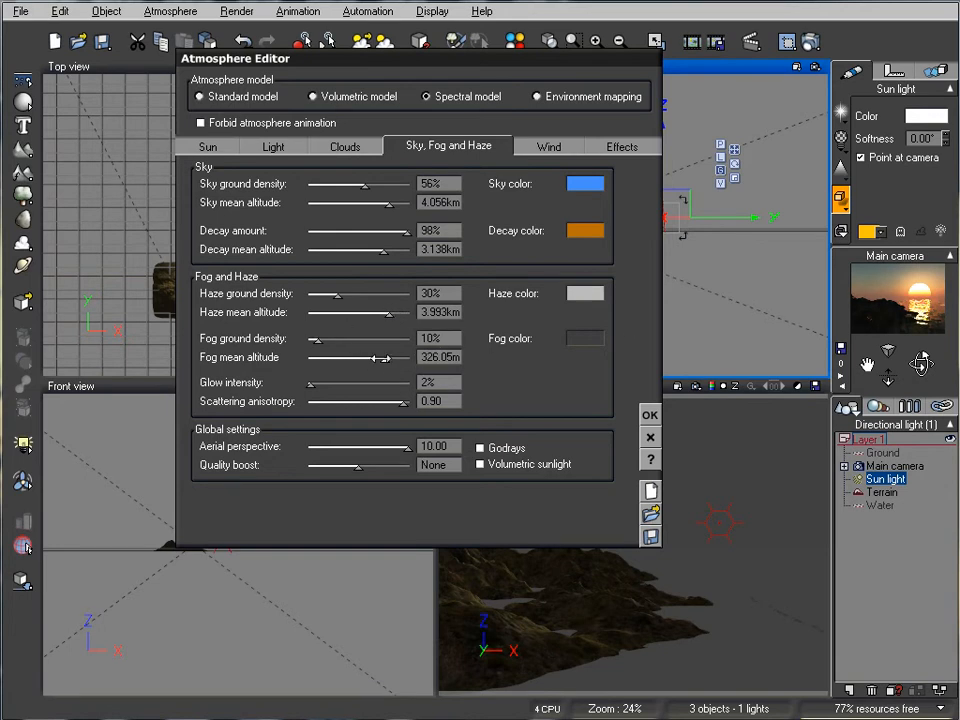
Thin the fog to 53% ground density at a 23.514 m mean altitude.
drag(313, 339, 388, 339)
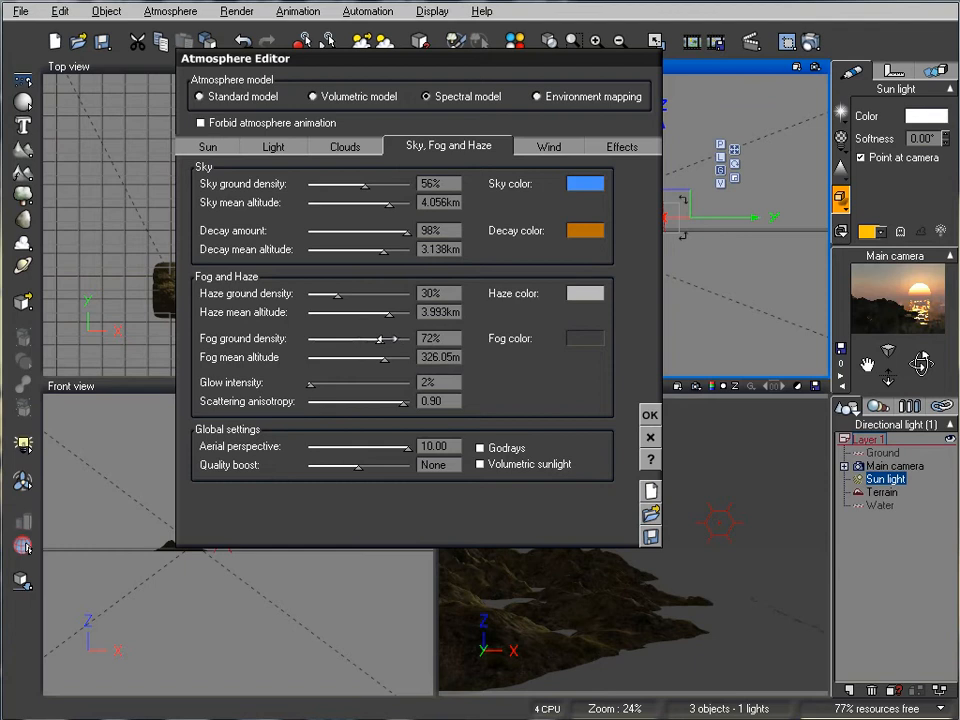
drag(388, 338, 378, 338)
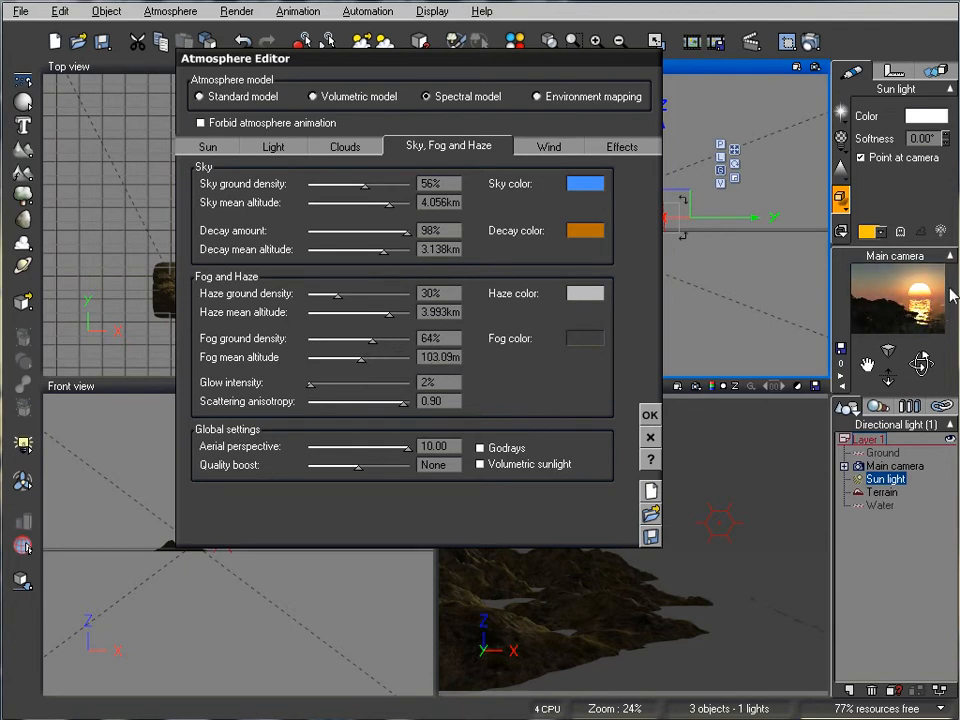
mouse_move(890, 325)
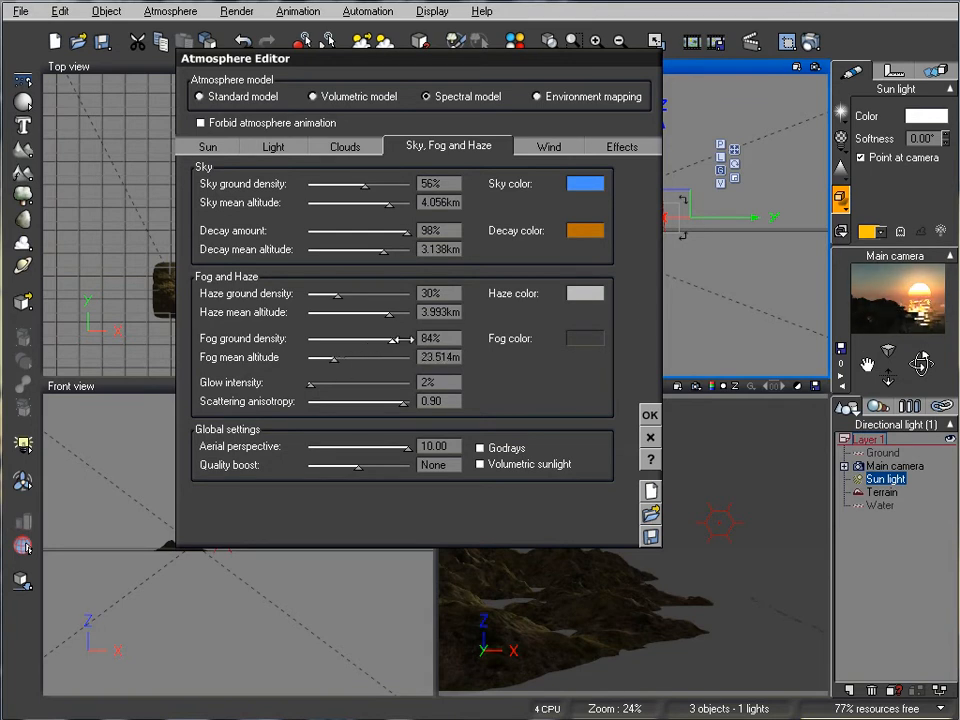
drag(405, 338, 362, 338)
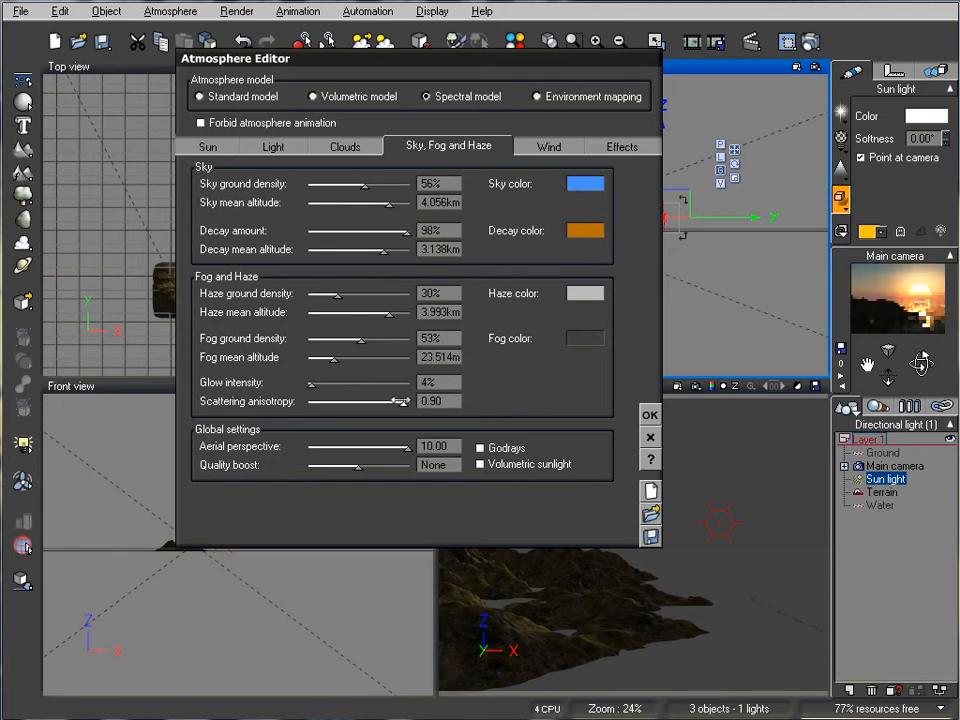
Return scattering anisotropy to 0.90 and show the cloud layer settings.
drag(398, 401, 395, 401)
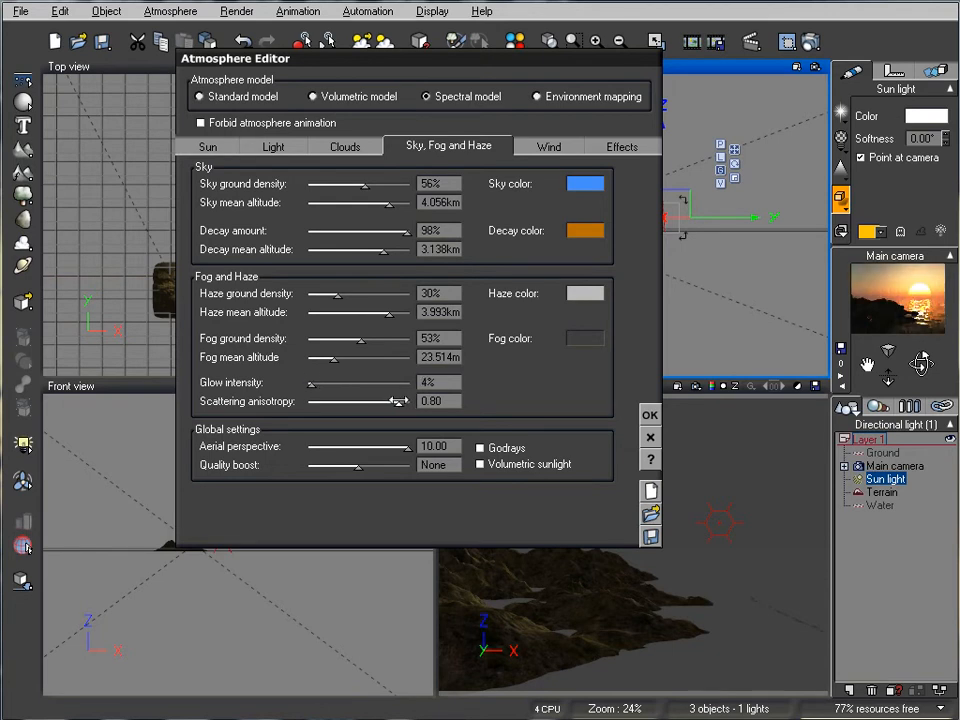
drag(385, 401, 400, 401)
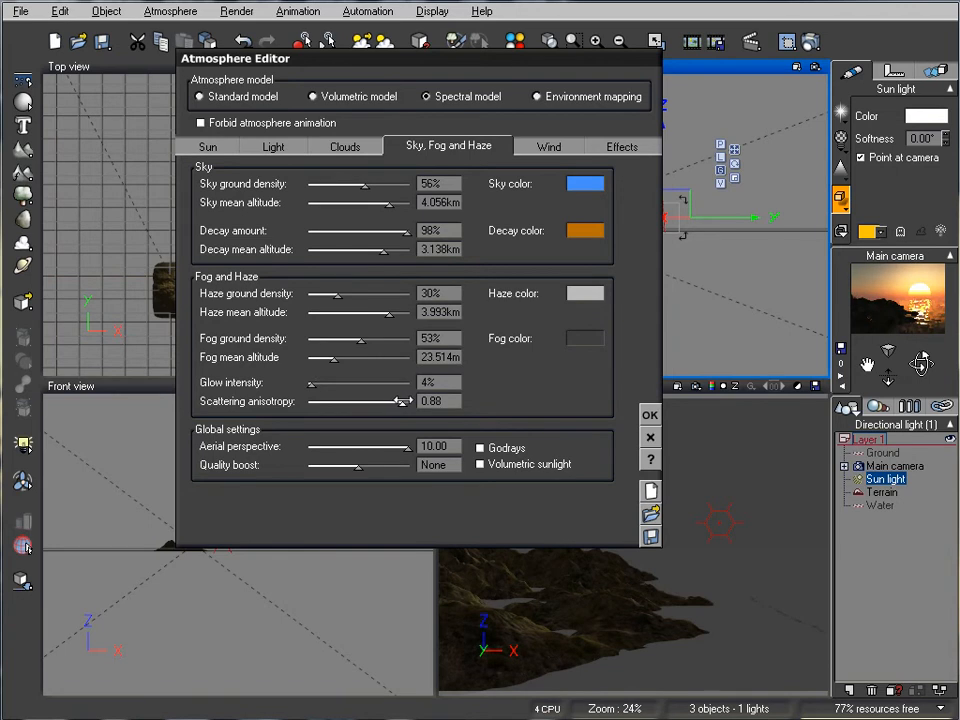
drag(398, 401, 405, 401)
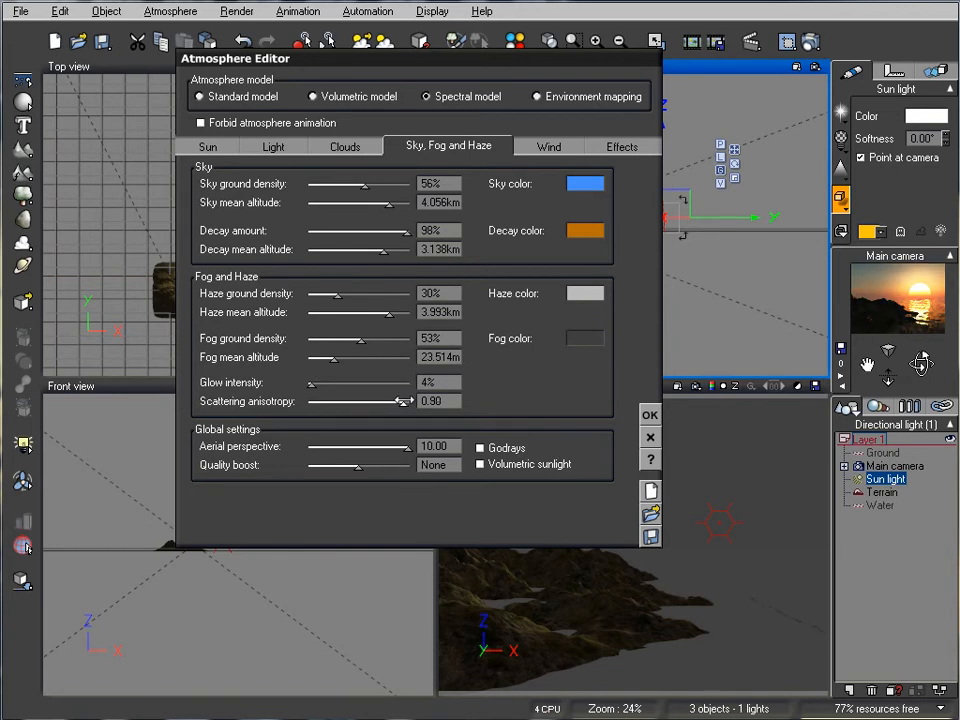
mouse_move(928, 278)
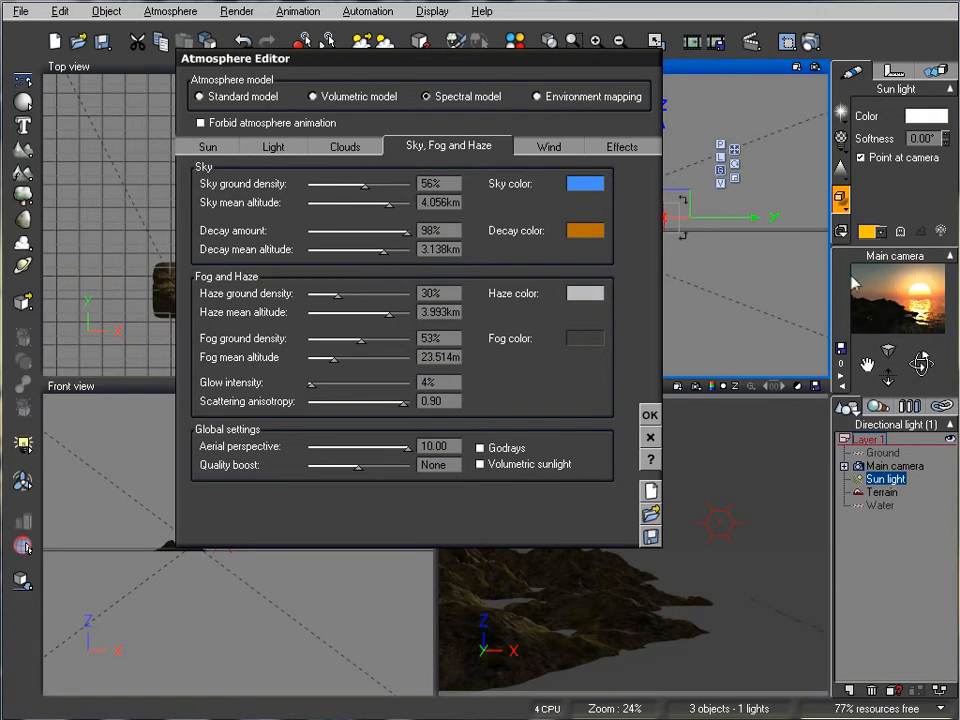
mouse_move(940, 275)
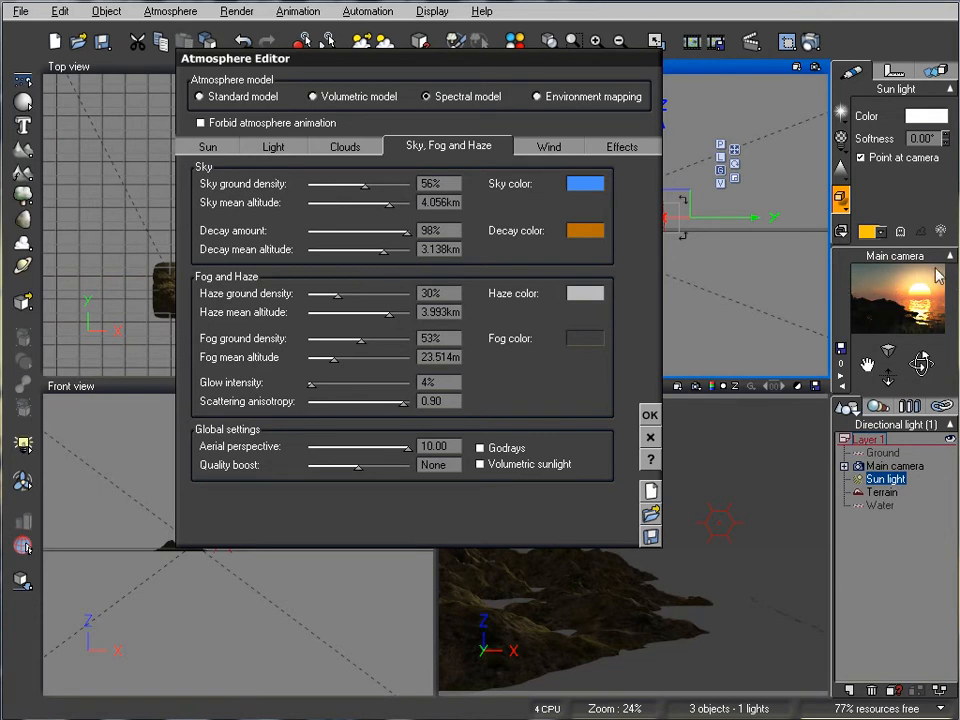
mouse_move(935, 312)
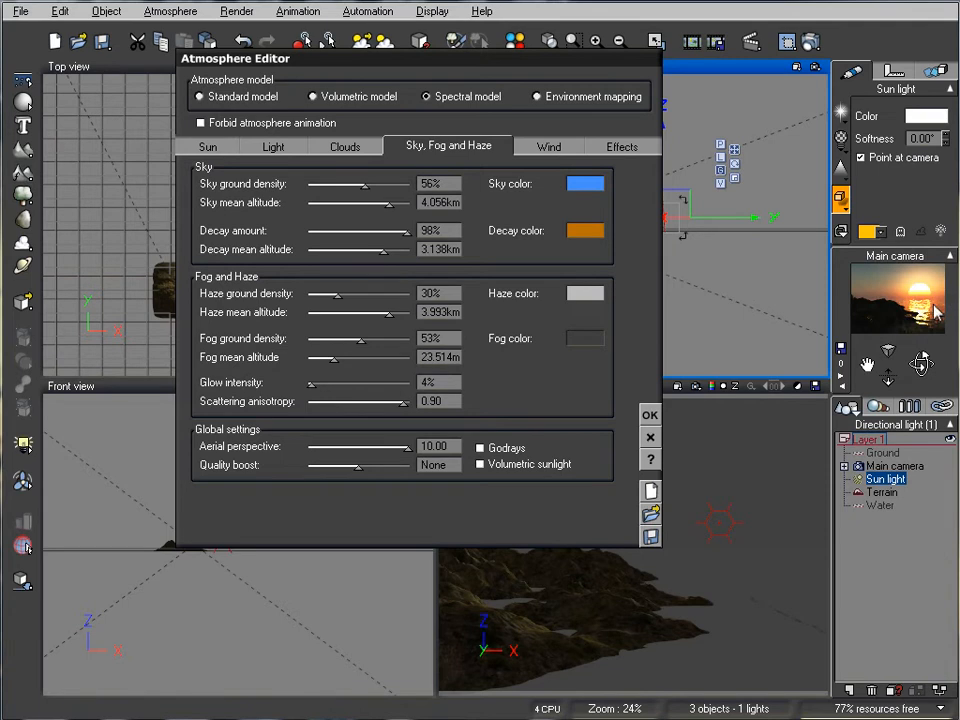
mouse_move(367, 147)
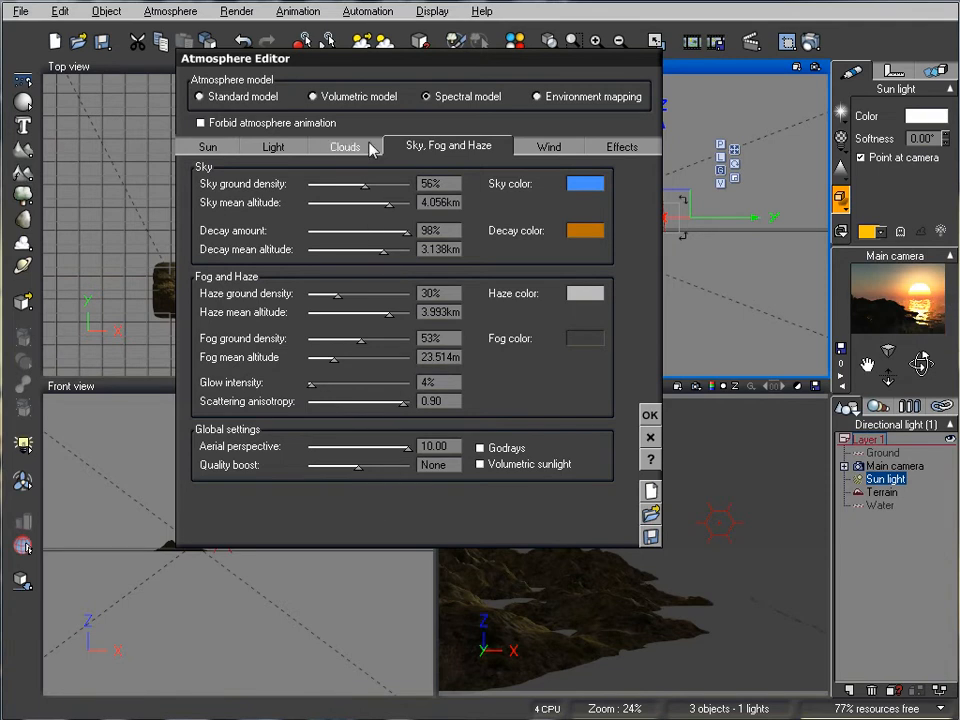
click(345, 146)
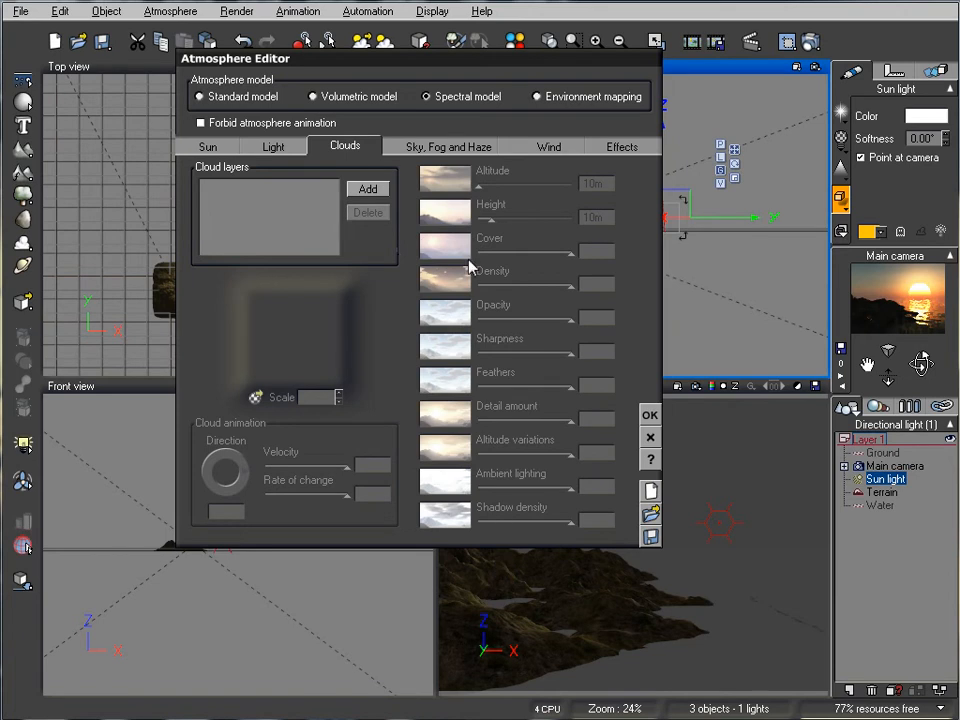
mouse_move(940, 335)
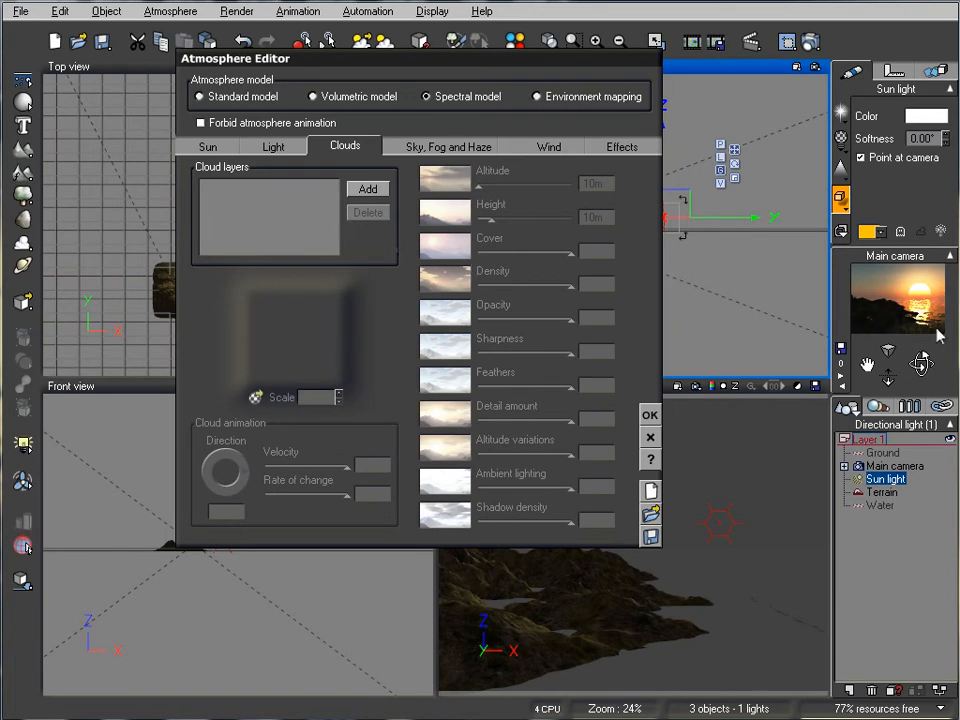
mouse_move(828, 274)
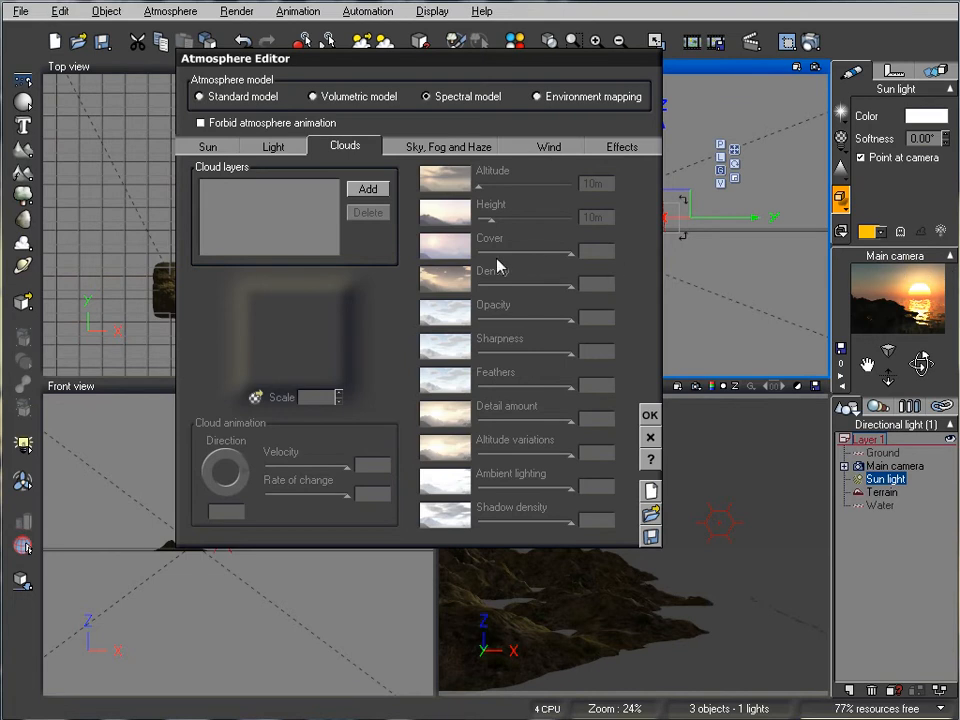
Add a Thick Strato-Cumulus Layer from the cloud material browser.
click(367, 189)
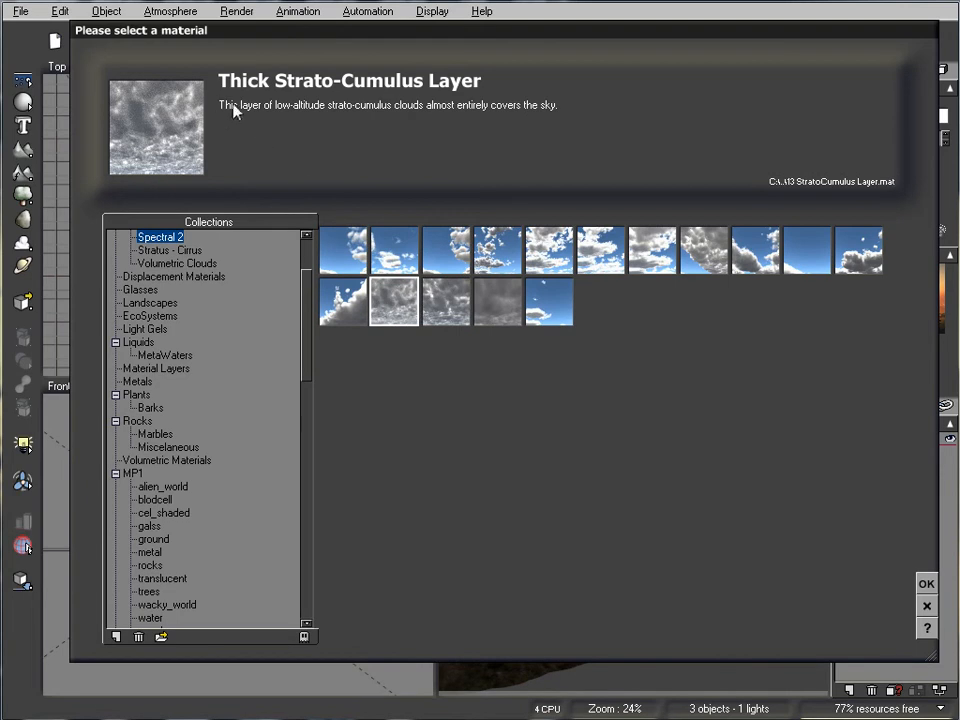
mouse_move(320, 70)
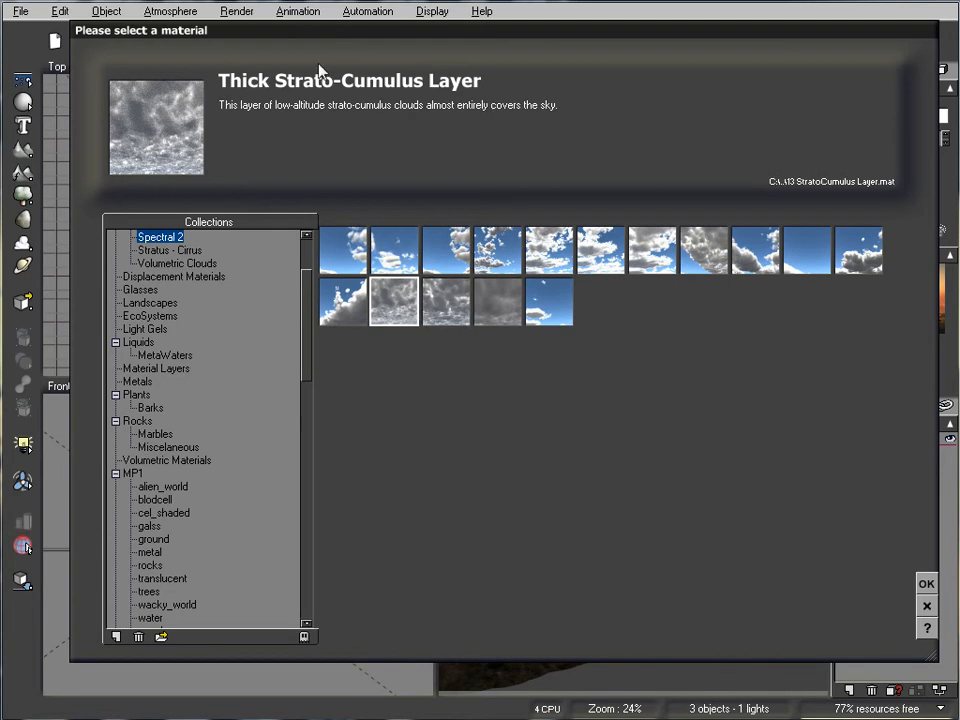
click(925, 583)
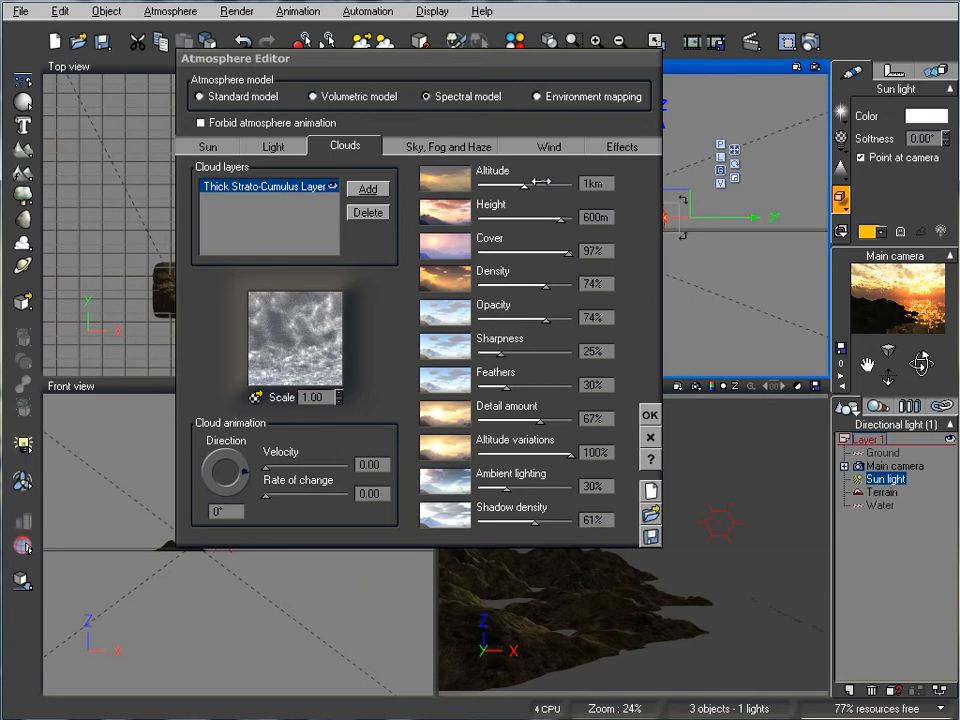
mouse_move(70, 657)
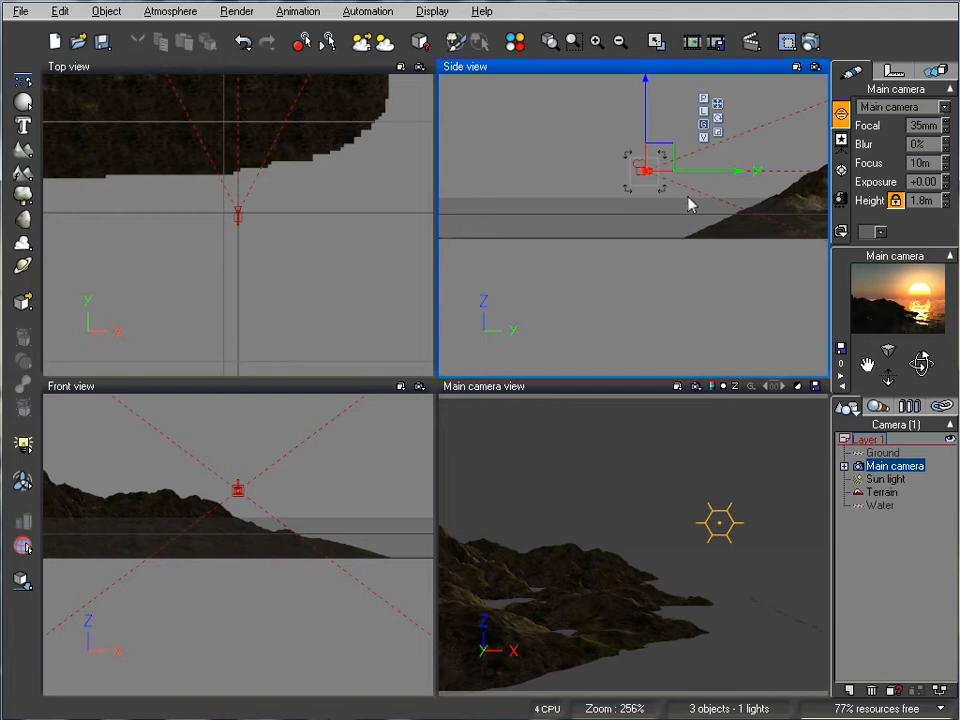
mouse_move(670, 247)
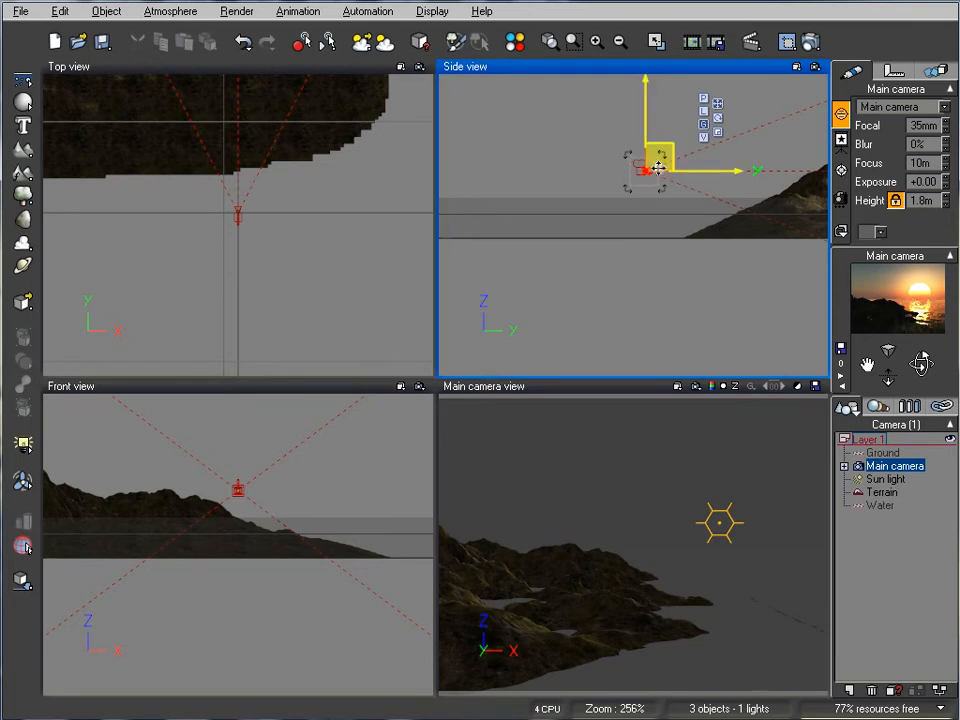
Reopen the atmosphere settings, raise cloud opacity to 84% and set cloud height.
click(170, 11)
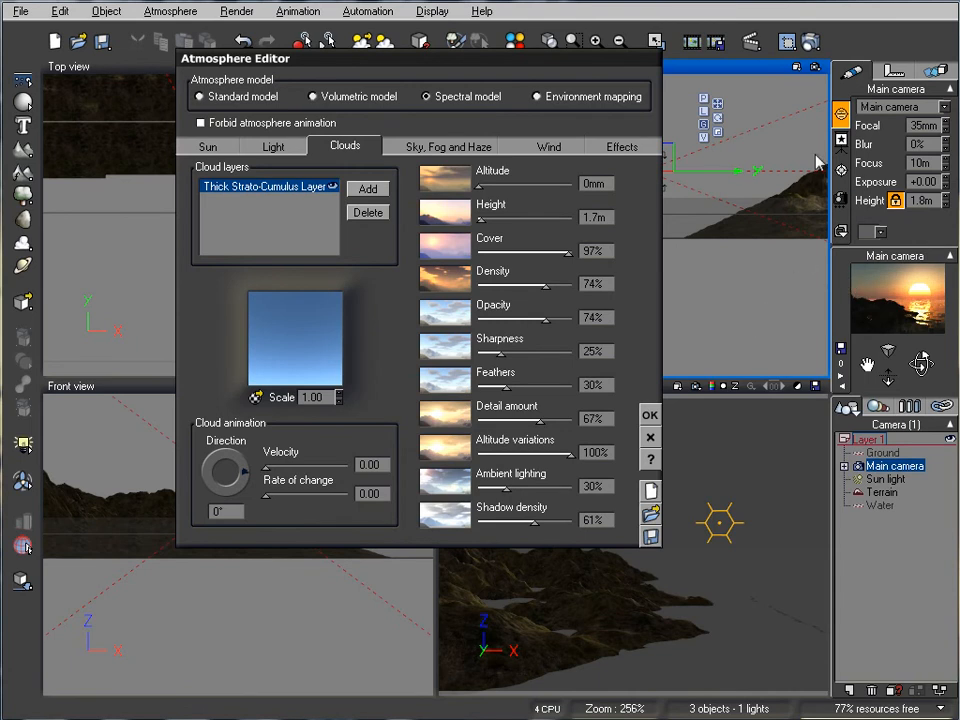
mouse_move(953, 310)
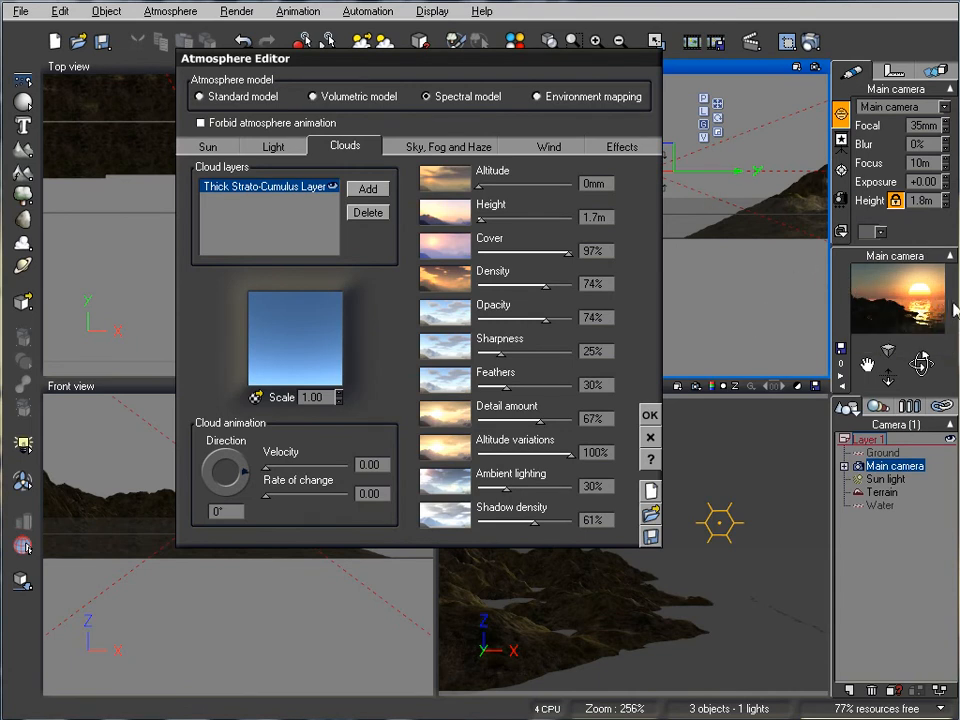
mouse_move(790, 305)
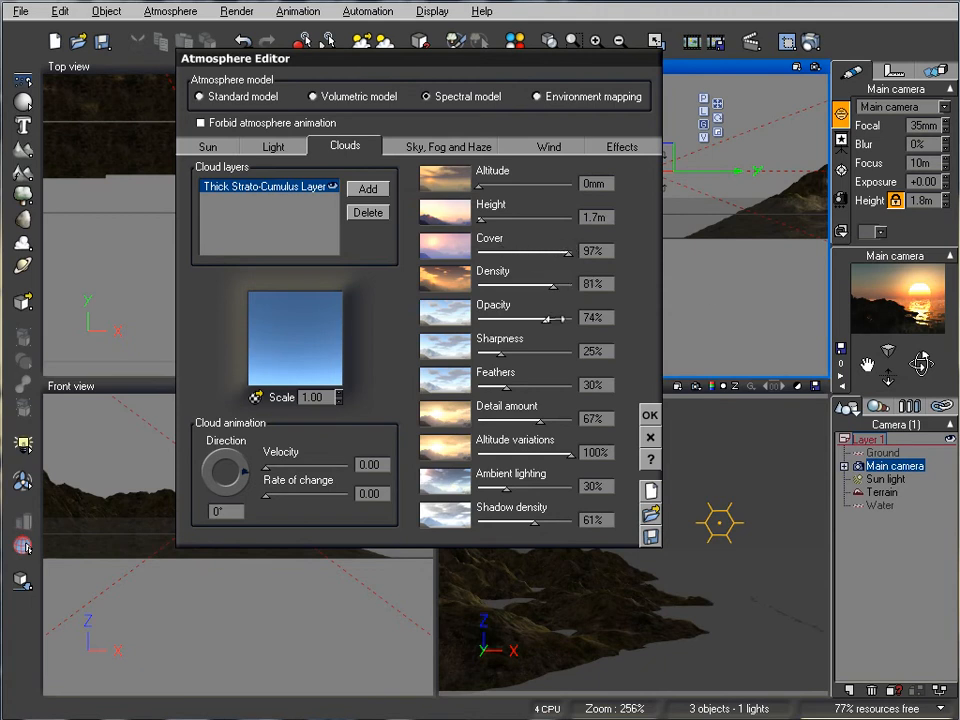
drag(546, 317, 560, 317)
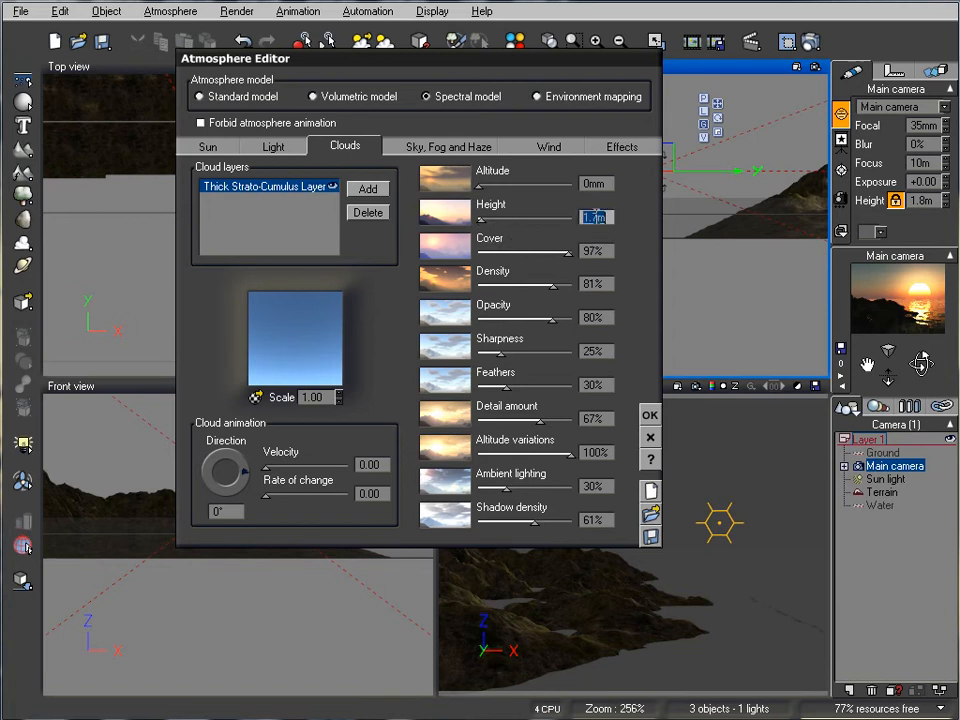
text(2m)
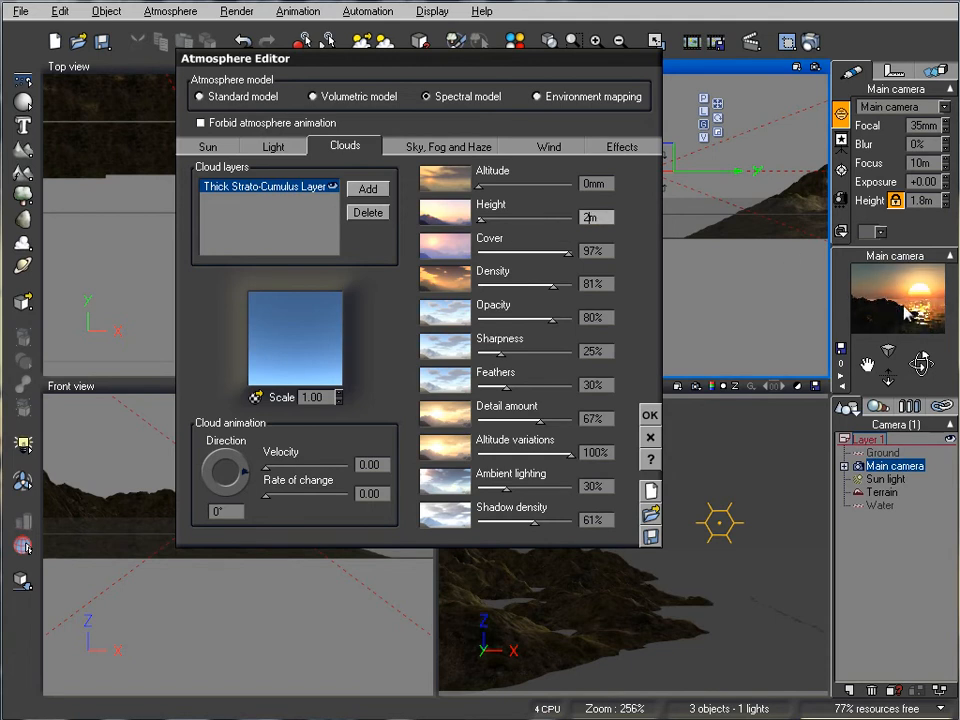
mouse_move(900, 302)
text(1.8)
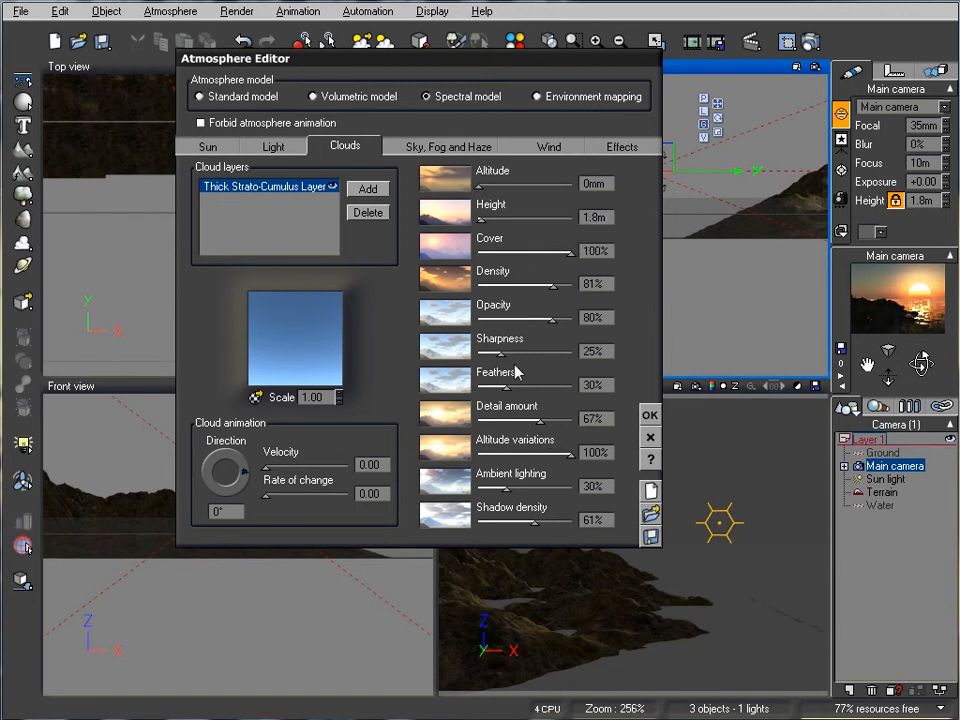
Soften the clouds: sharpness 15%, feathers 76%, ambient lighting 7%.
drag(497, 365, 487, 365)
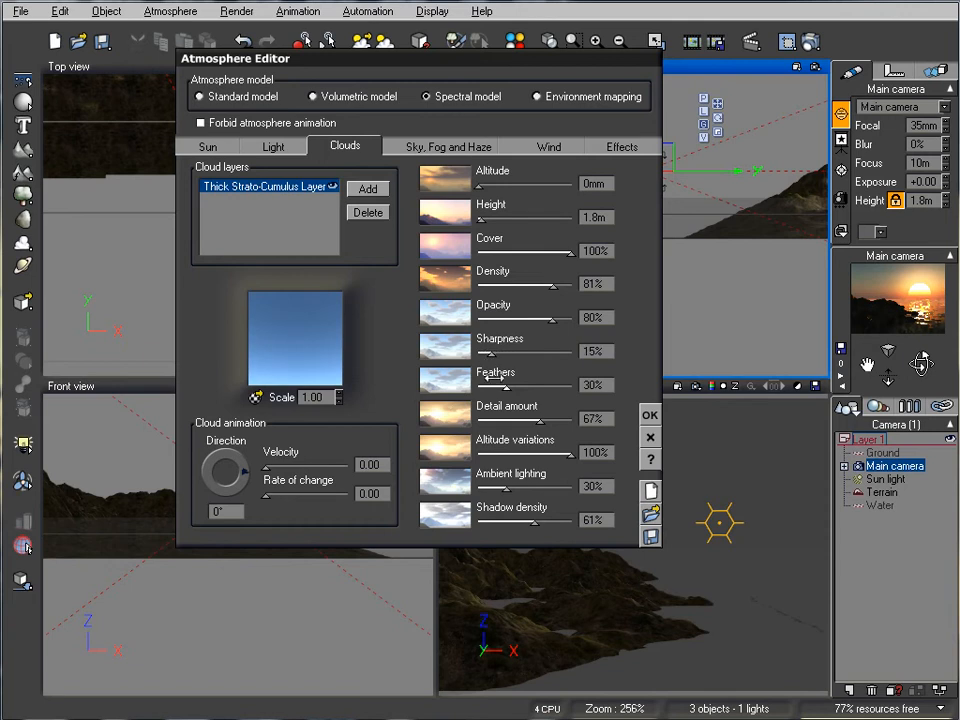
drag(500, 385, 547, 385)
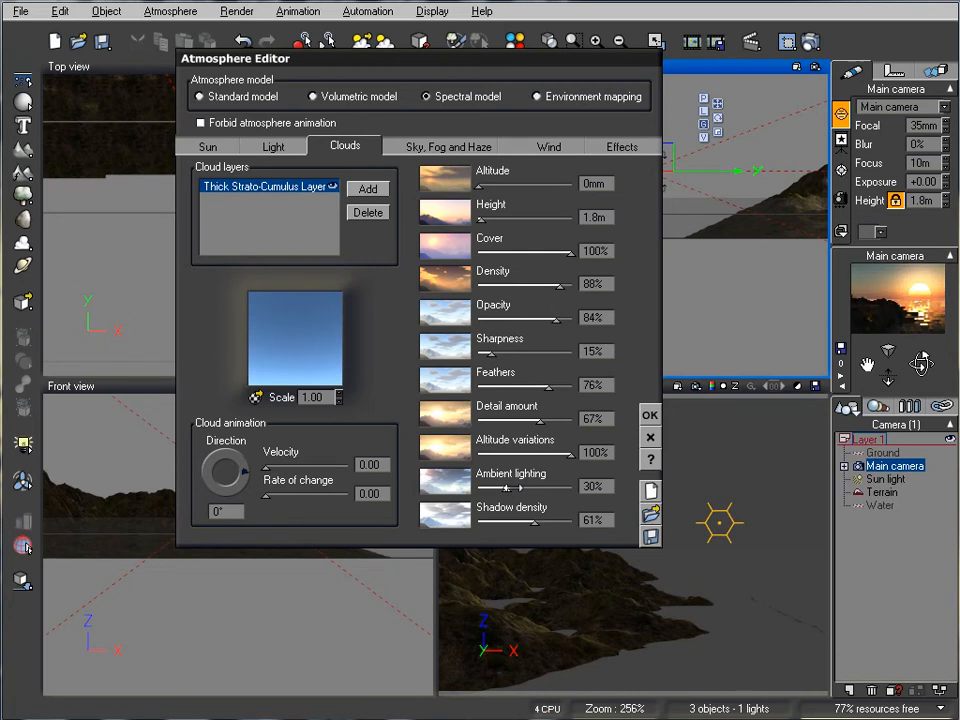
drag(505, 486, 520, 486)
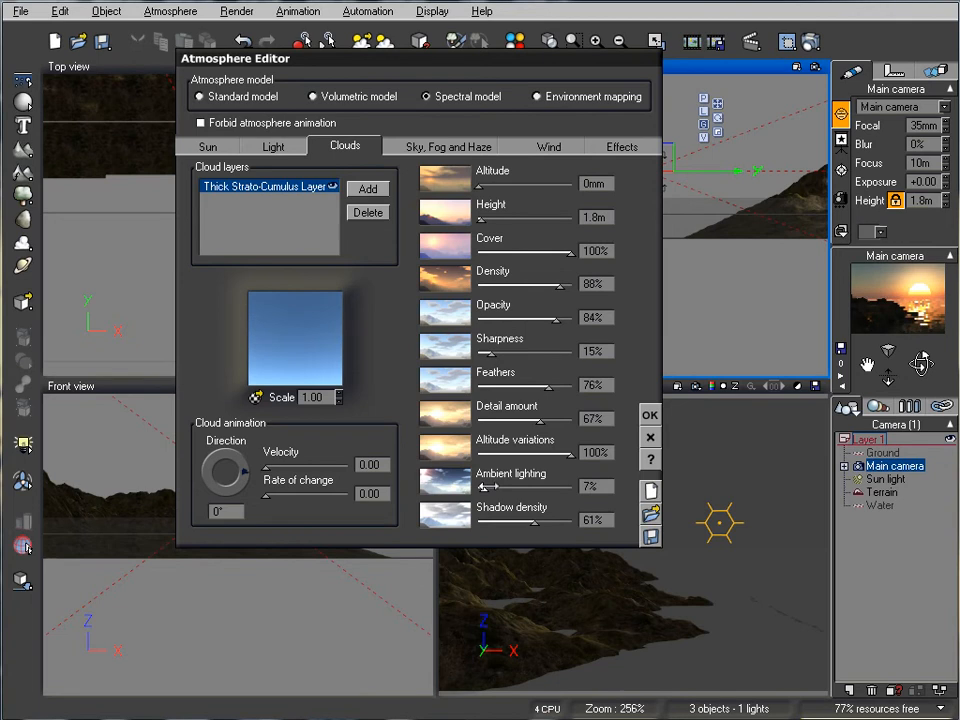
drag(492, 487, 567, 487)
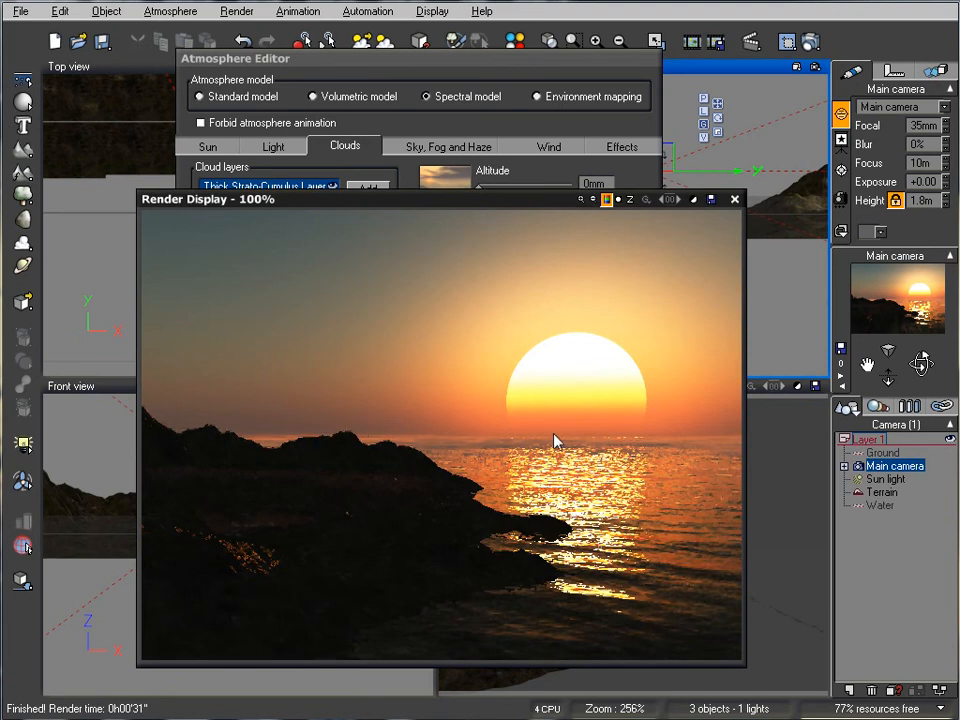
mouse_move(730, 462)
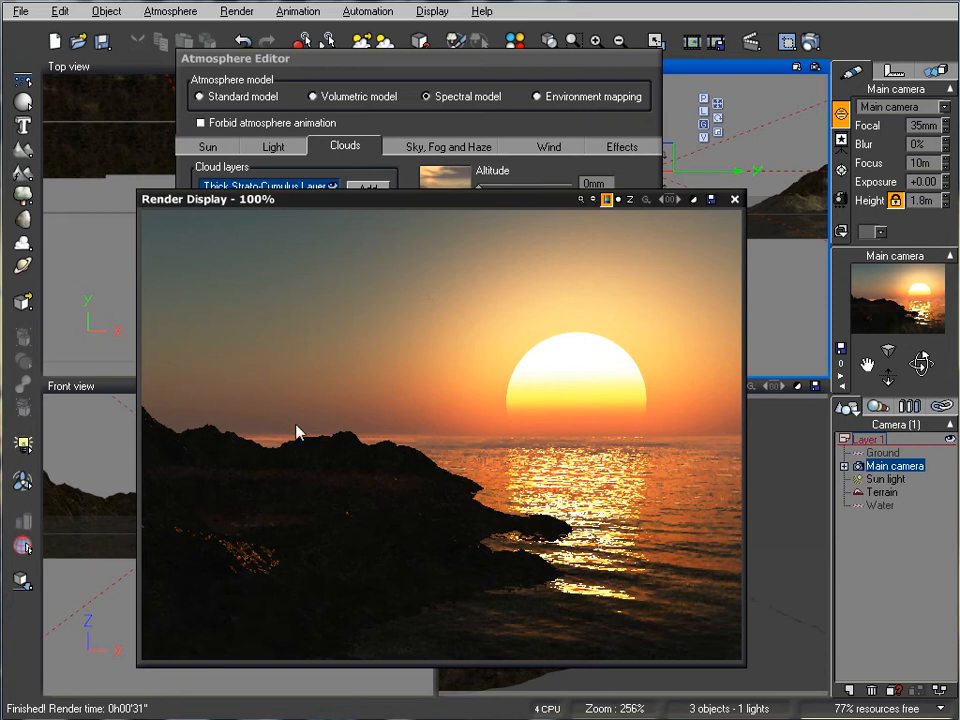
mouse_move(303, 430)
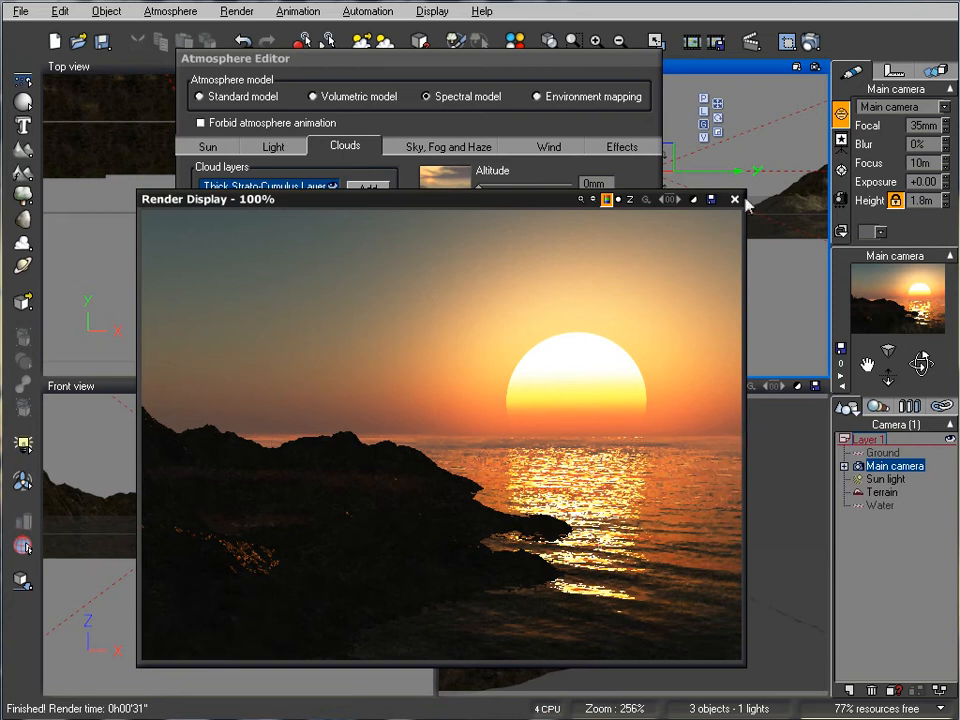
Close the Render Display showing the finished sunset render.
click(735, 199)
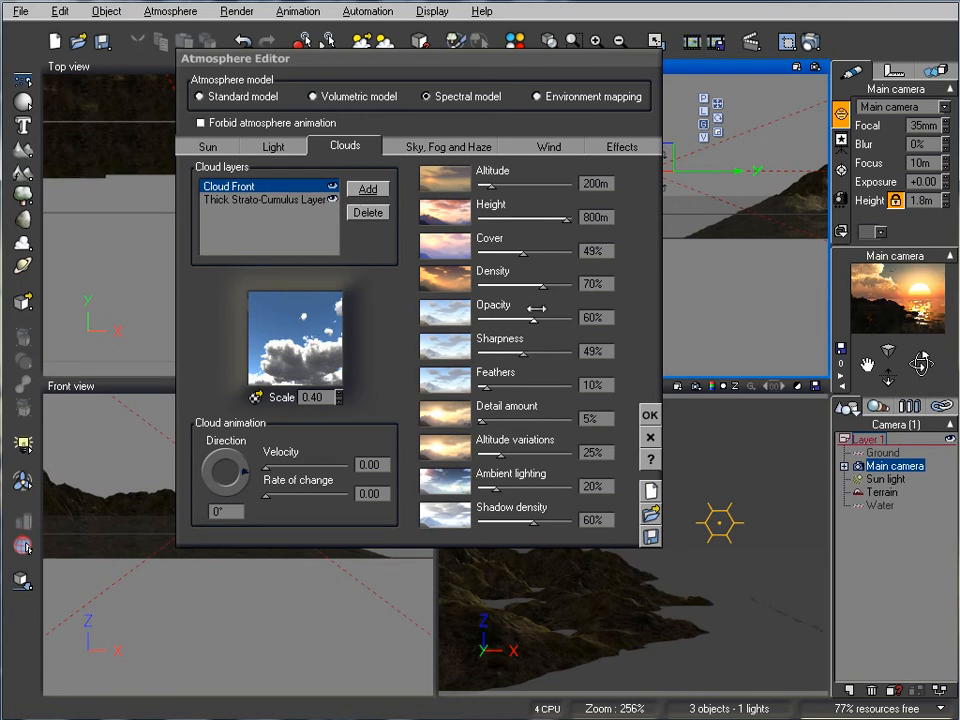
Raise Cloud Front density to 83% and opacity to 74%, then close the preview render.
drag(510, 283, 540, 283)
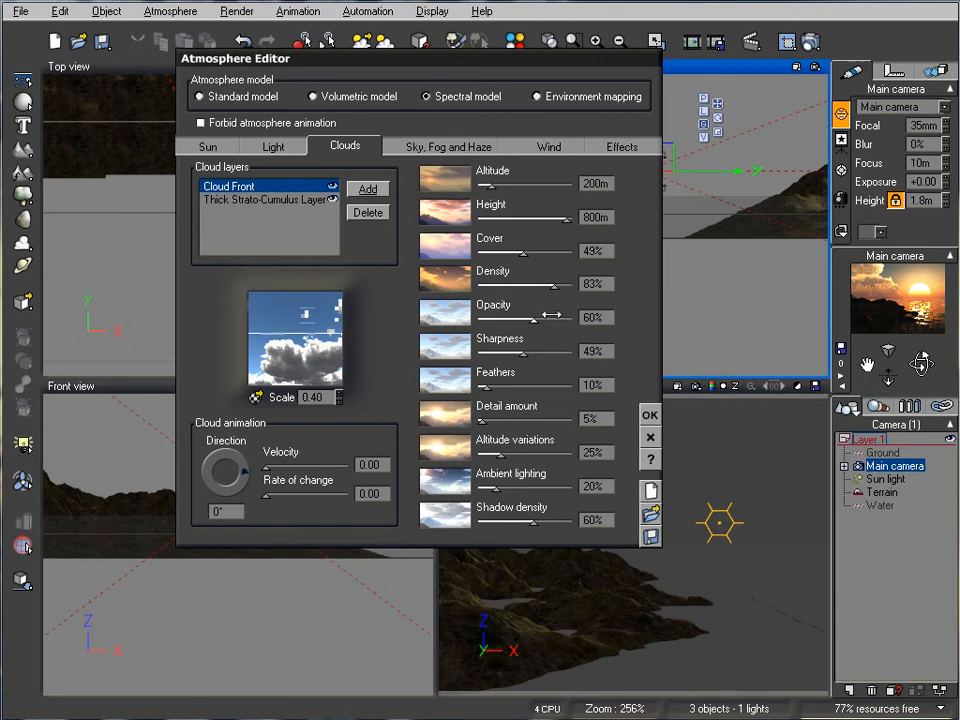
drag(552, 317, 560, 317)
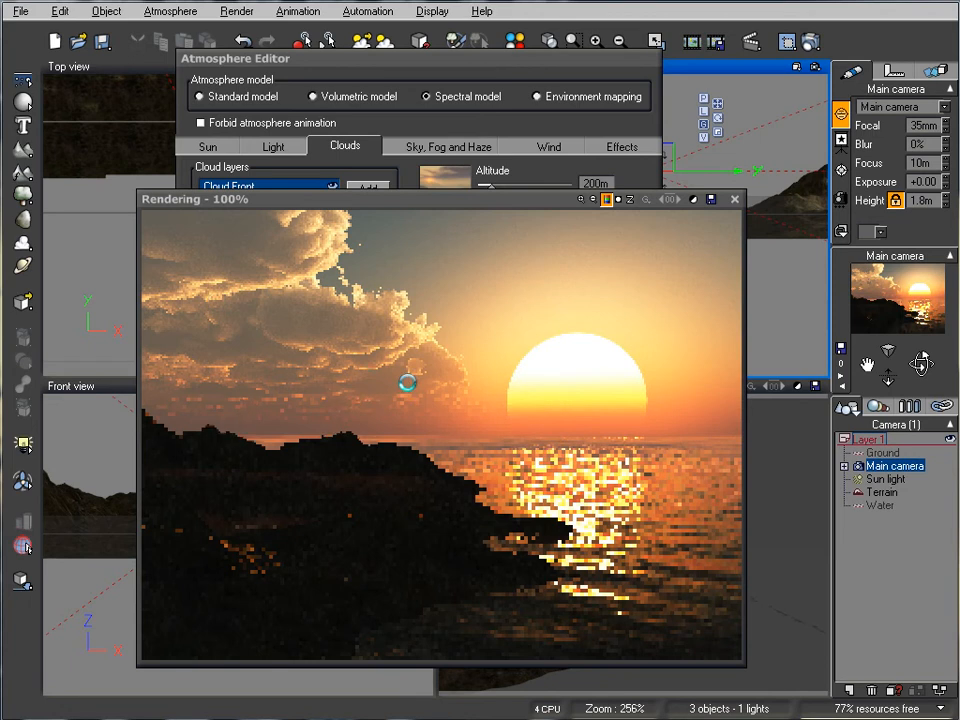
click(735, 199)
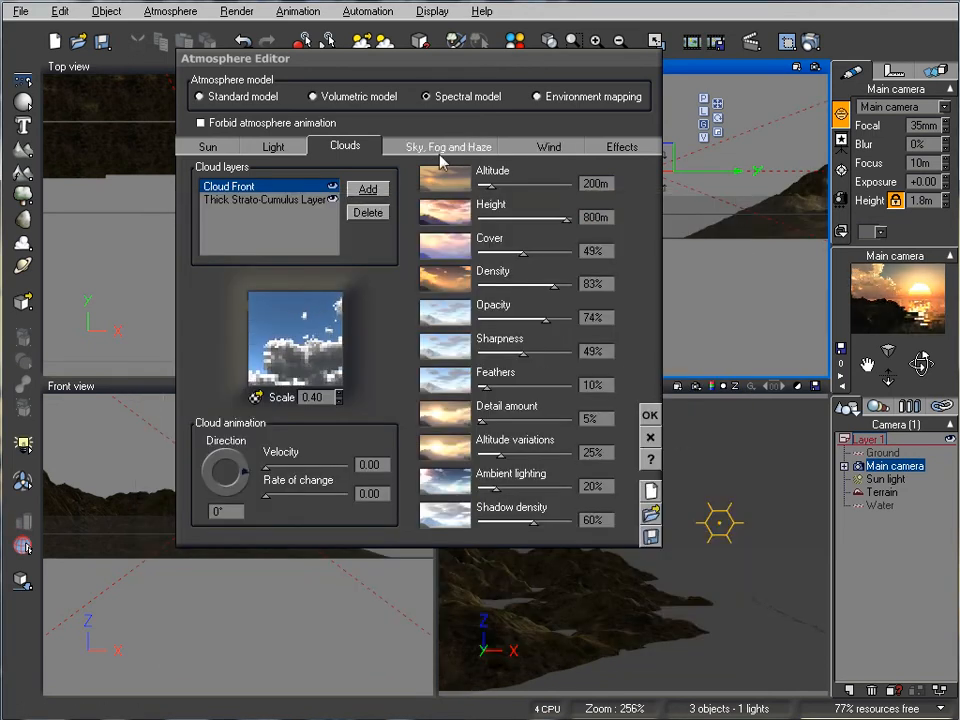
Set the atmosphere quality boost to 1.02 and apply the changes with OK.
click(447, 146)
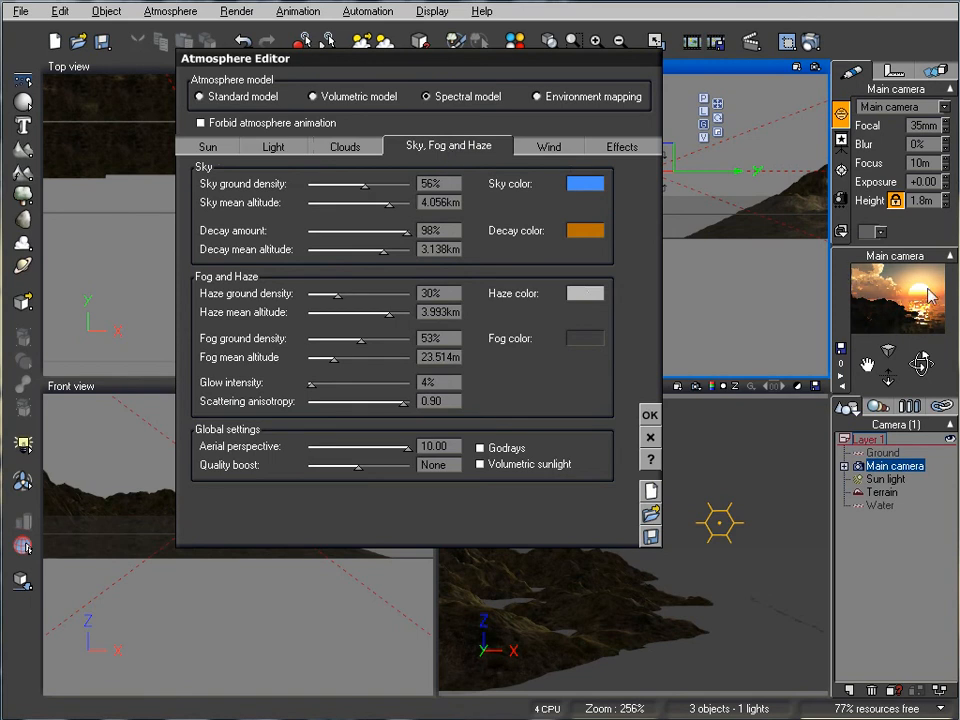
mouse_move(197, 475)
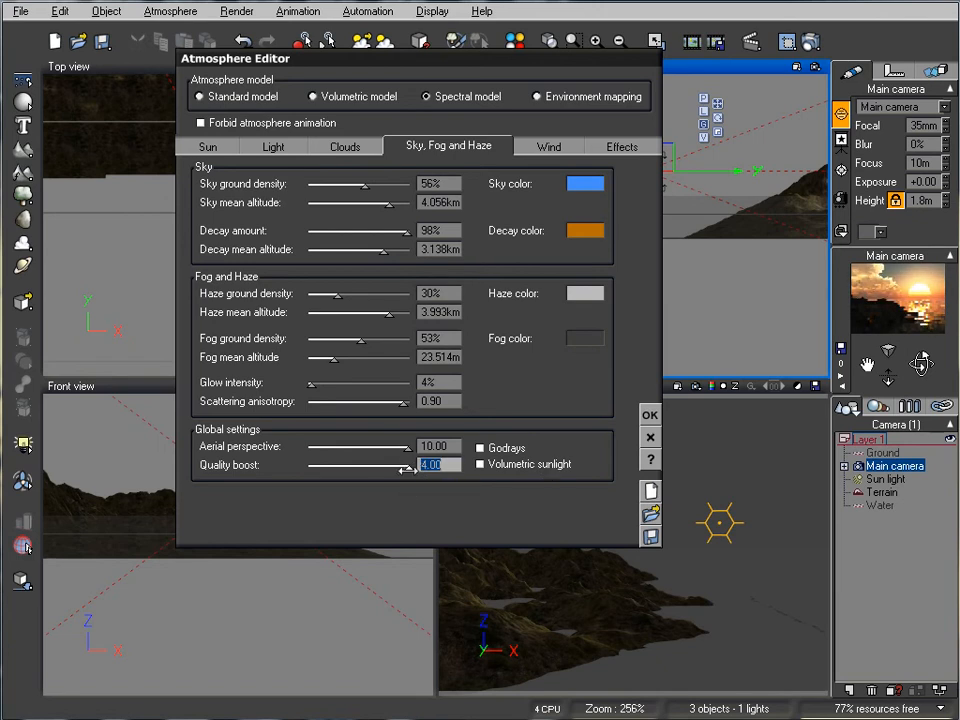
drag(405, 467, 360, 467)
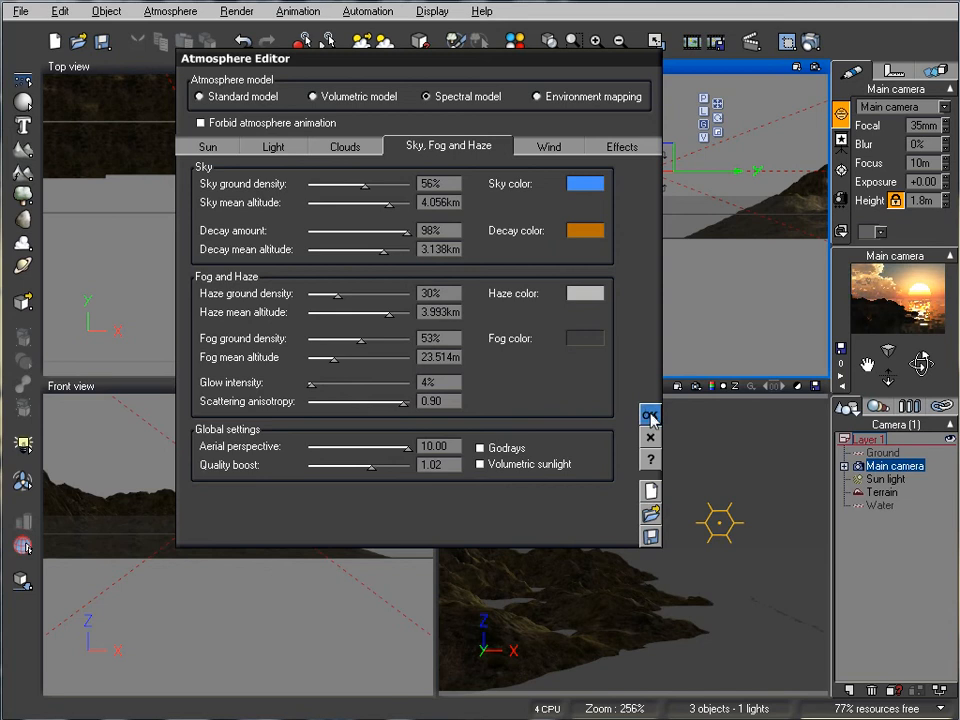
click(650, 415)
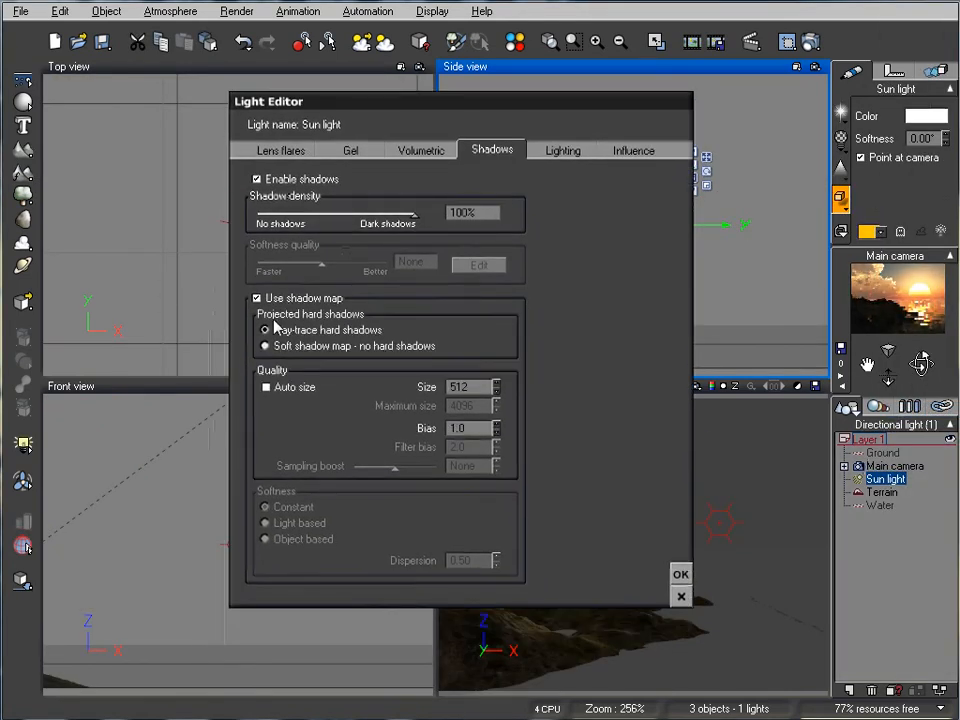
Set the sun light's shadows to 'Soft shadow map - no hard shadows' and confirm.
click(265, 345)
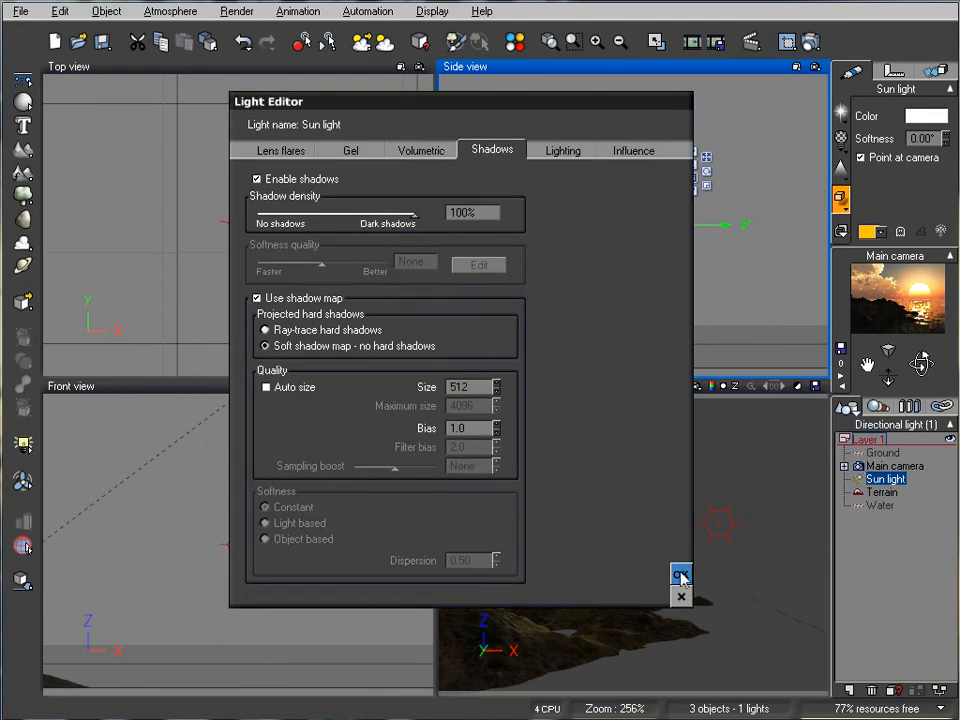
click(680, 575)
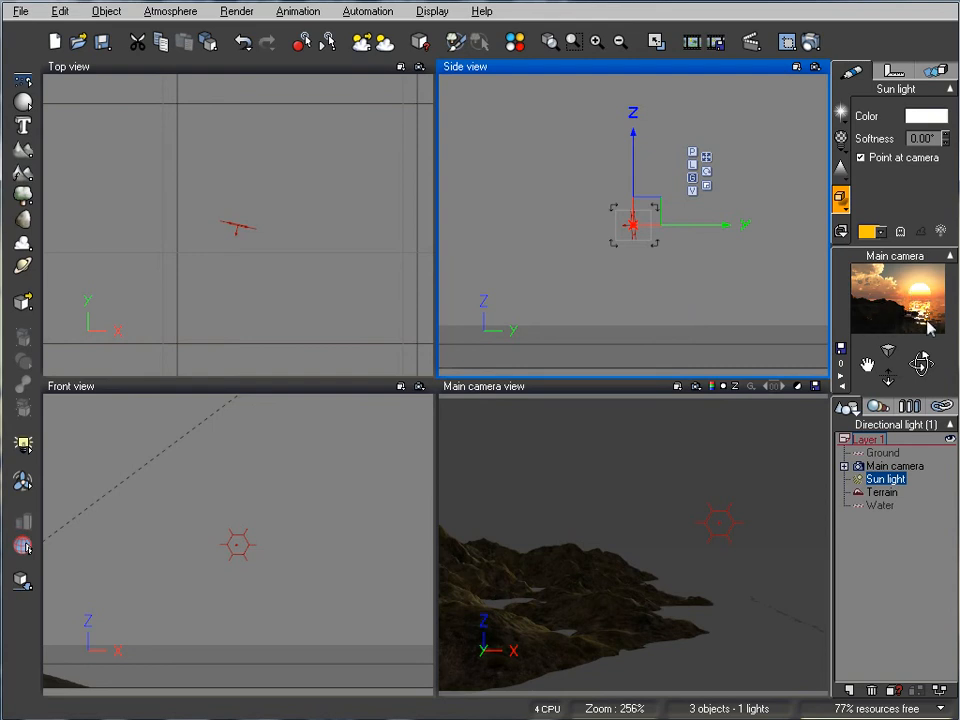
mouse_move(783, 585)
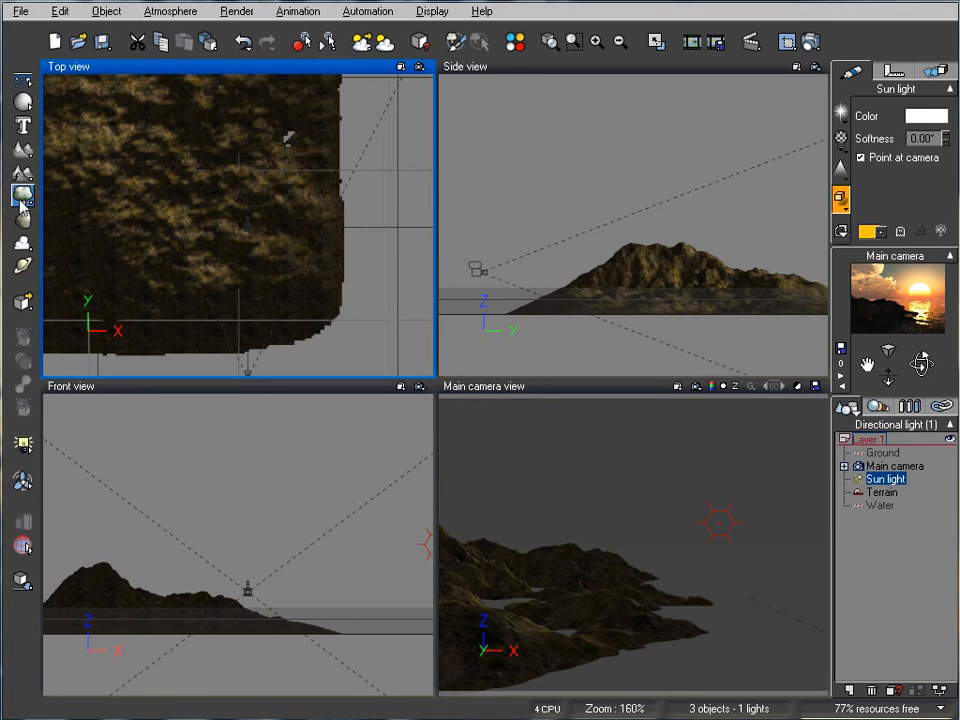
Open the plant species library with the Plants tool to pick a tree.
click(22, 194)
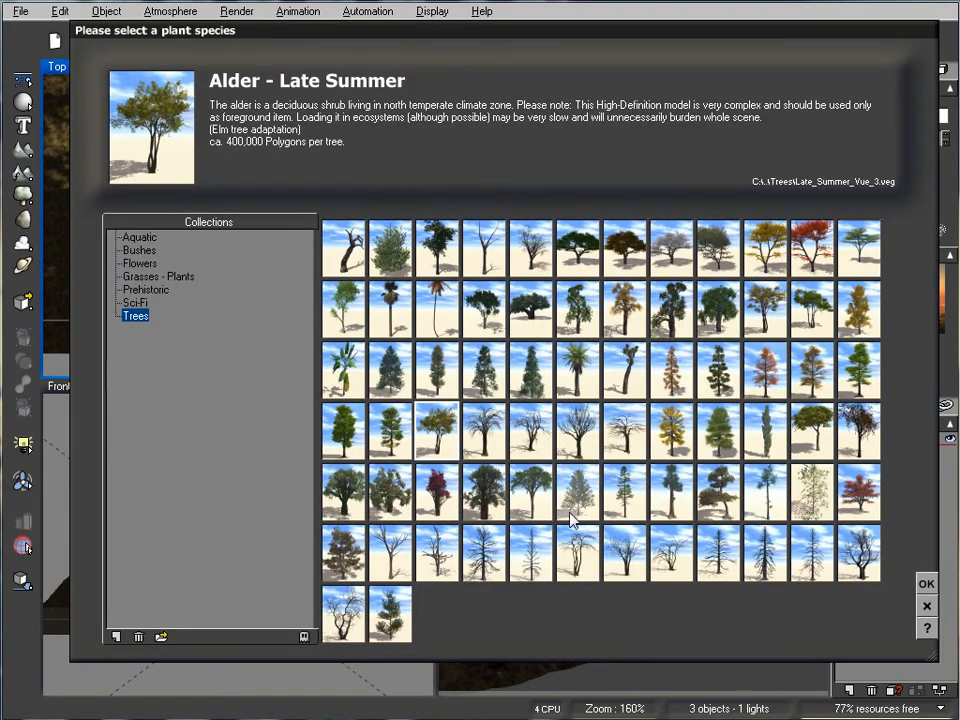
mouse_move(530, 390)
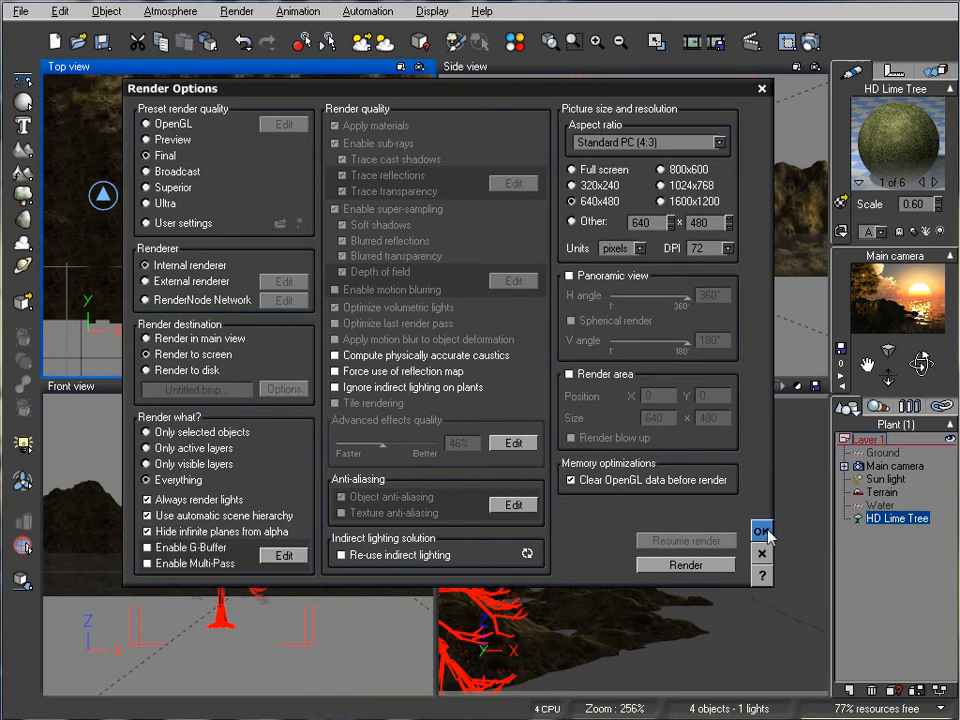
click(761, 531)
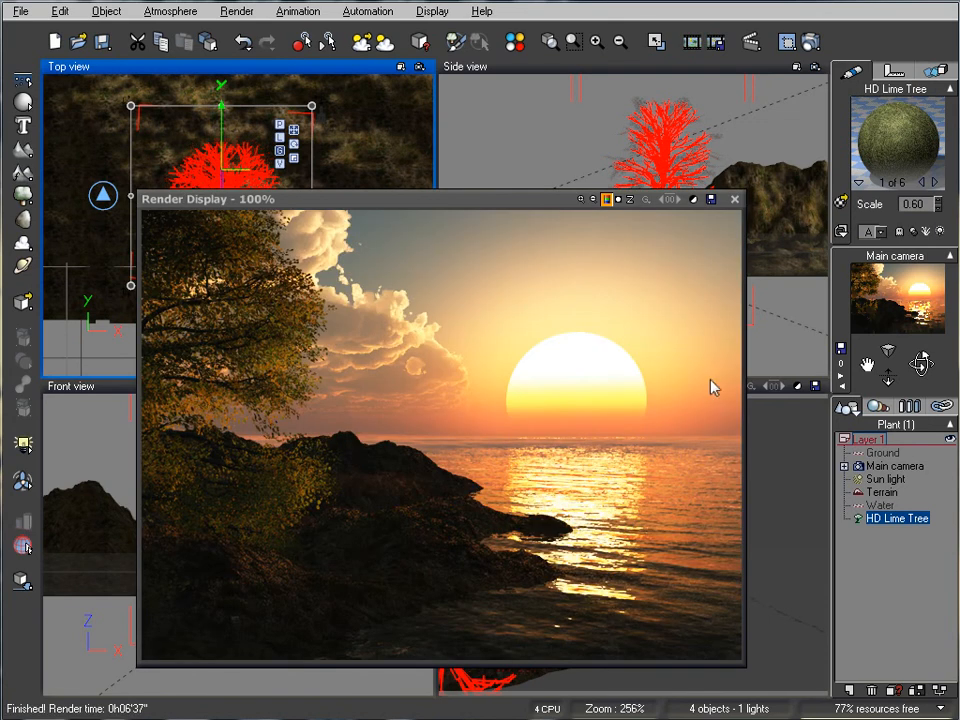
mouse_move(693, 408)
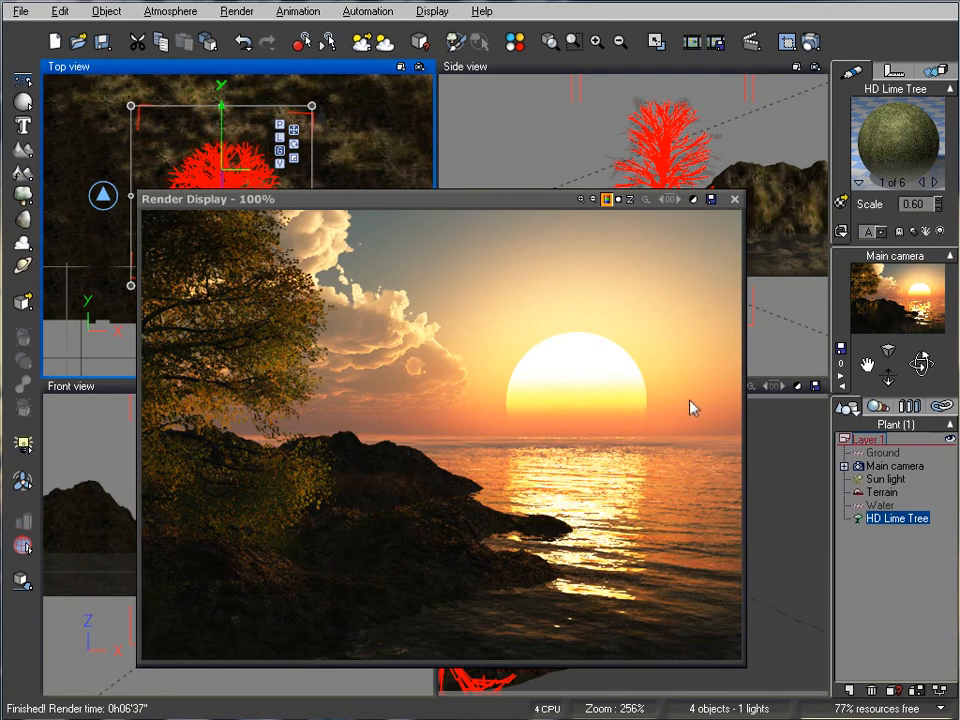
mouse_move(330, 466)
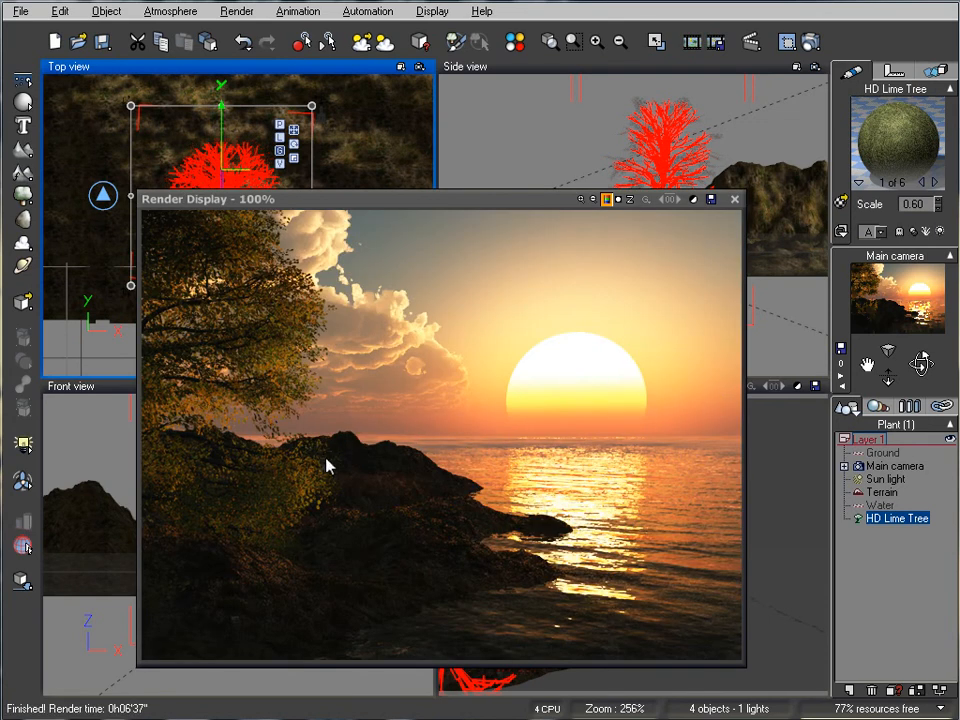
mouse_move(315, 636)
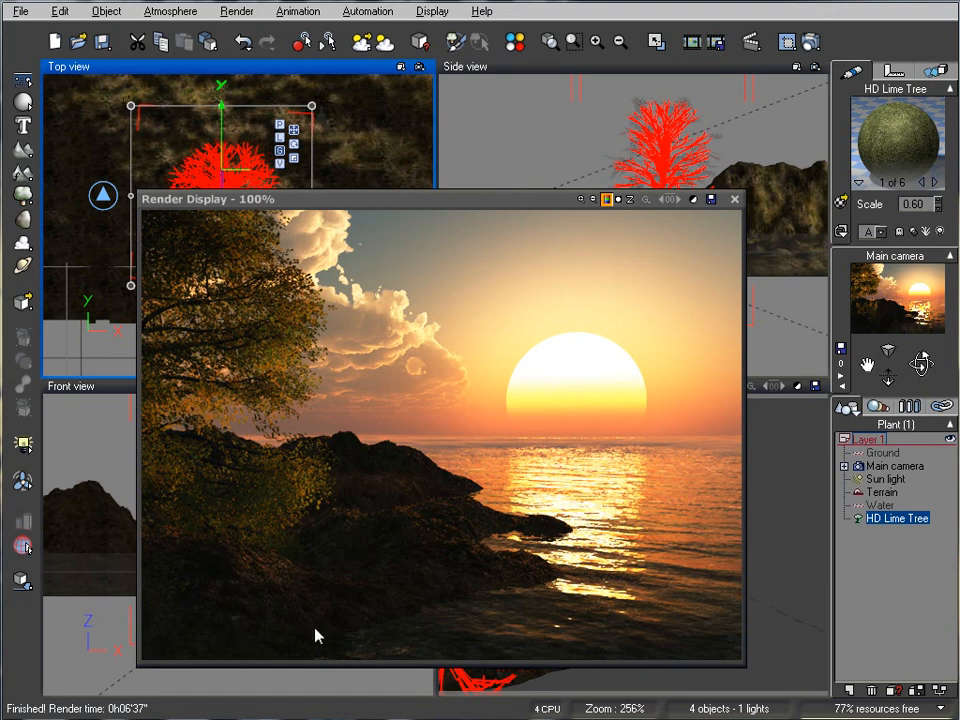
mouse_move(522, 570)
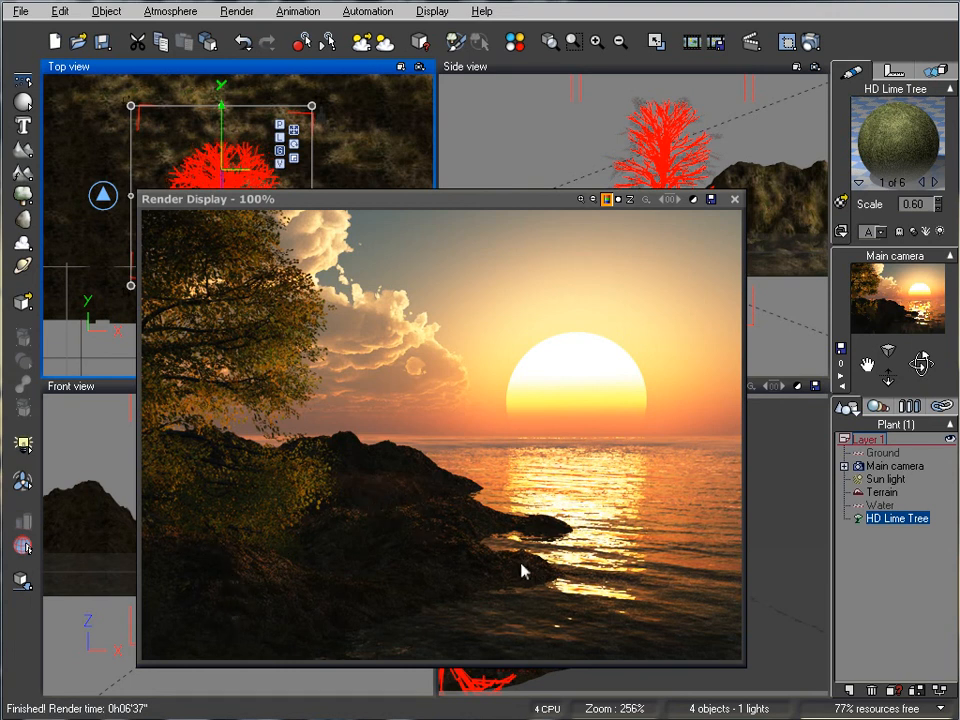
mouse_move(490, 500)
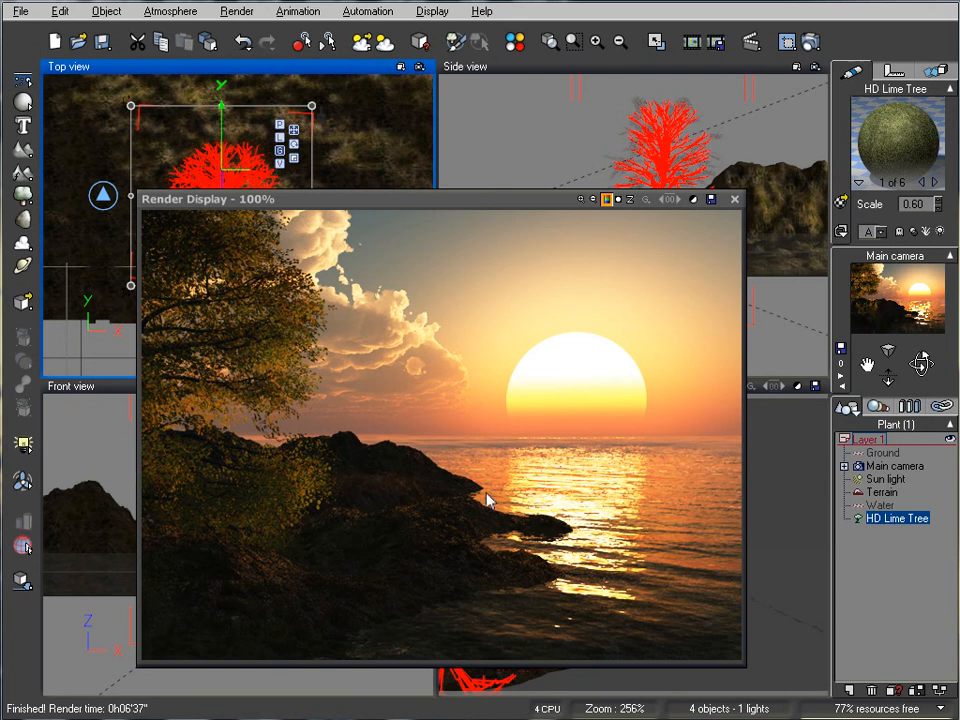
mouse_move(363, 324)
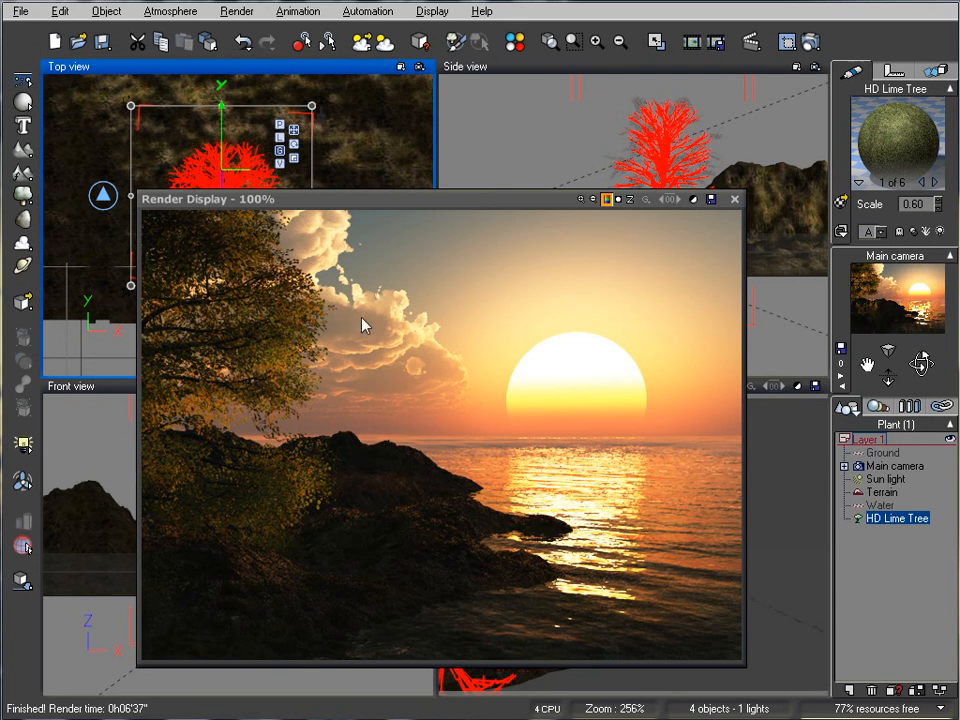
mouse_move(352, 317)
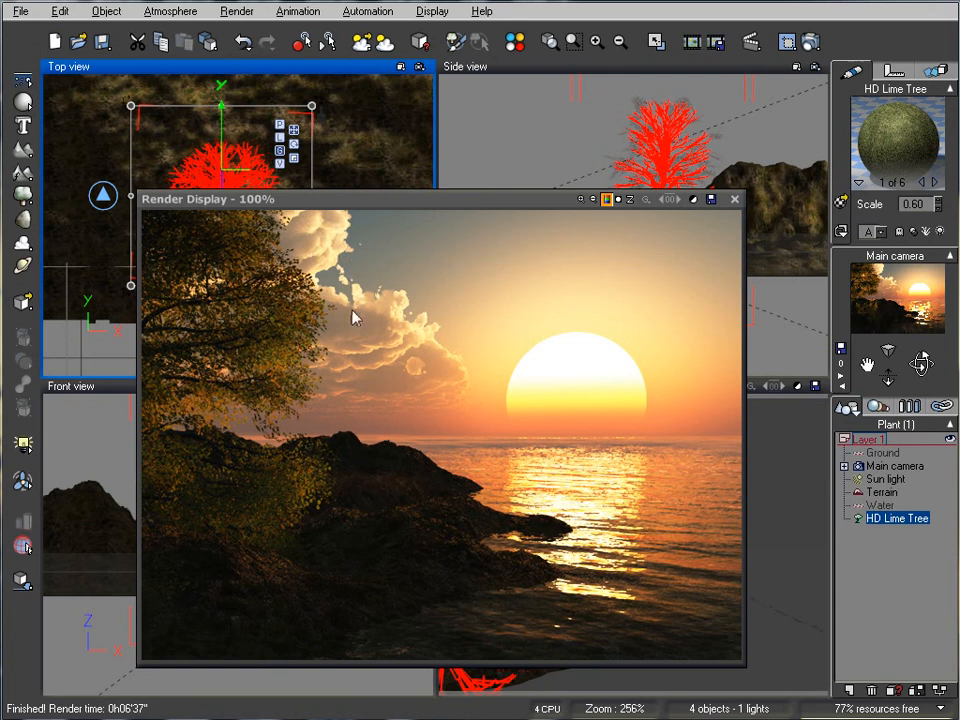
mouse_move(540, 413)
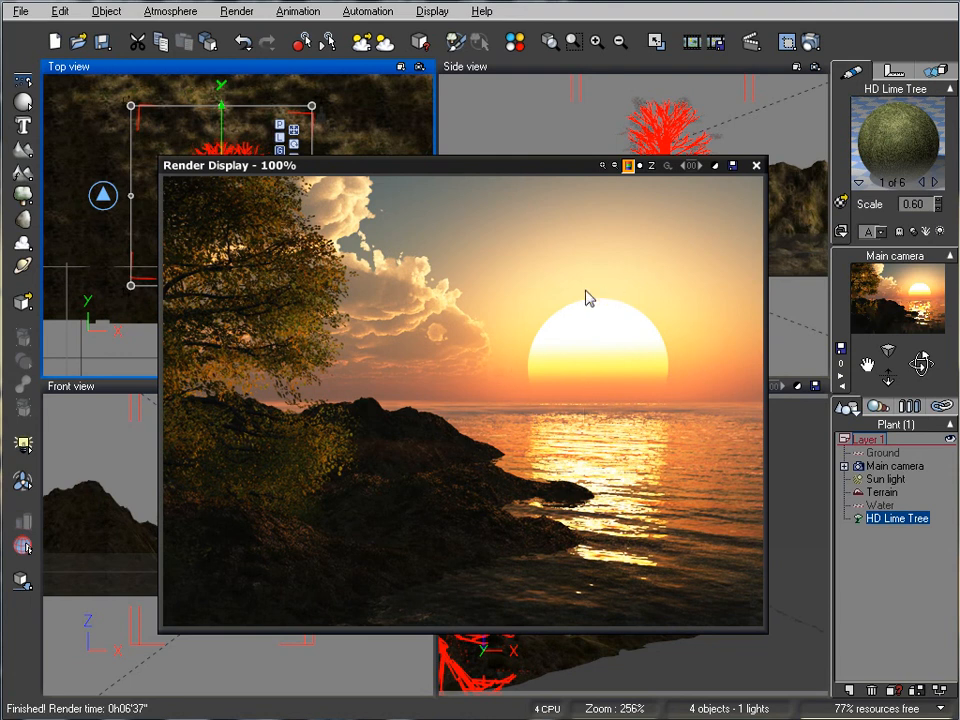
mouse_move(652, 345)
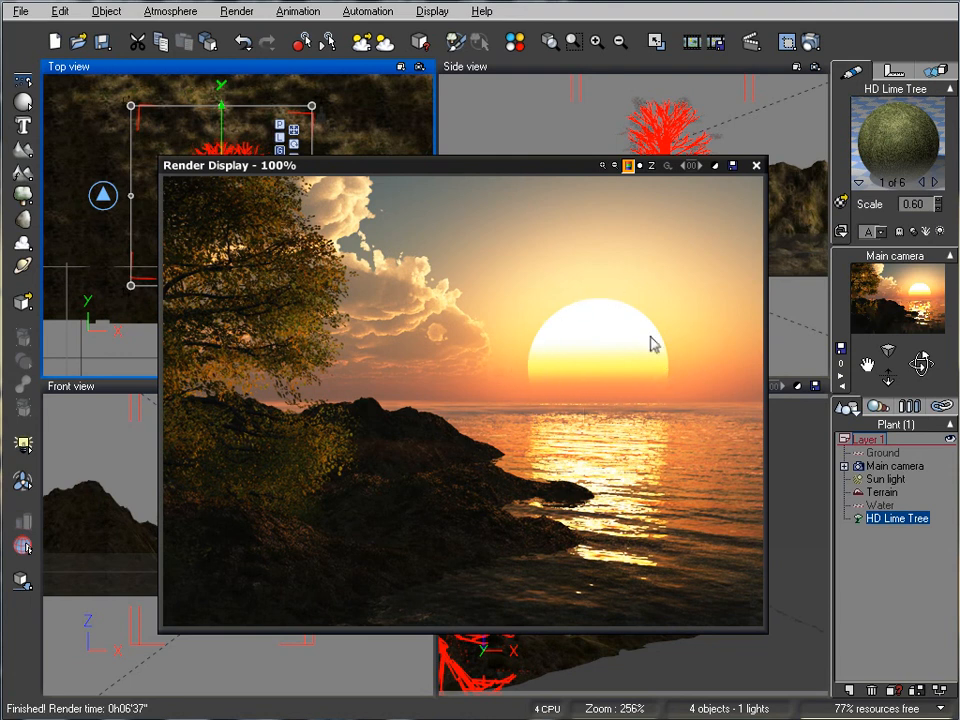
mouse_move(600, 302)
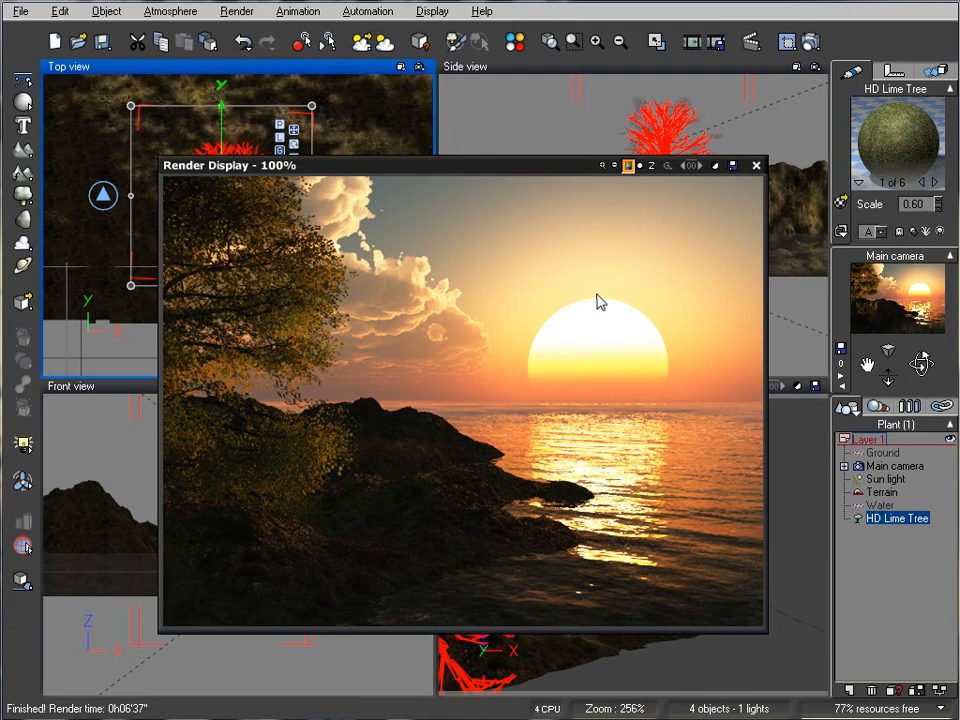
mouse_move(568, 320)
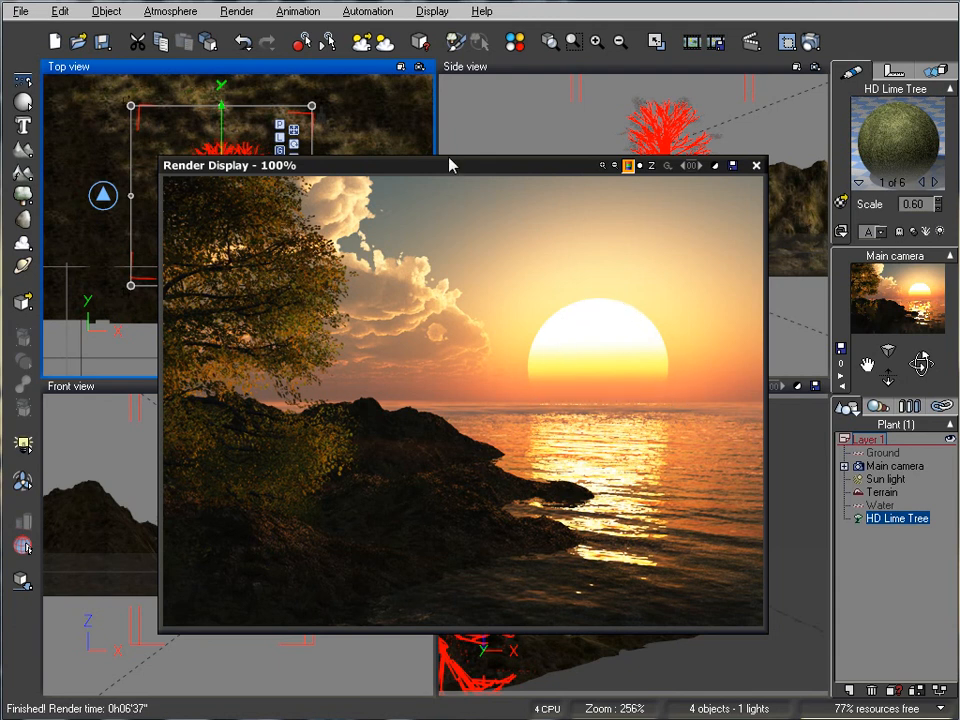
mouse_move(663, 305)
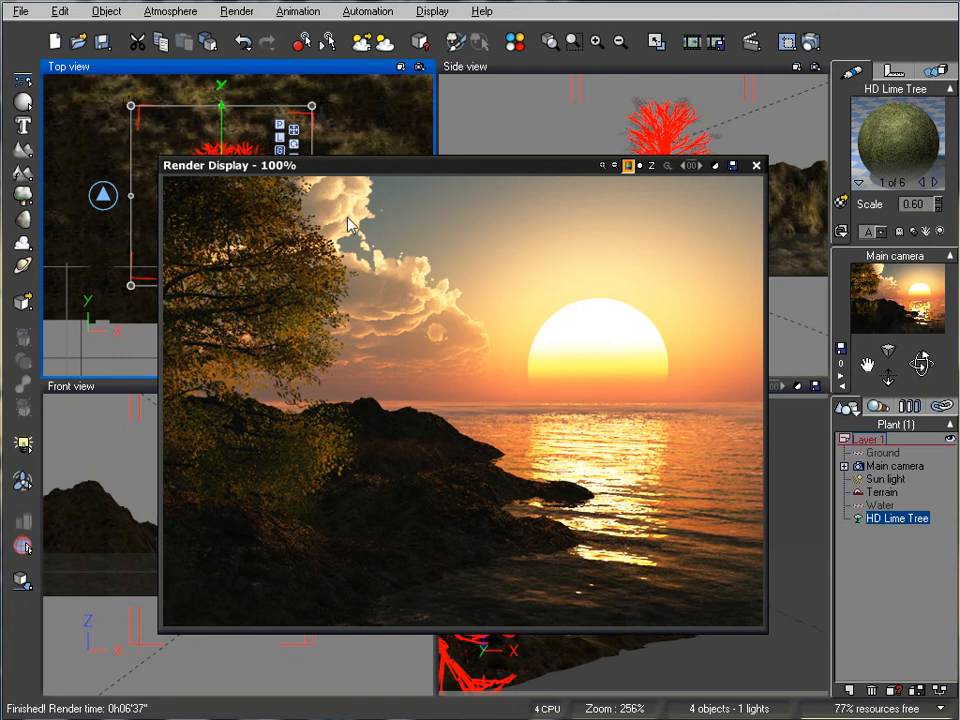
mouse_move(665, 385)
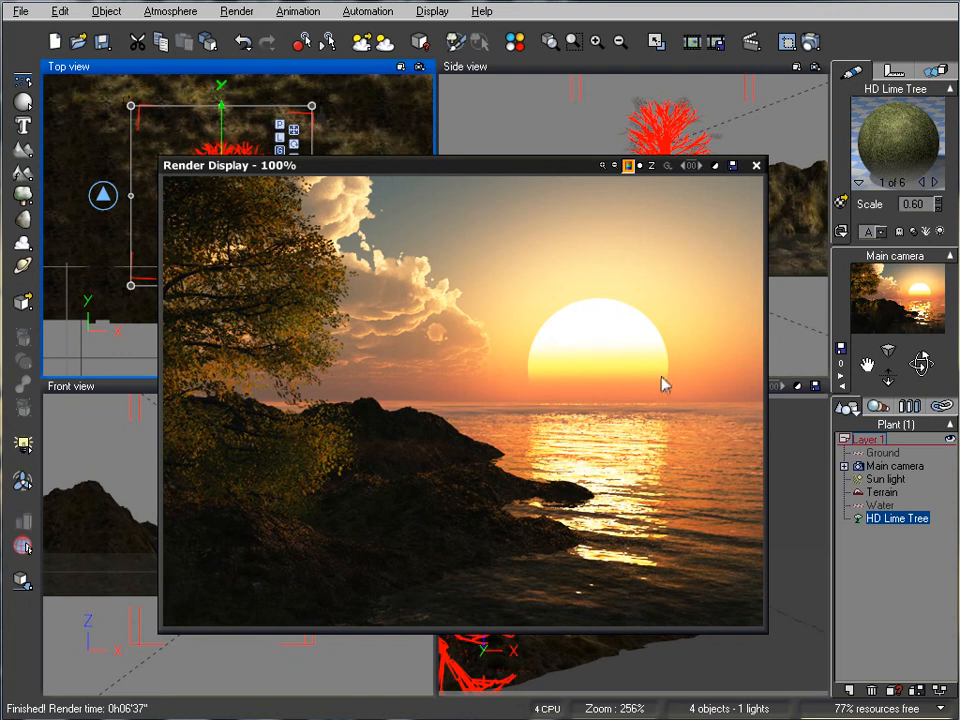
mouse_move(558, 382)
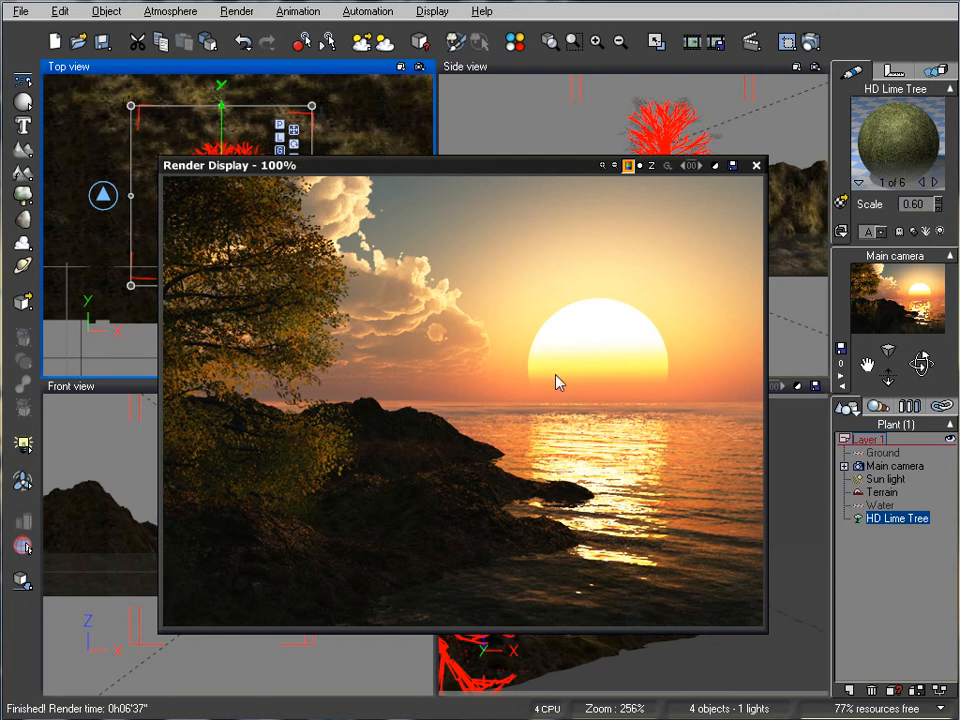
mouse_move(770, 635)
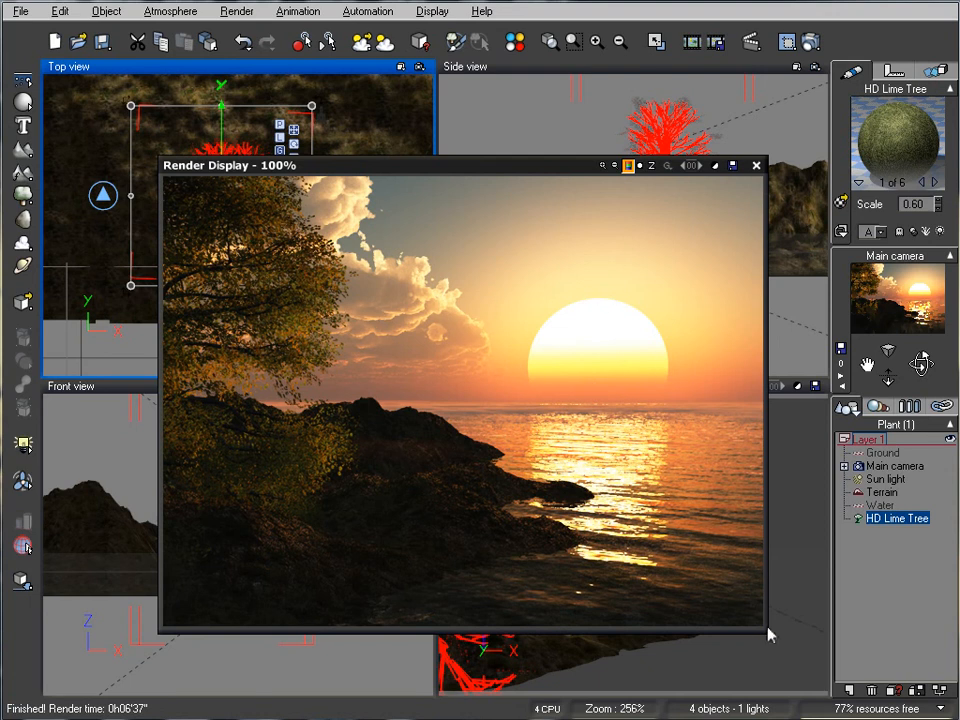
mouse_move(250, 250)
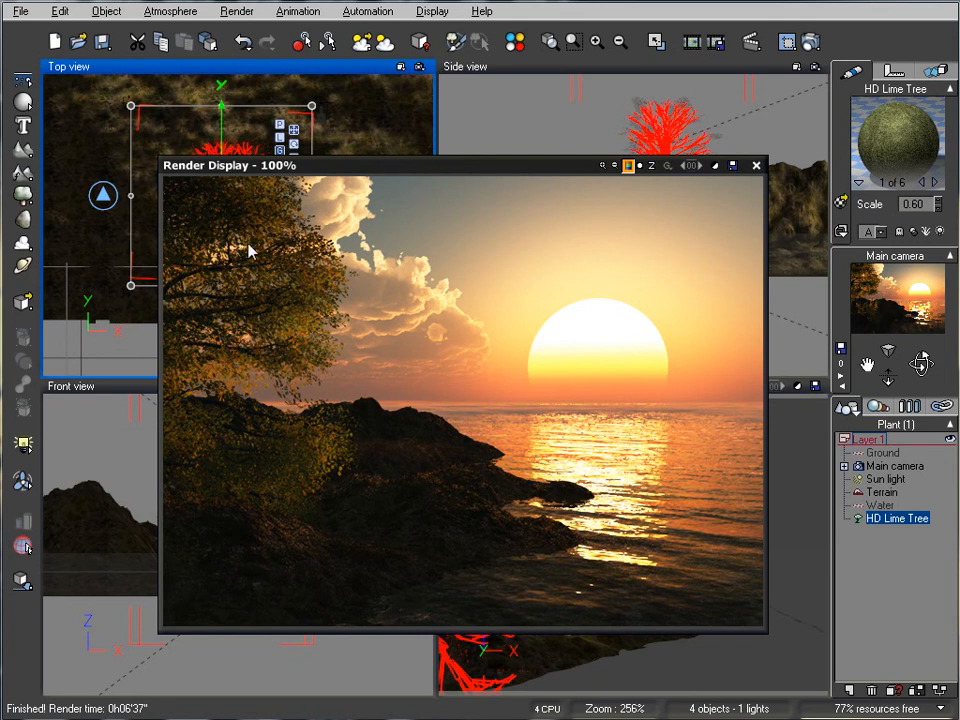
mouse_move(390, 293)
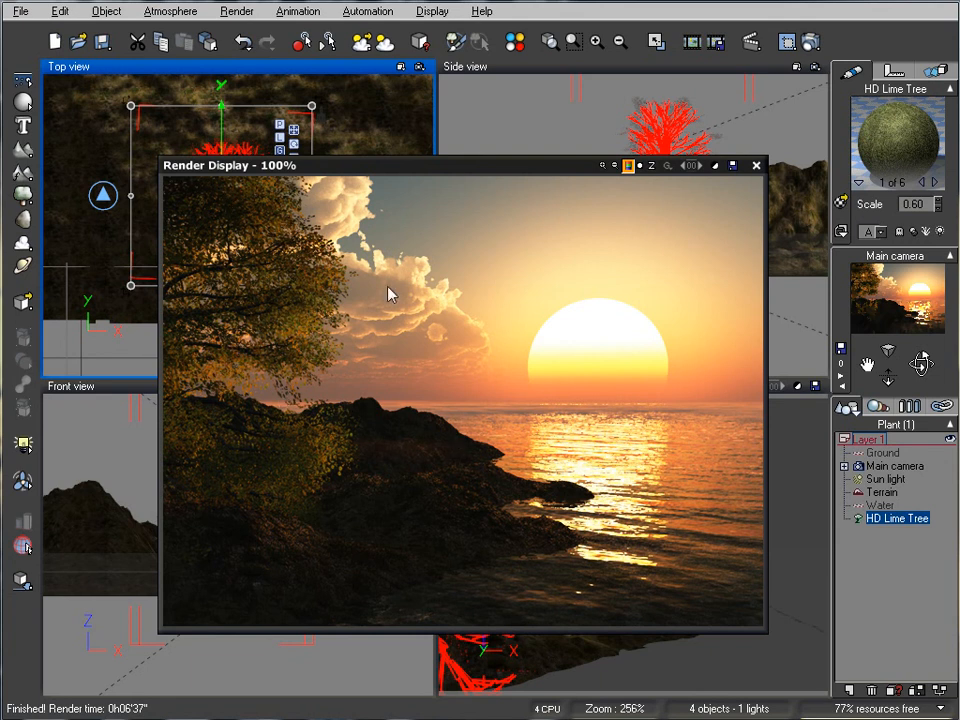
mouse_move(320, 393)
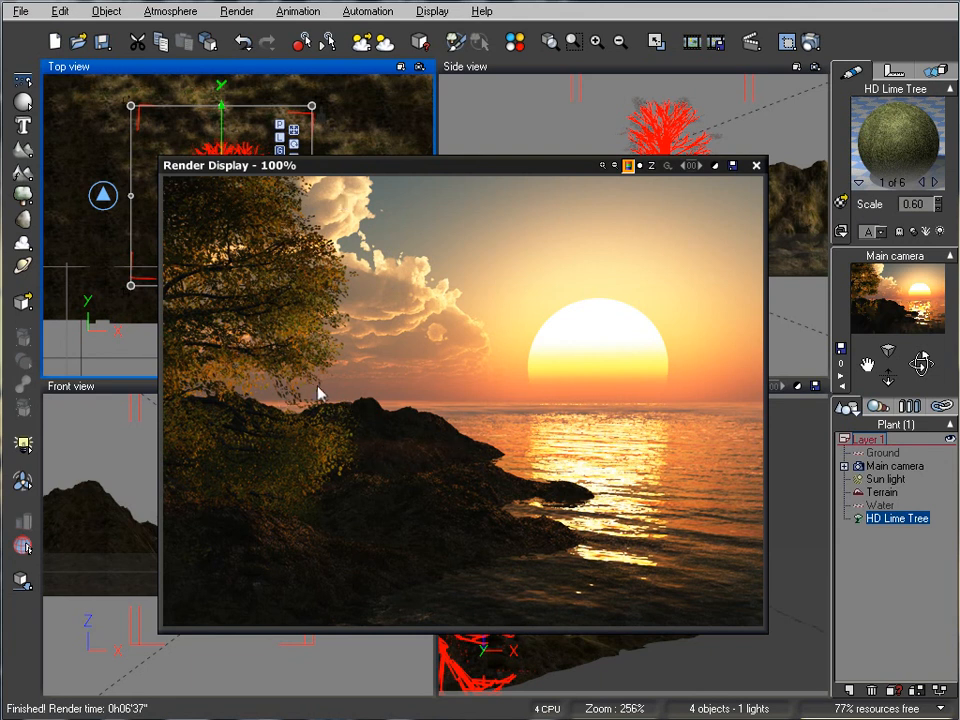
mouse_move(743, 434)
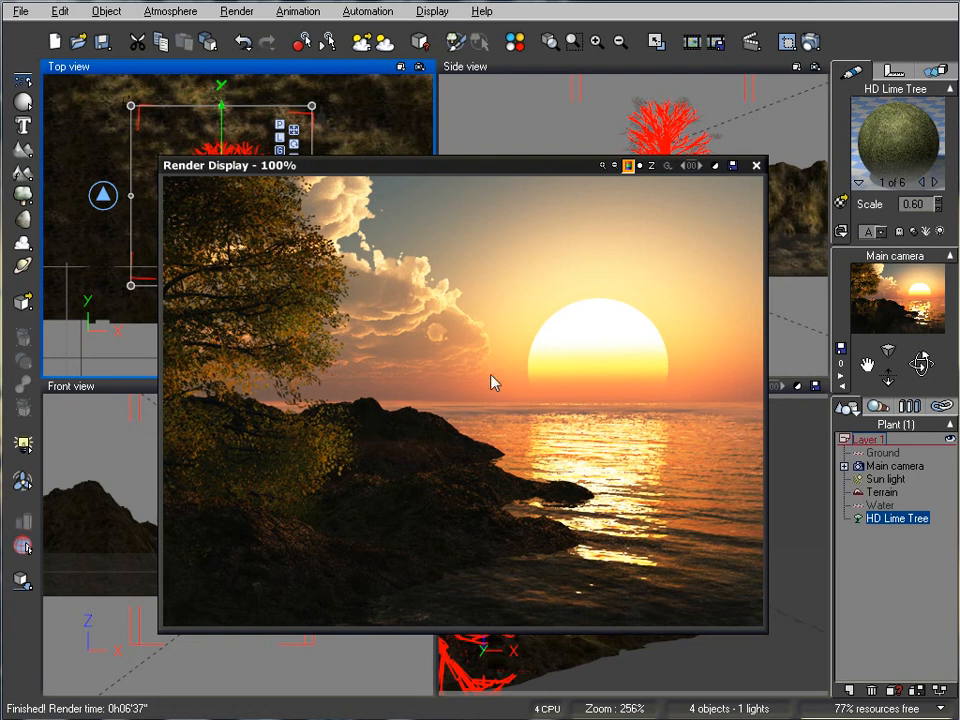
mouse_move(447, 405)
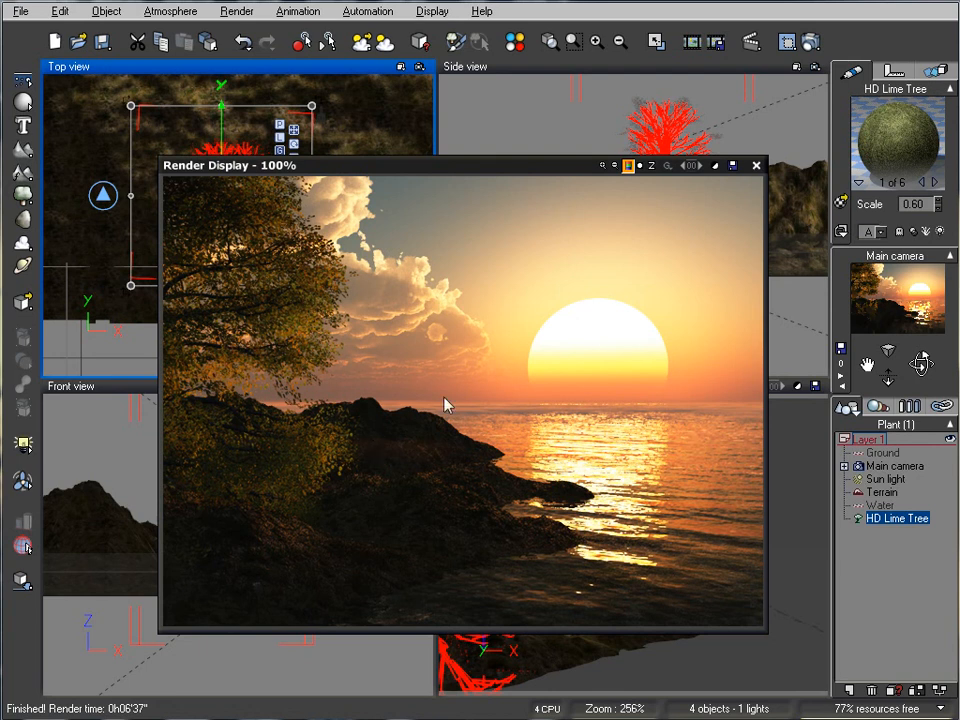
mouse_move(715, 428)
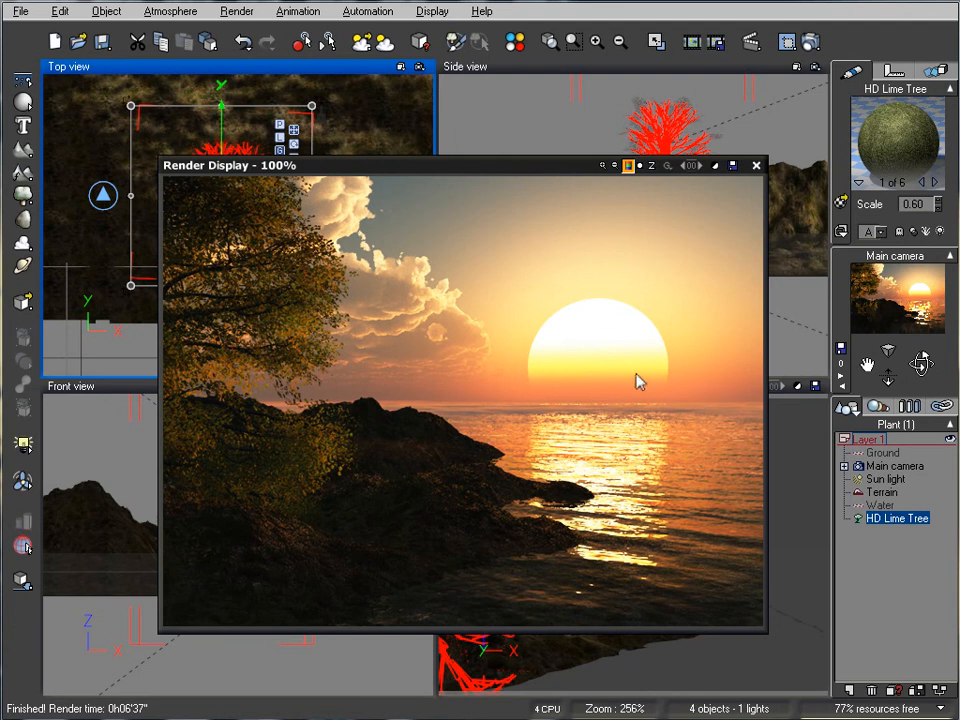
Close the render, then review the Atmosphere Editor's Sun, Light and Sky/Fog/Haze tabs unchanged.
click(757, 165)
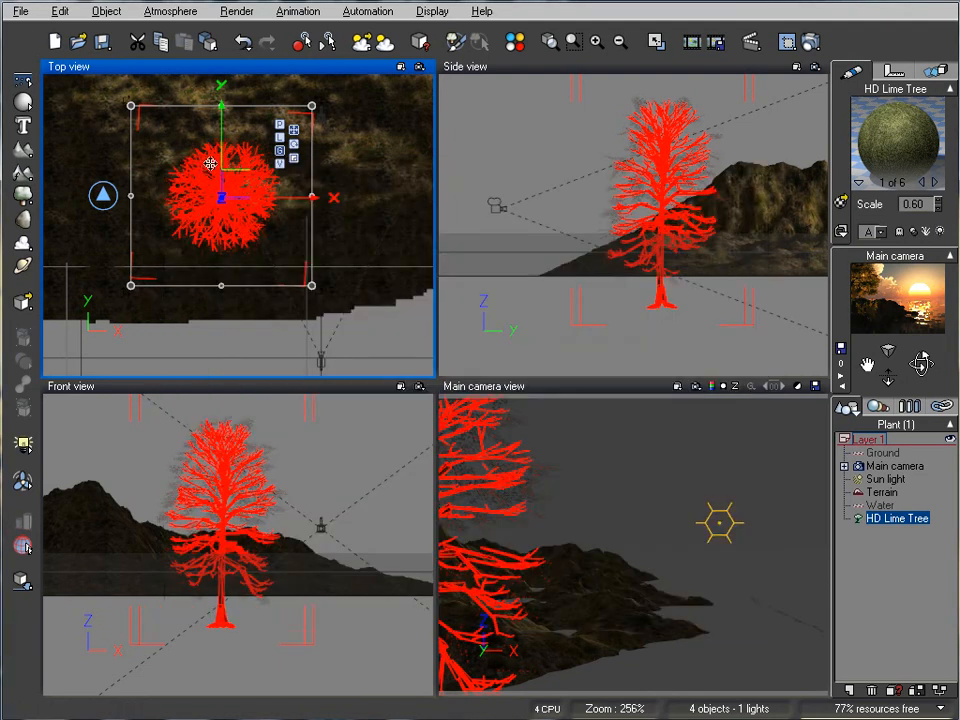
click(170, 11)
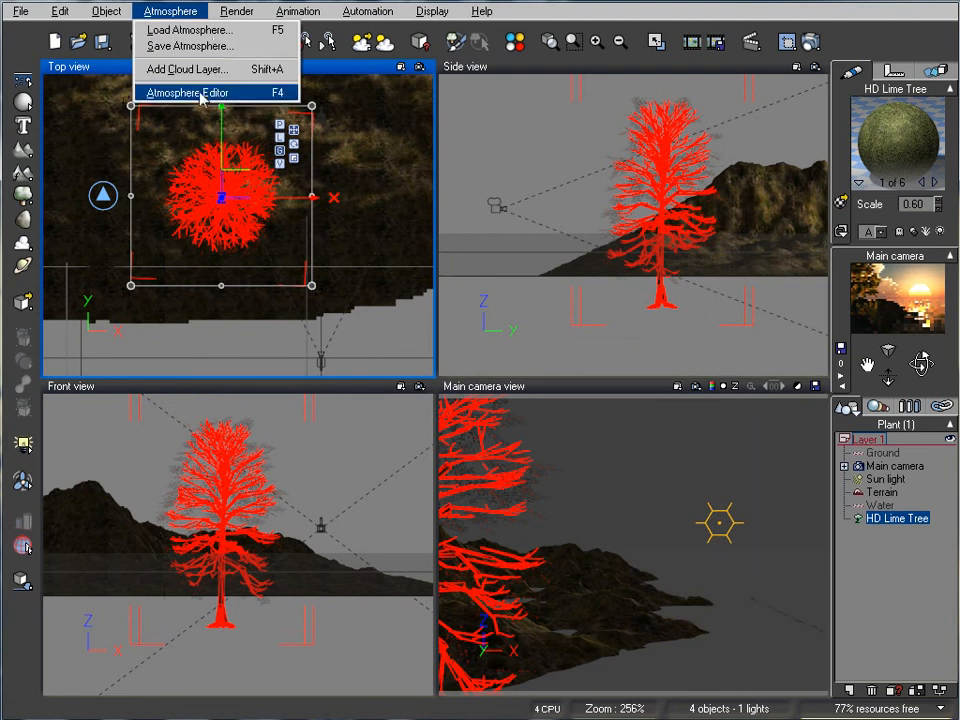
click(186, 92)
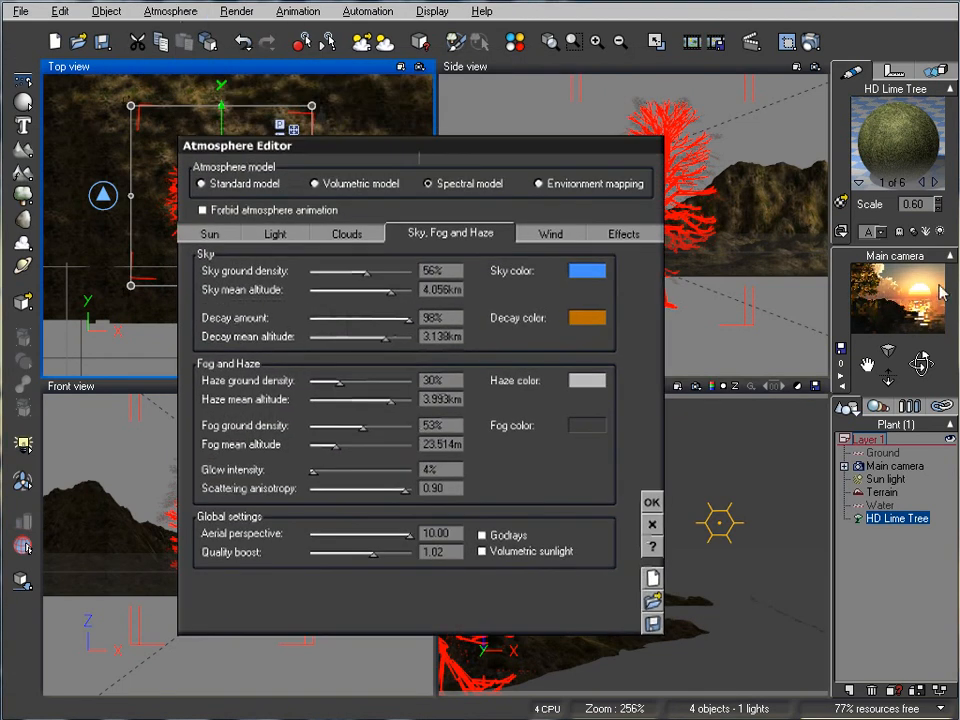
click(209, 233)
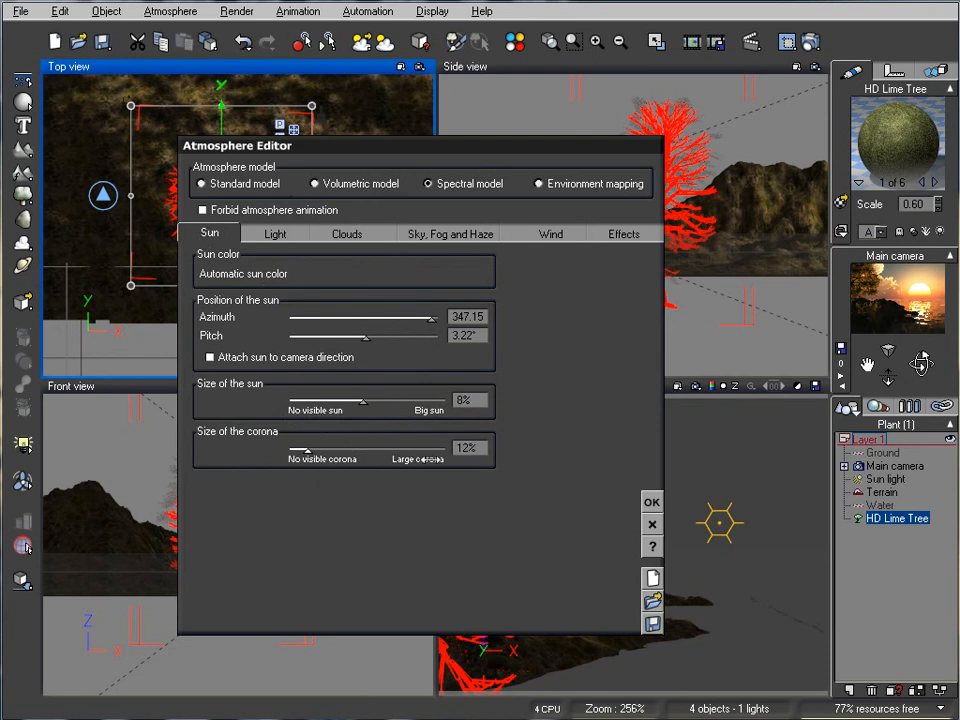
mouse_move(302, 263)
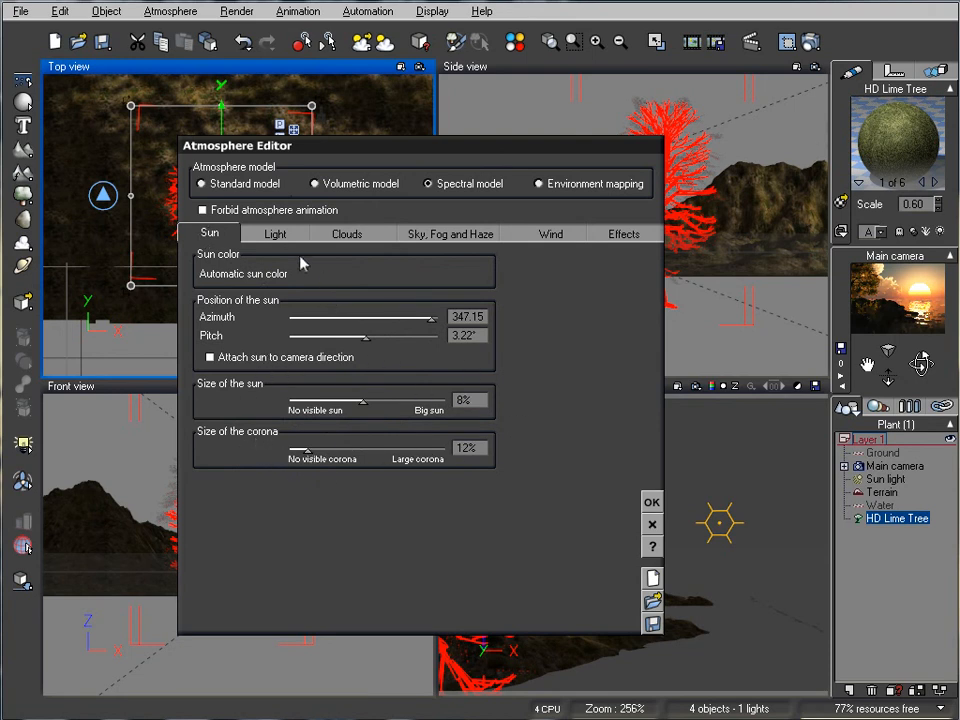
click(275, 233)
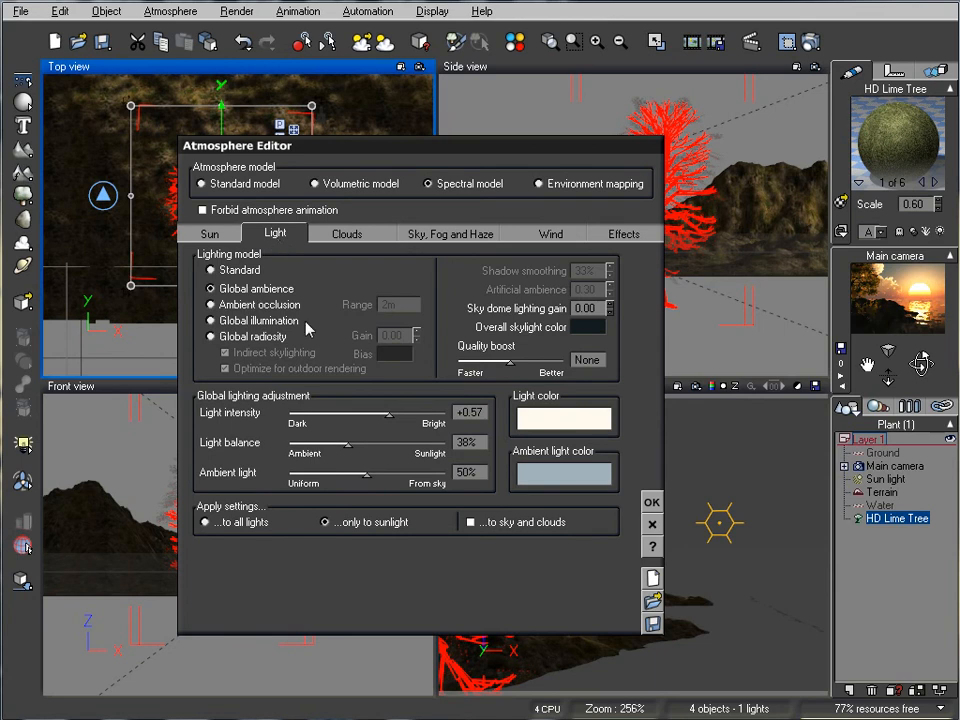
mouse_move(505, 454)
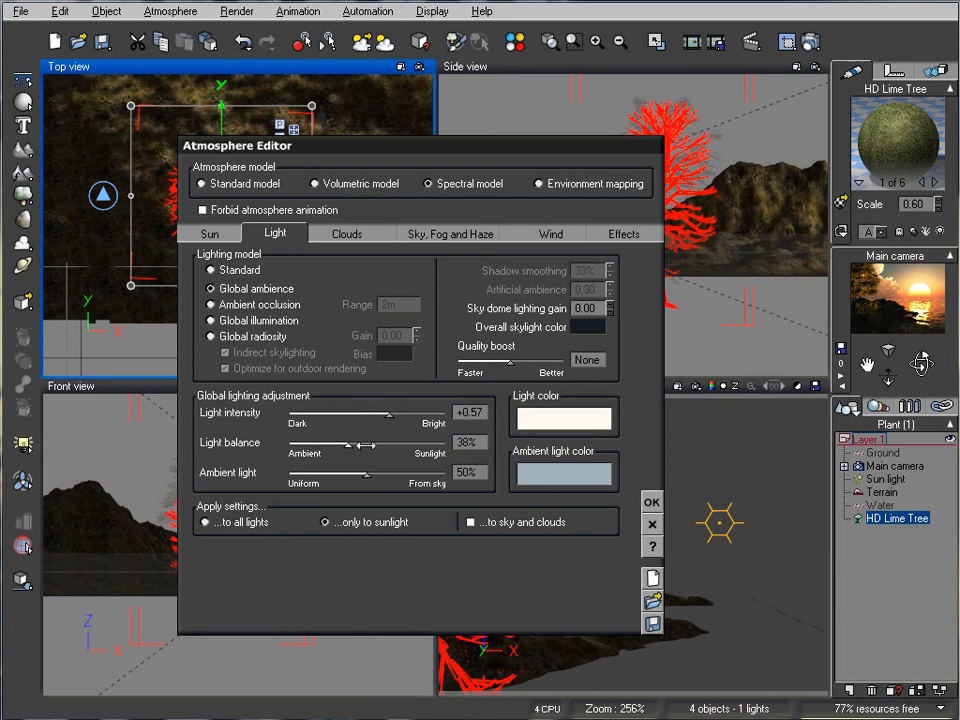
click(449, 233)
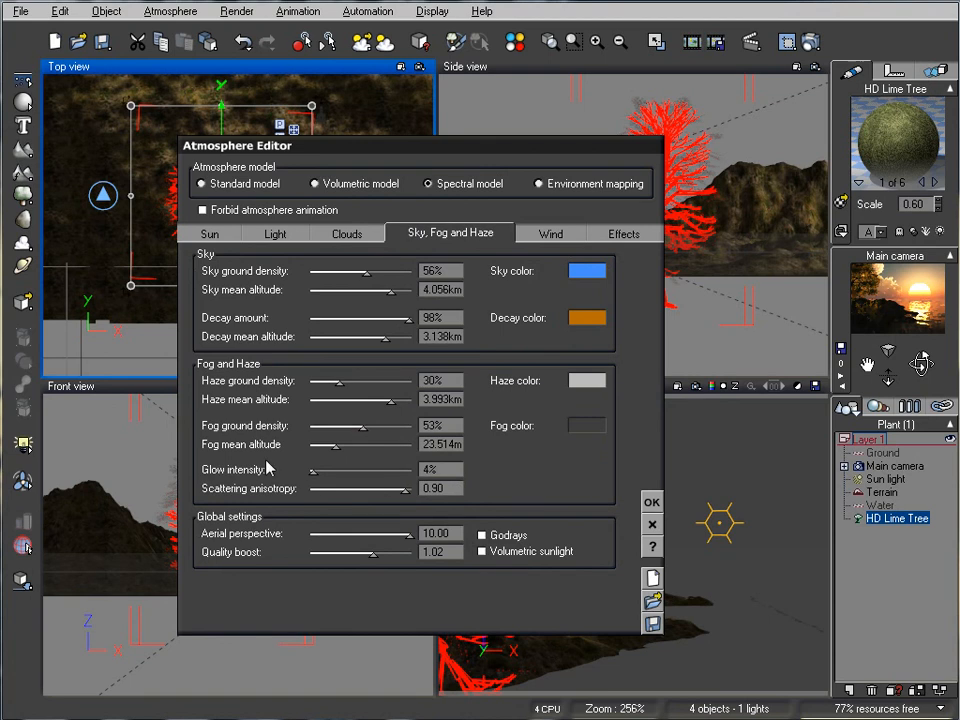
mouse_move(473, 503)
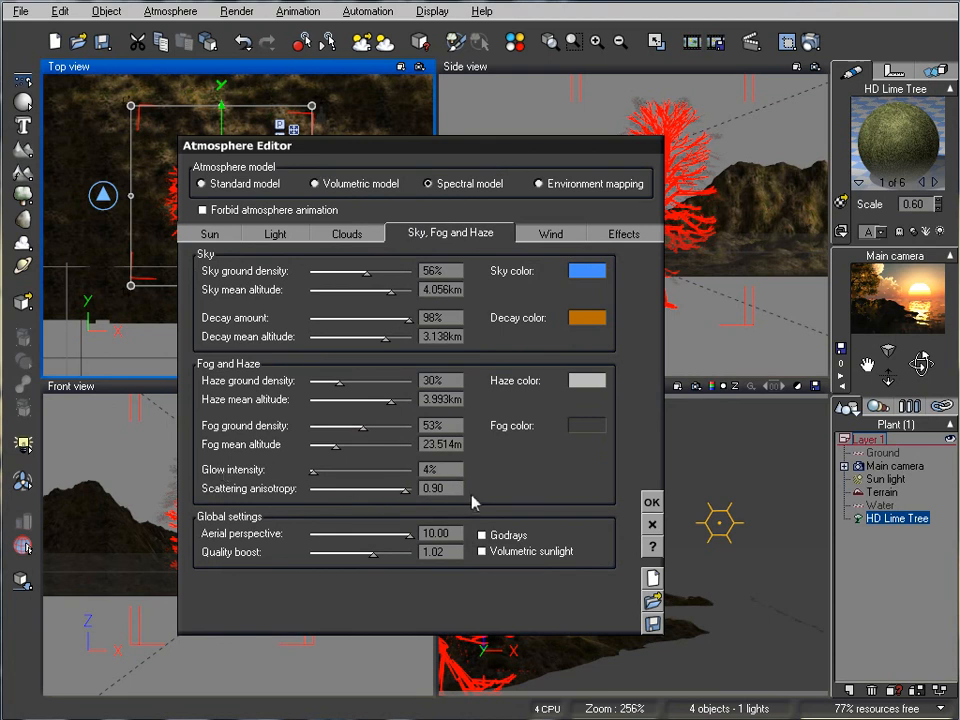
mouse_move(282, 470)
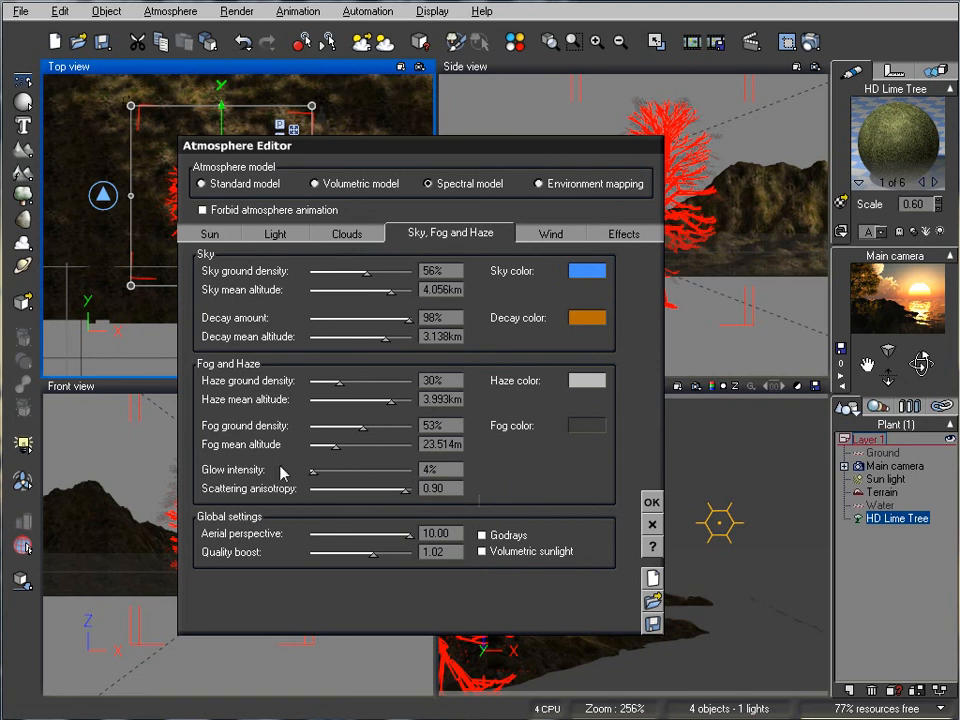
mouse_move(440, 505)
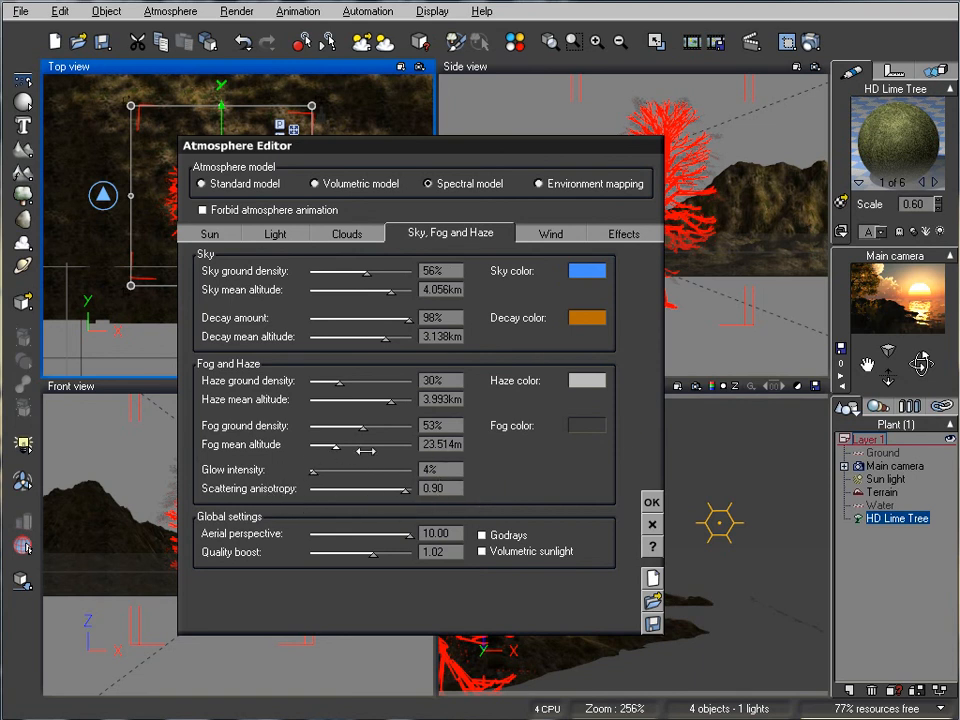
click(209, 233)
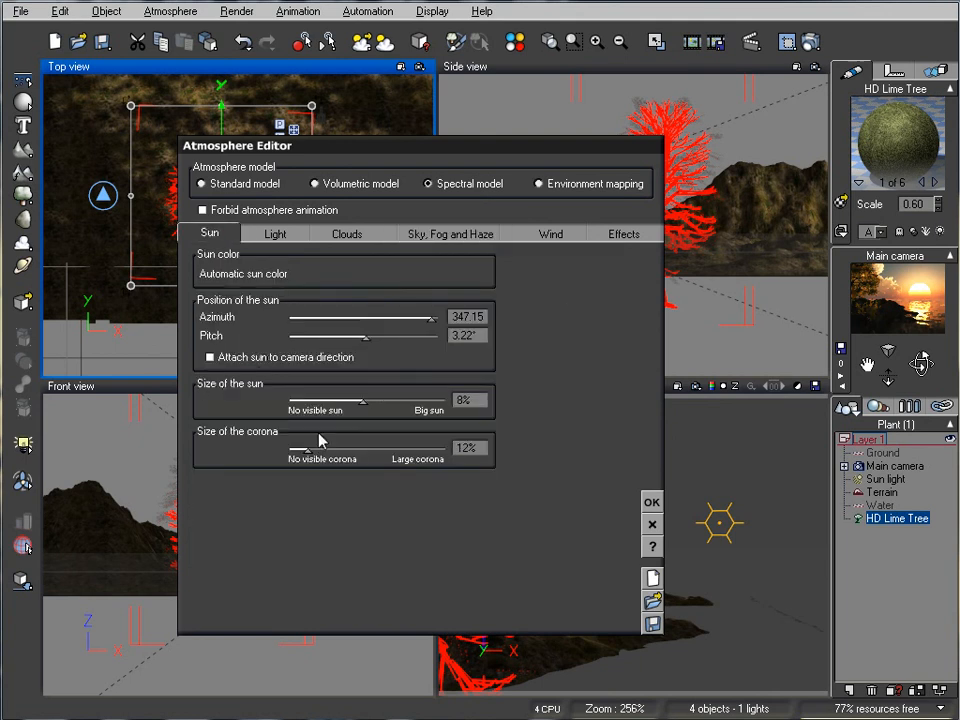
mouse_move(307, 443)
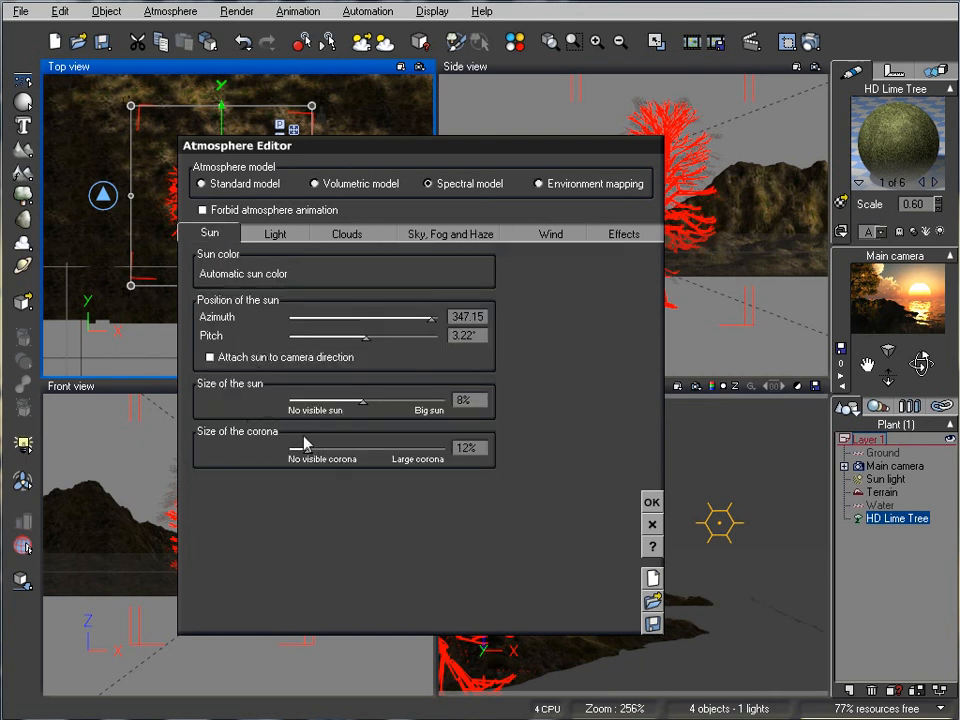
click(651, 501)
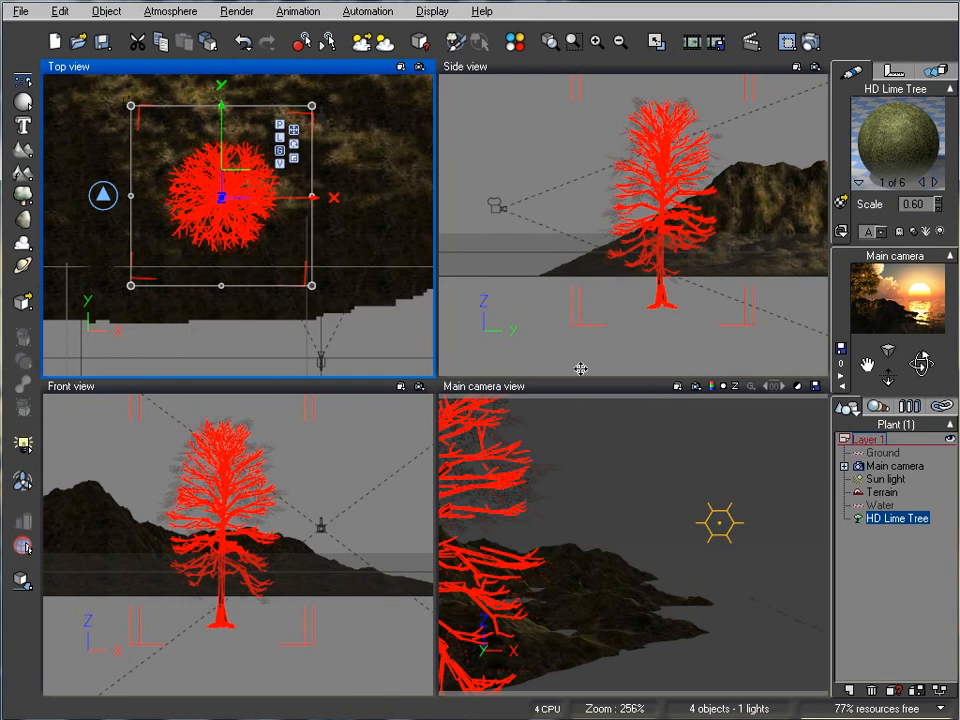